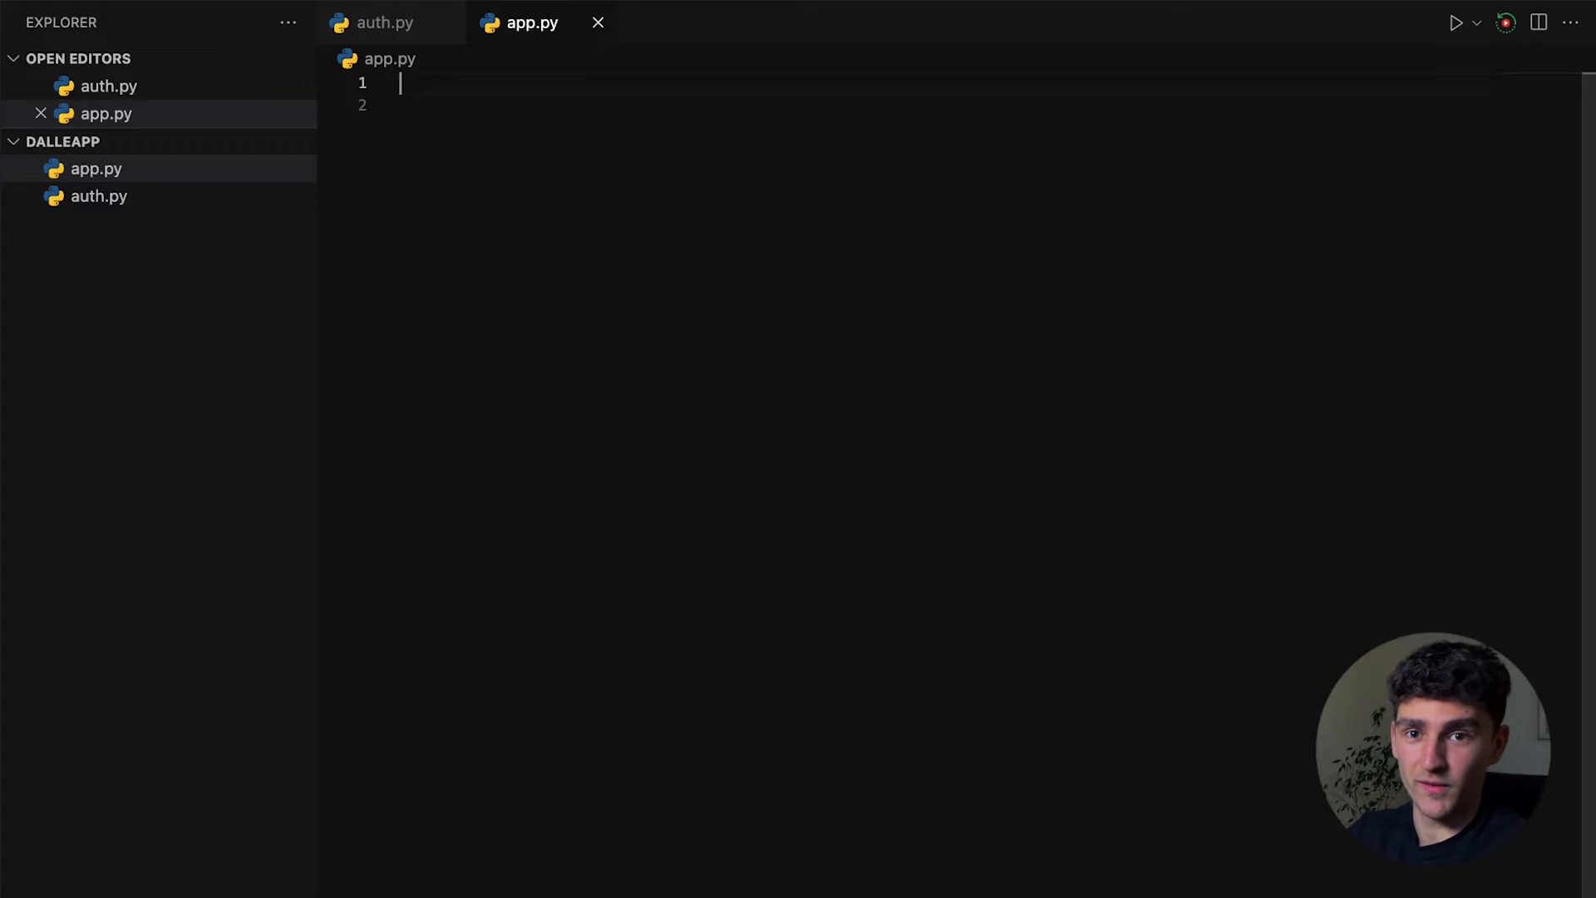
# Add imports for auth_token, tkinter, customtkinter, PIL Image/ImageTk and requests, plus a '# Create a window' comment
pyautogui.write('from auth import auth_token')
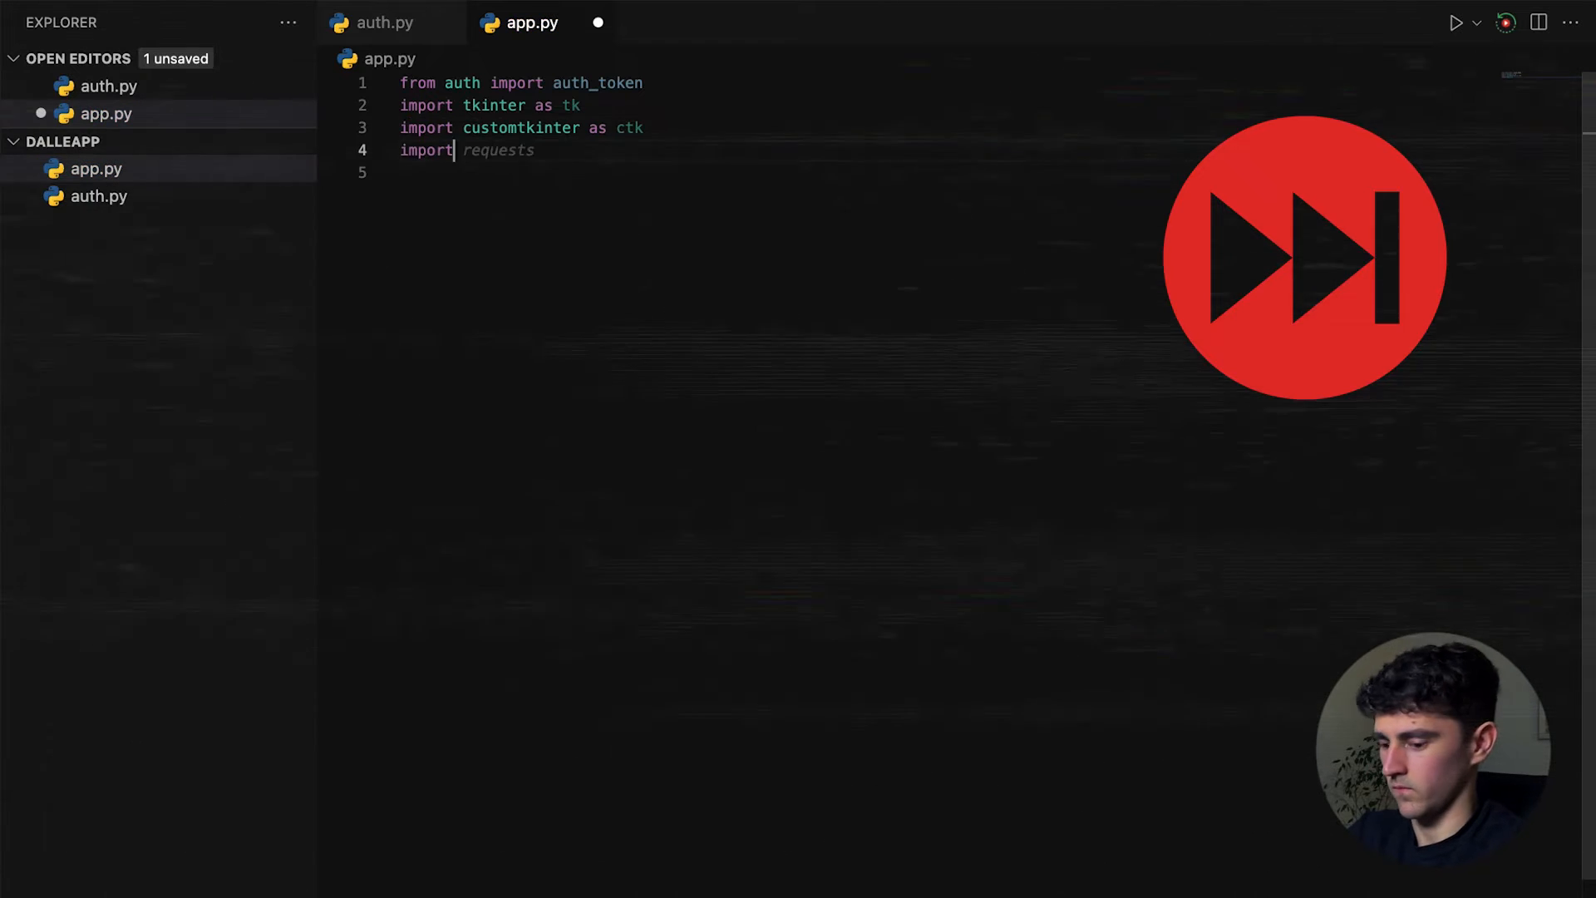
pyautogui.write('from PIL import Image, ImageTk')
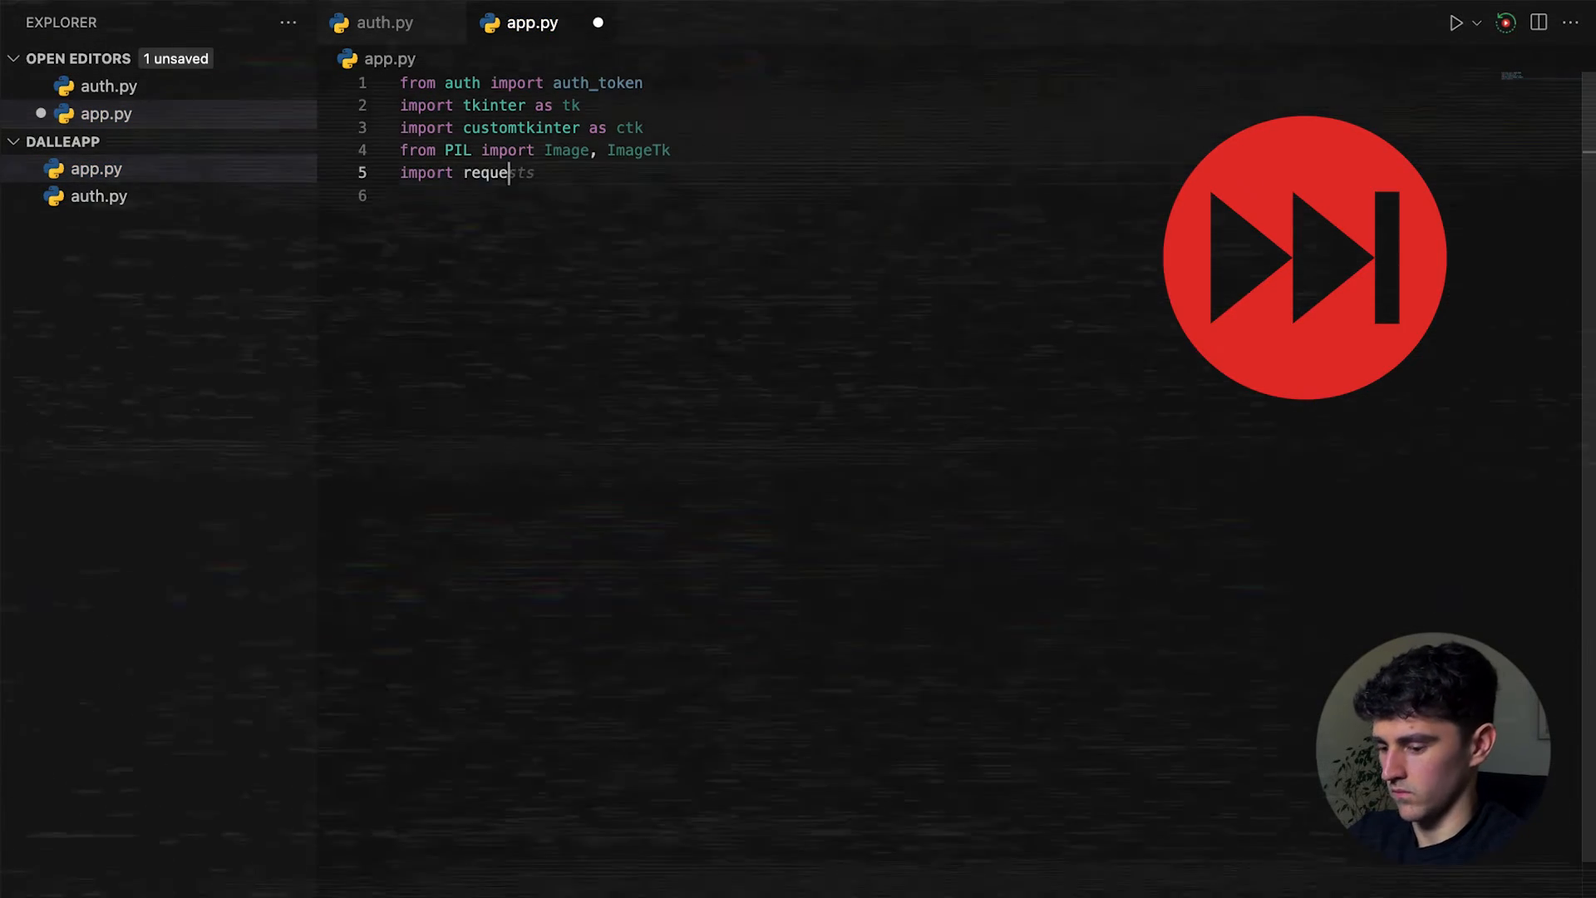
pyautogui.write('# Create a window')
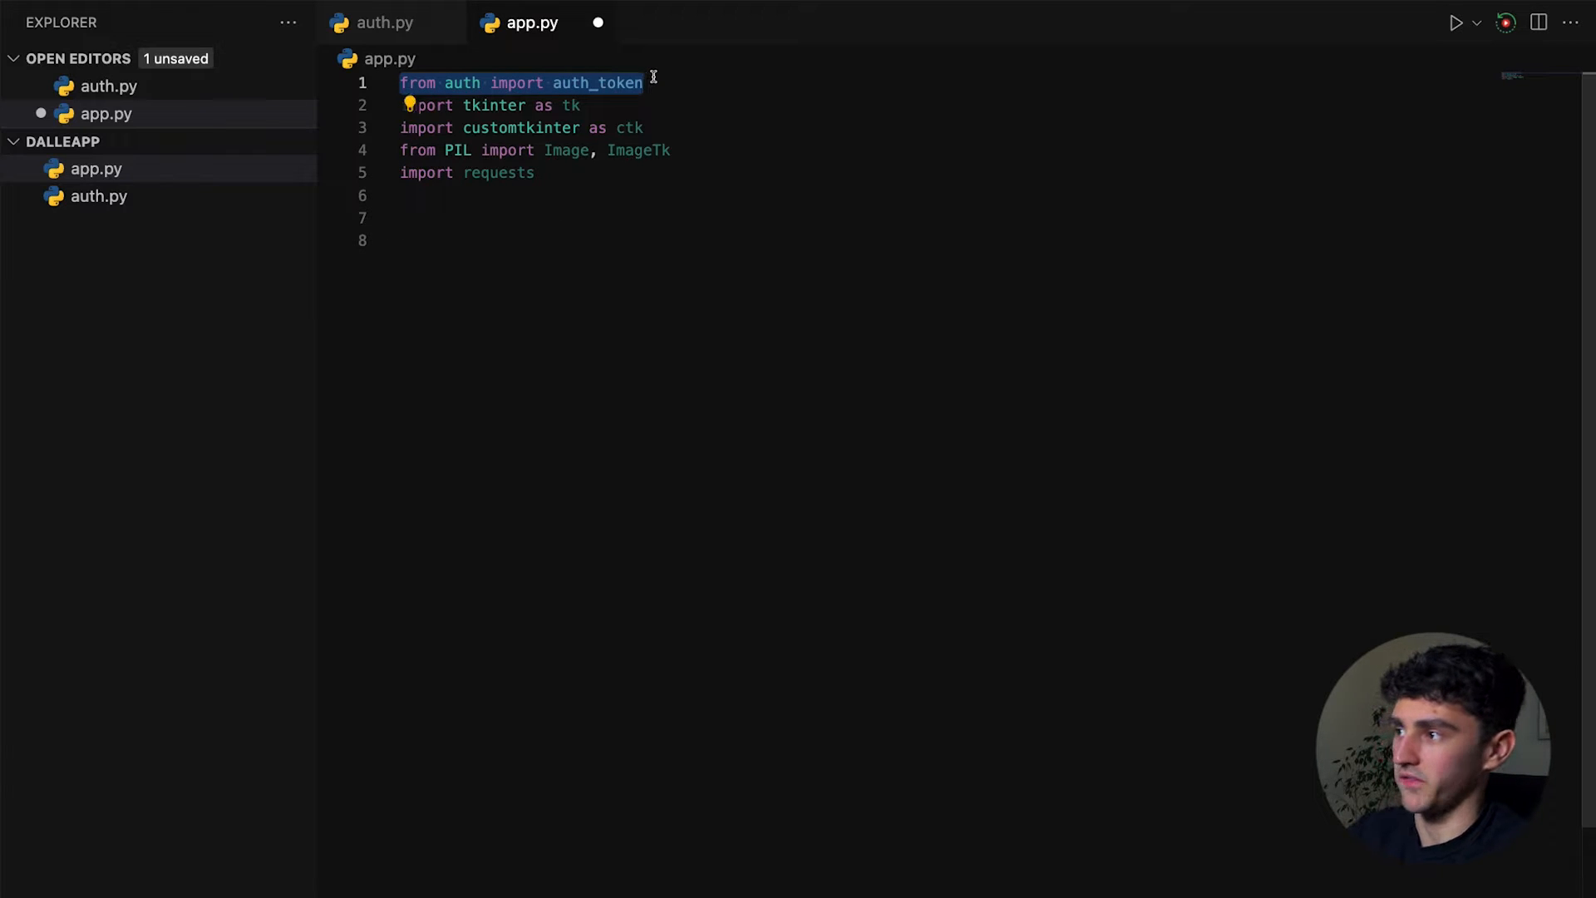
# Check the placeholder token in auth.py, then return to app.py and review the PIL import
pyautogui.click(384, 22)
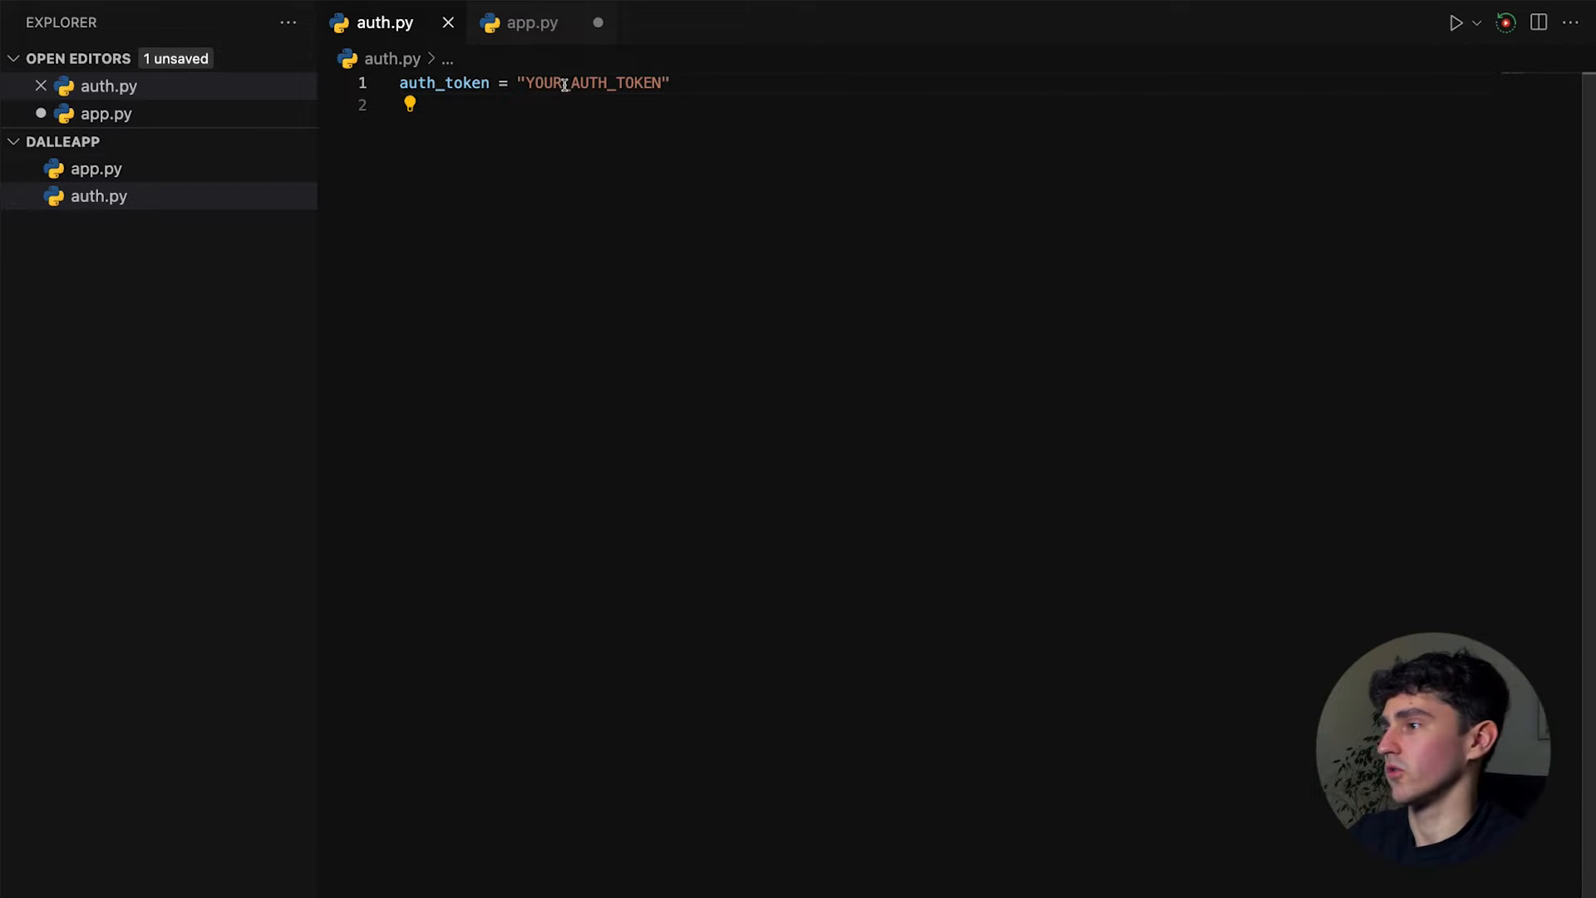
pyautogui.doubleClick(594, 83)
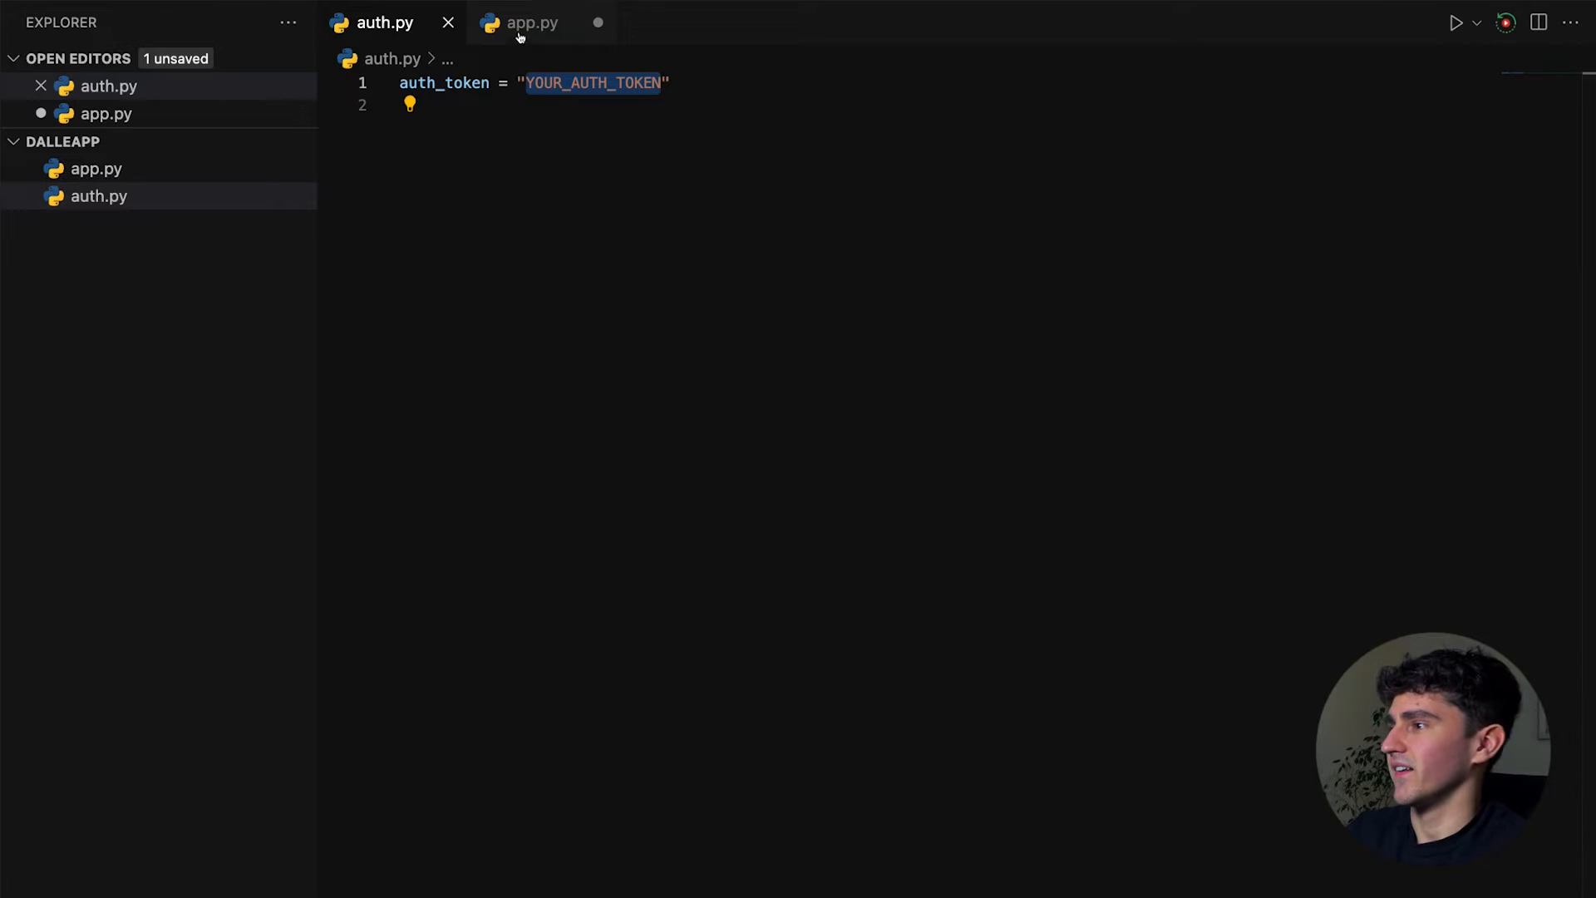
pyautogui.click(530, 21)
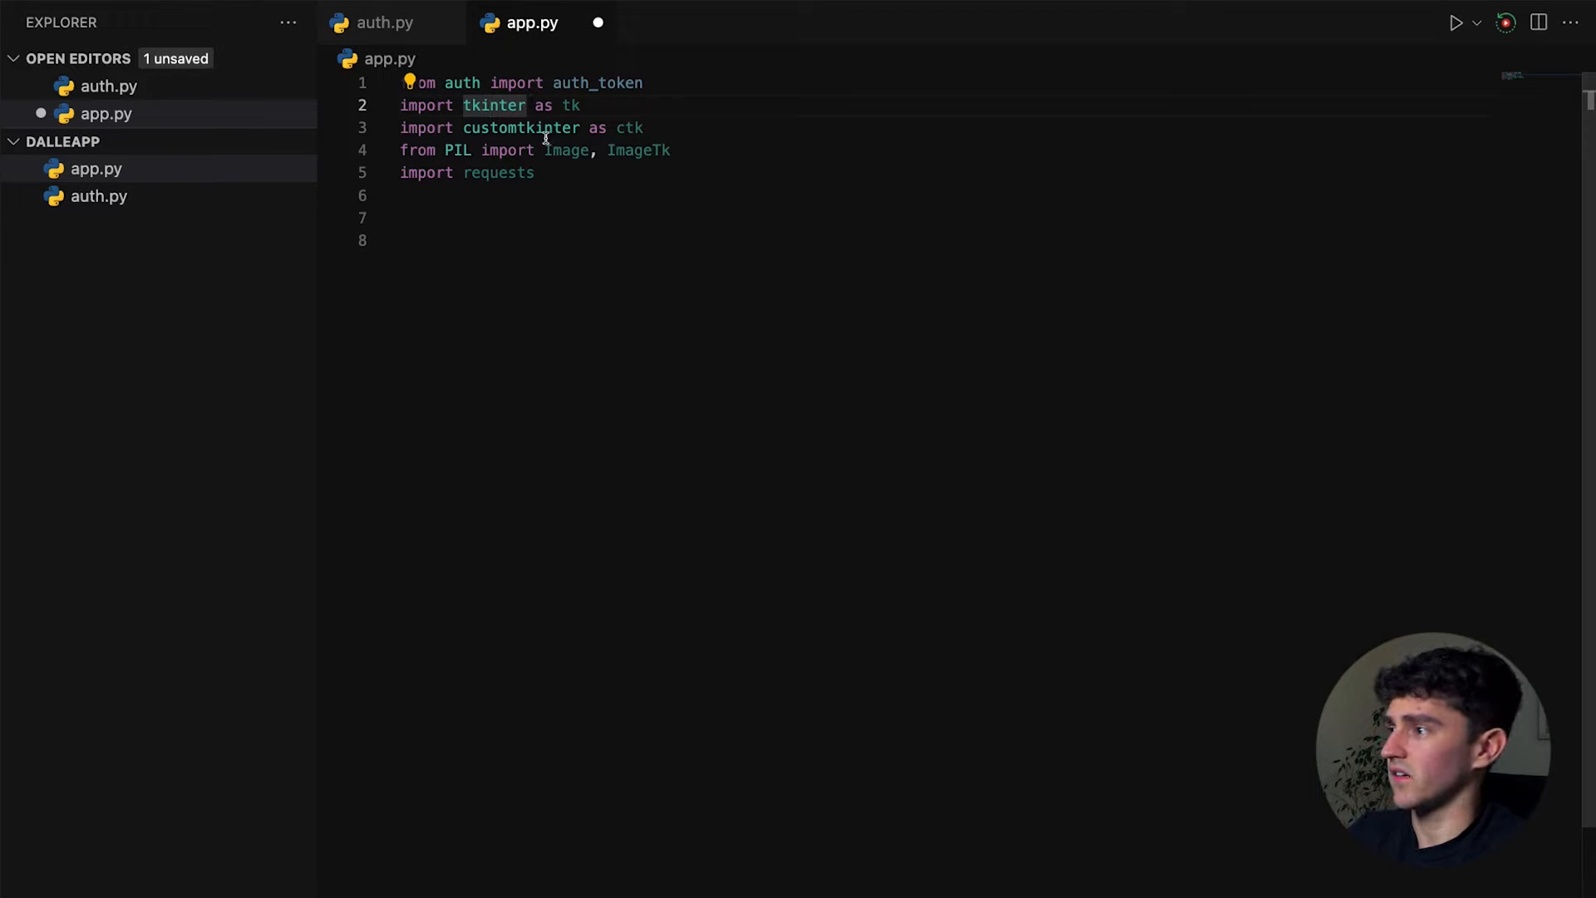
pyautogui.moveTo(539, 128)
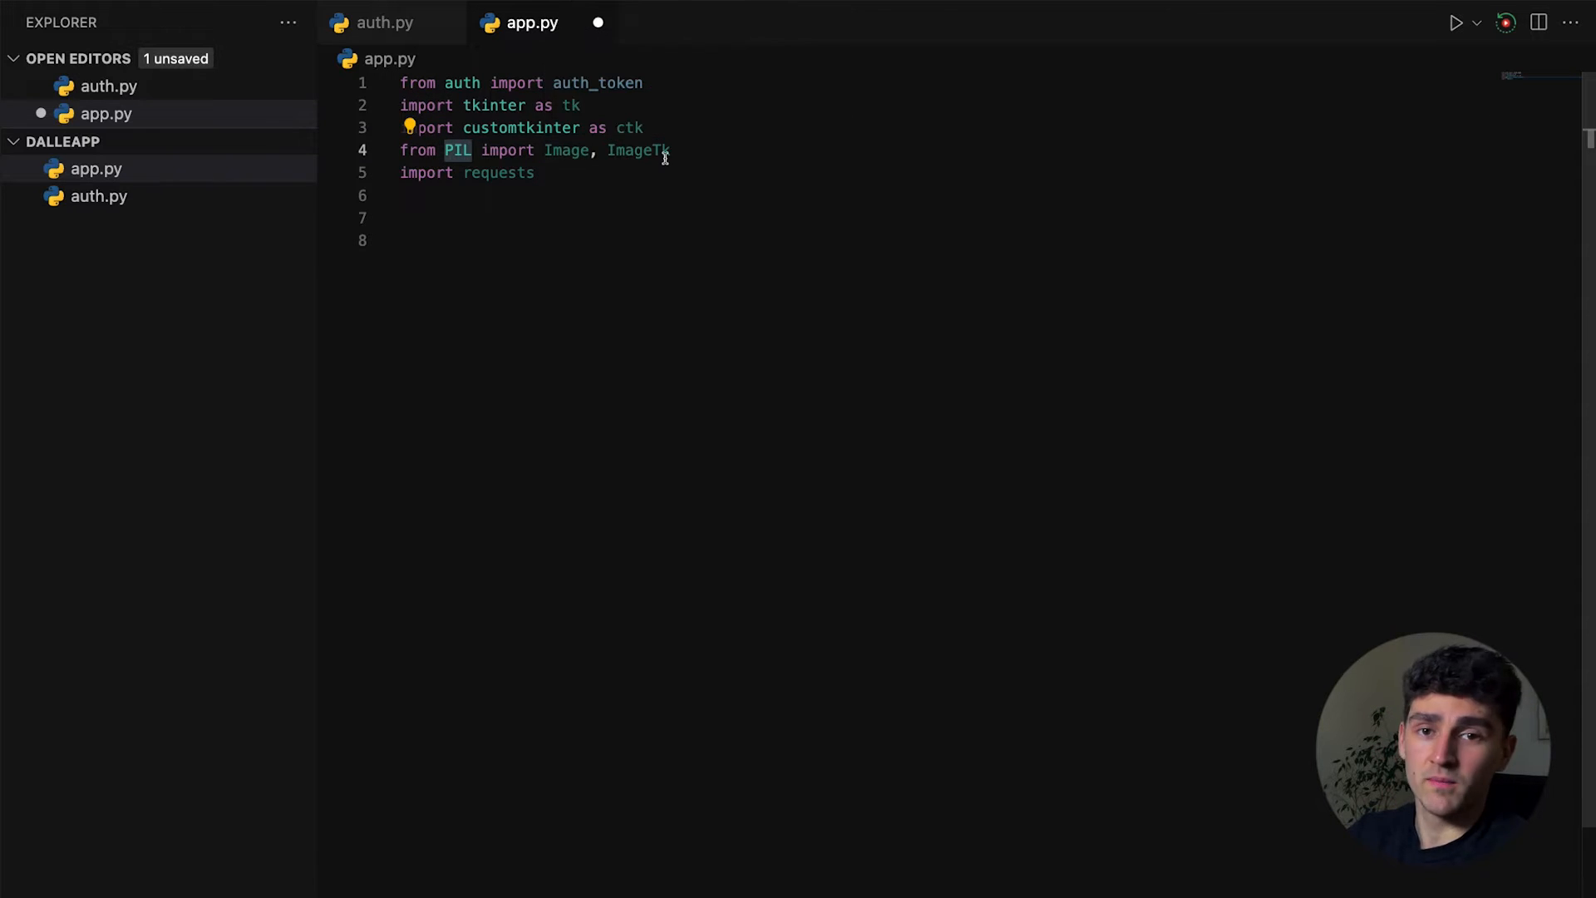
pyautogui.doubleClick(497, 171)
pyautogui.write('i')
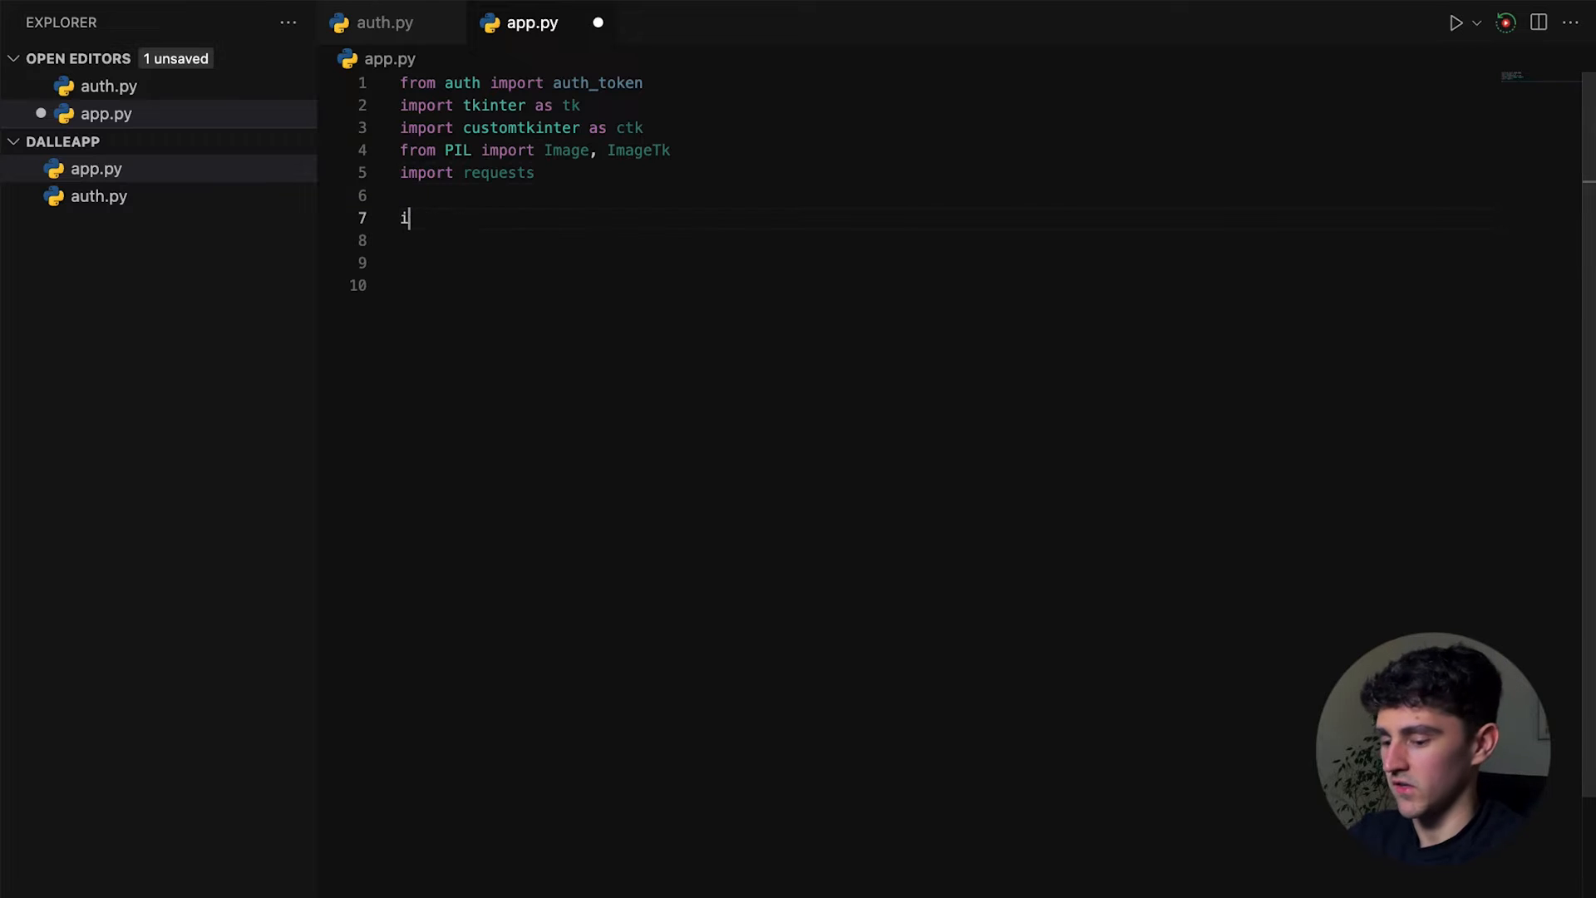
# Import openai with a '# pip install openai' comment and set openai.api_key = auth_token
pyautogui.write('mport openai')
pyautogui.write('# pip in')
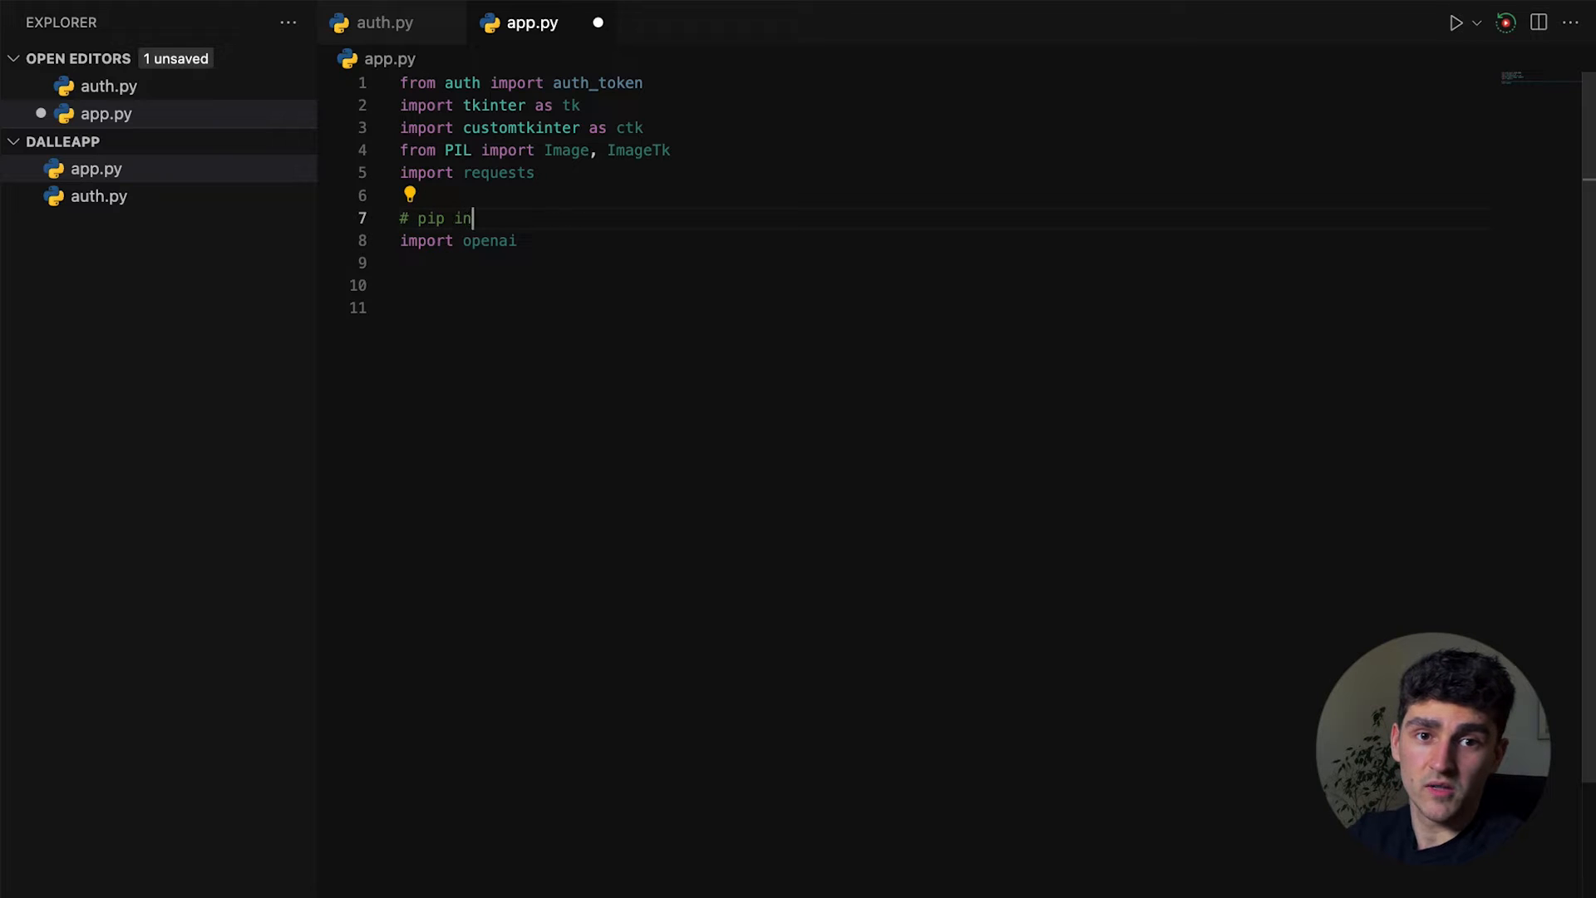
pyautogui.write('stall openai')
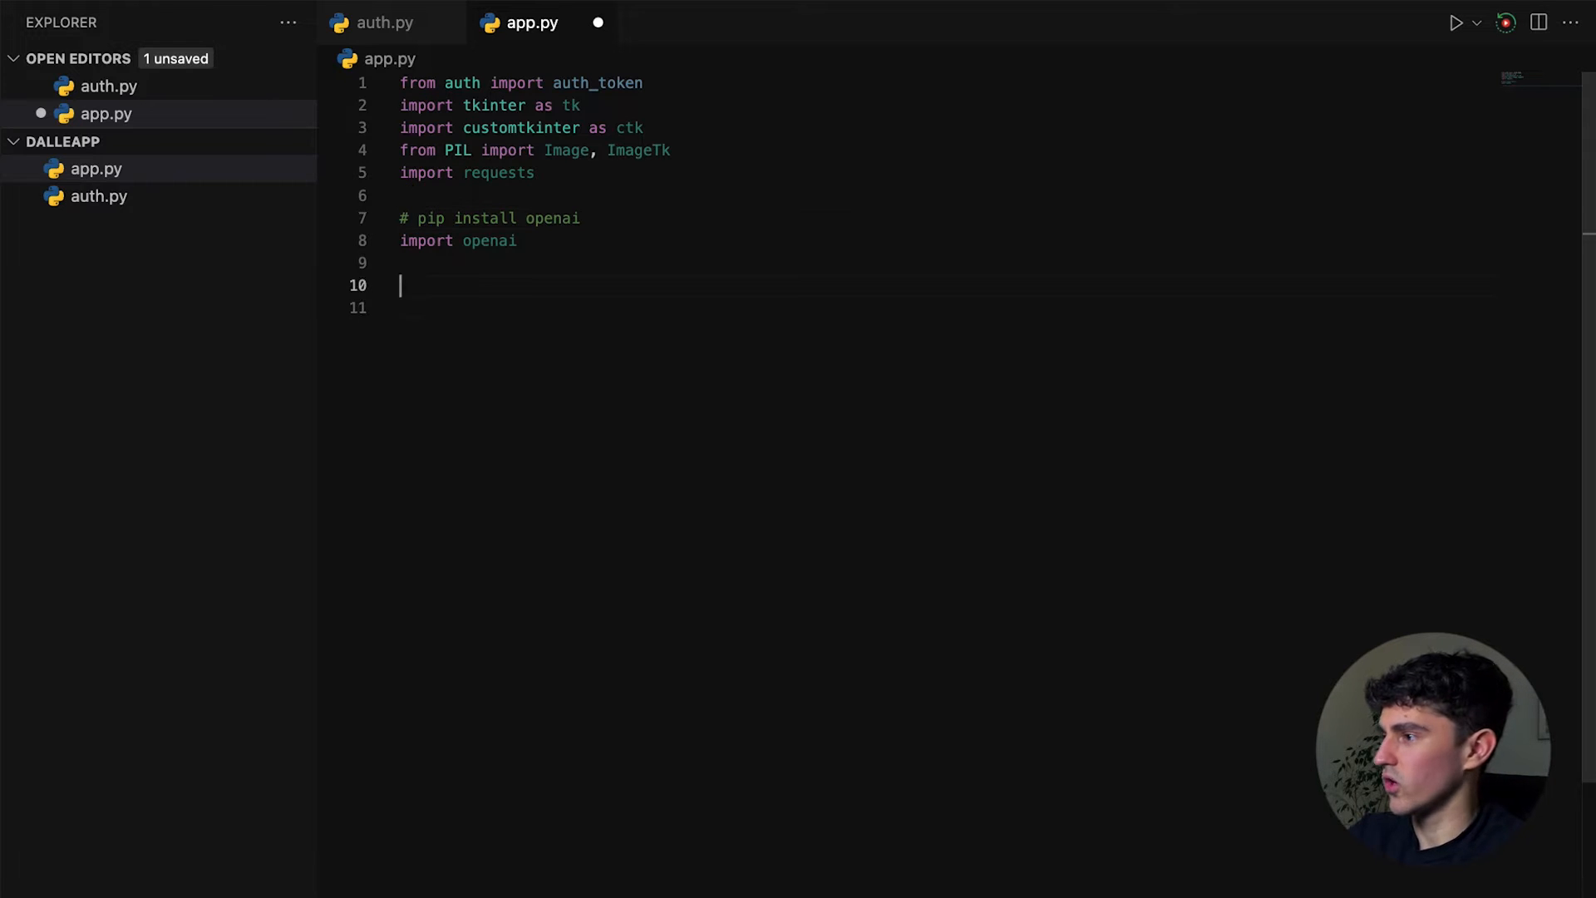
pyautogui.write('openai.')
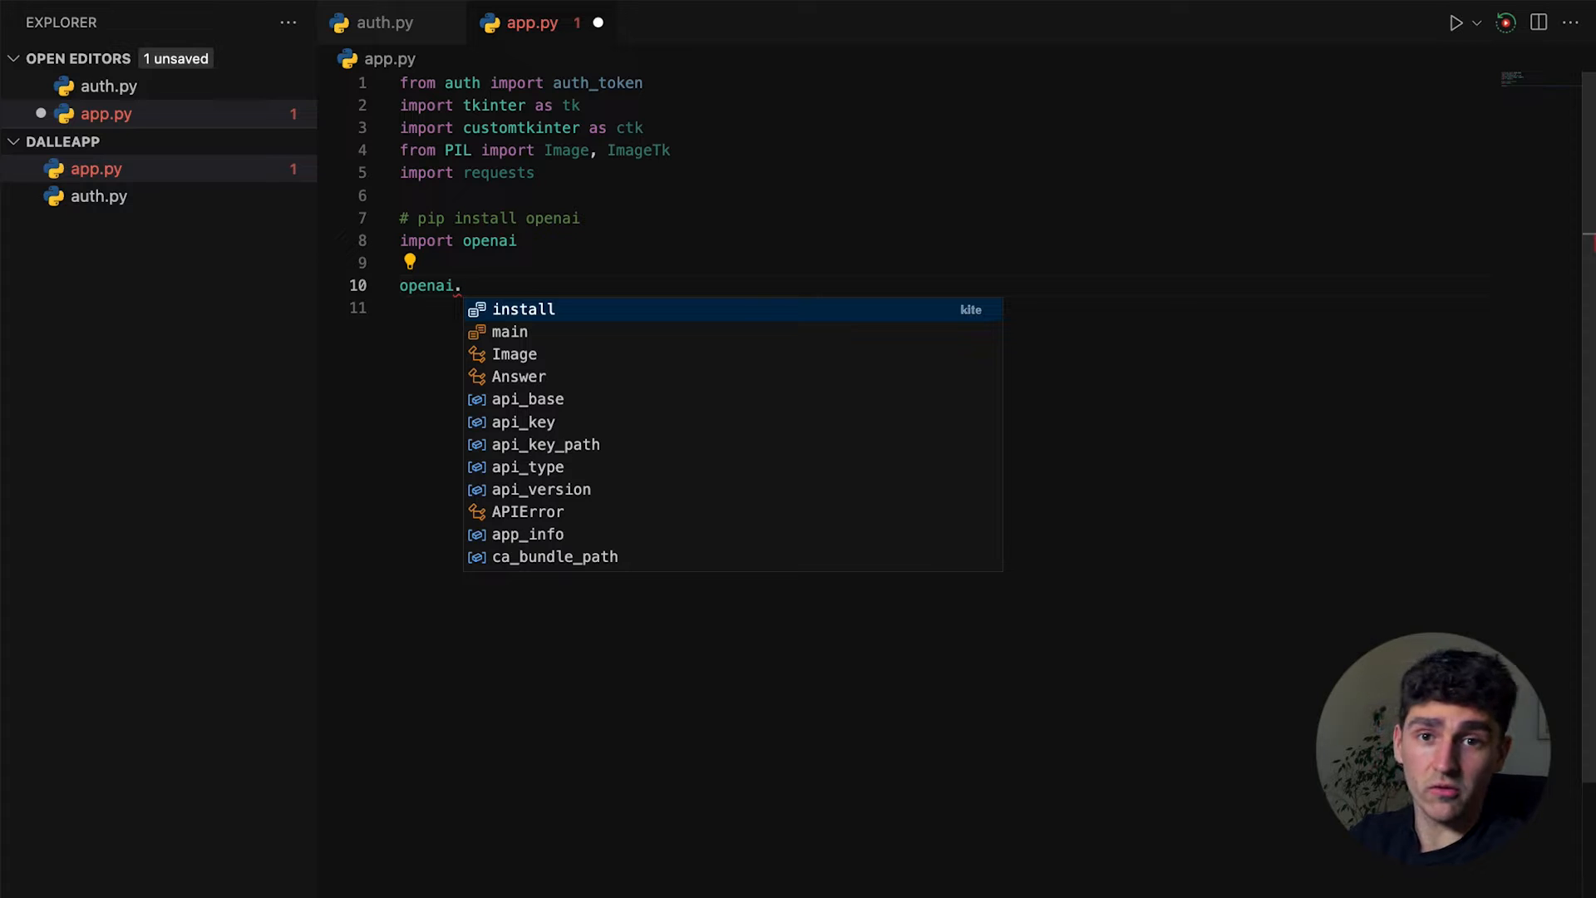
pyautogui.write('api_key')
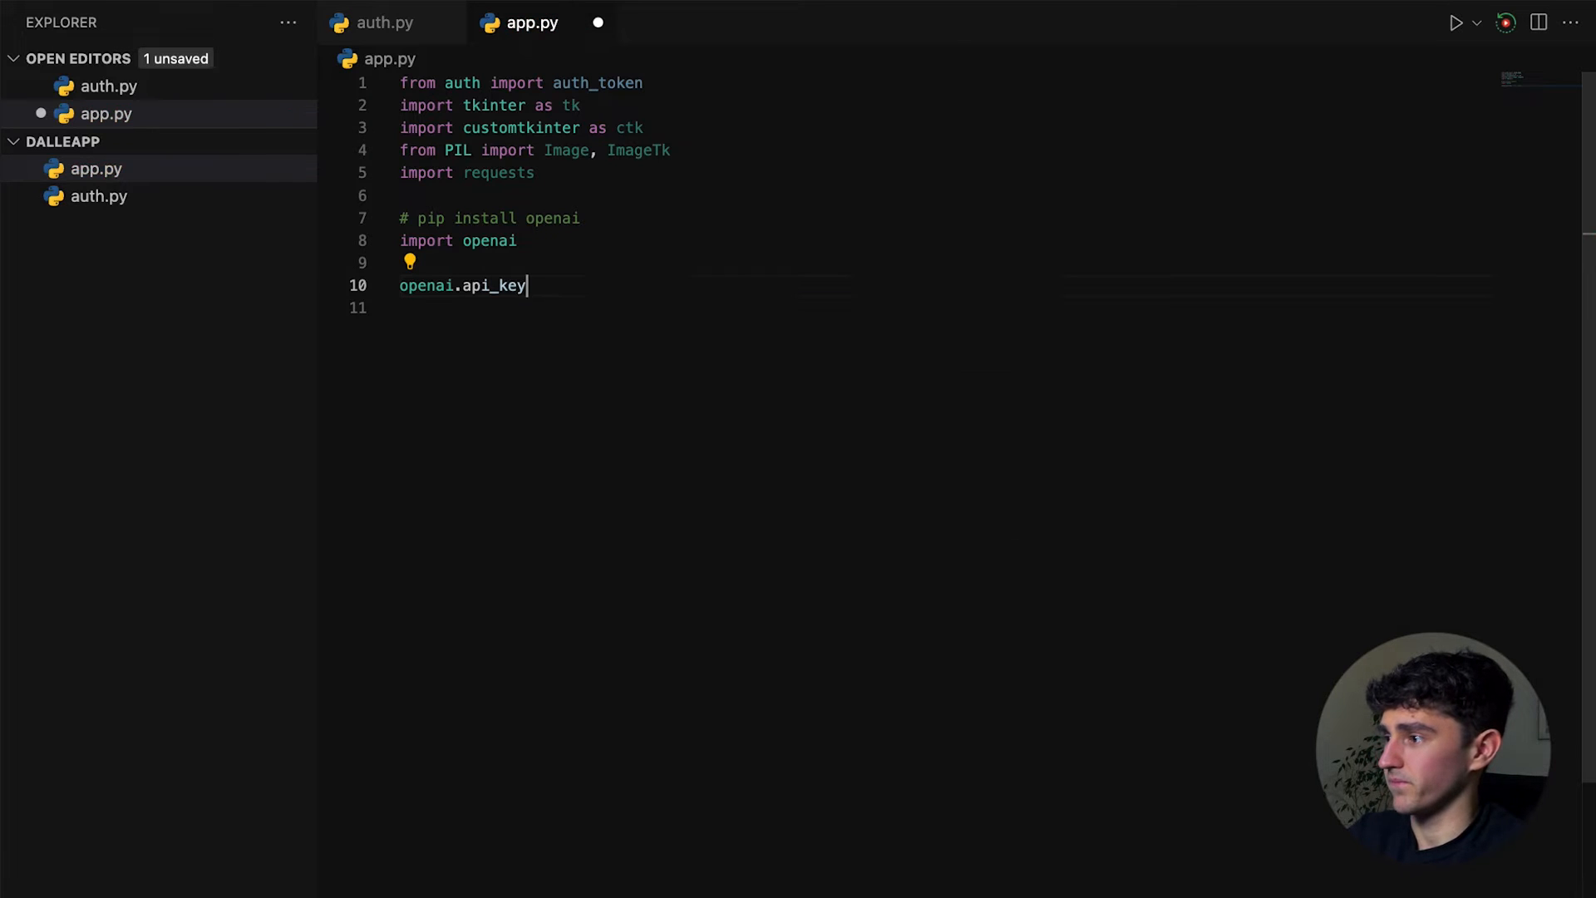
pyautogui.write('= auth_token')
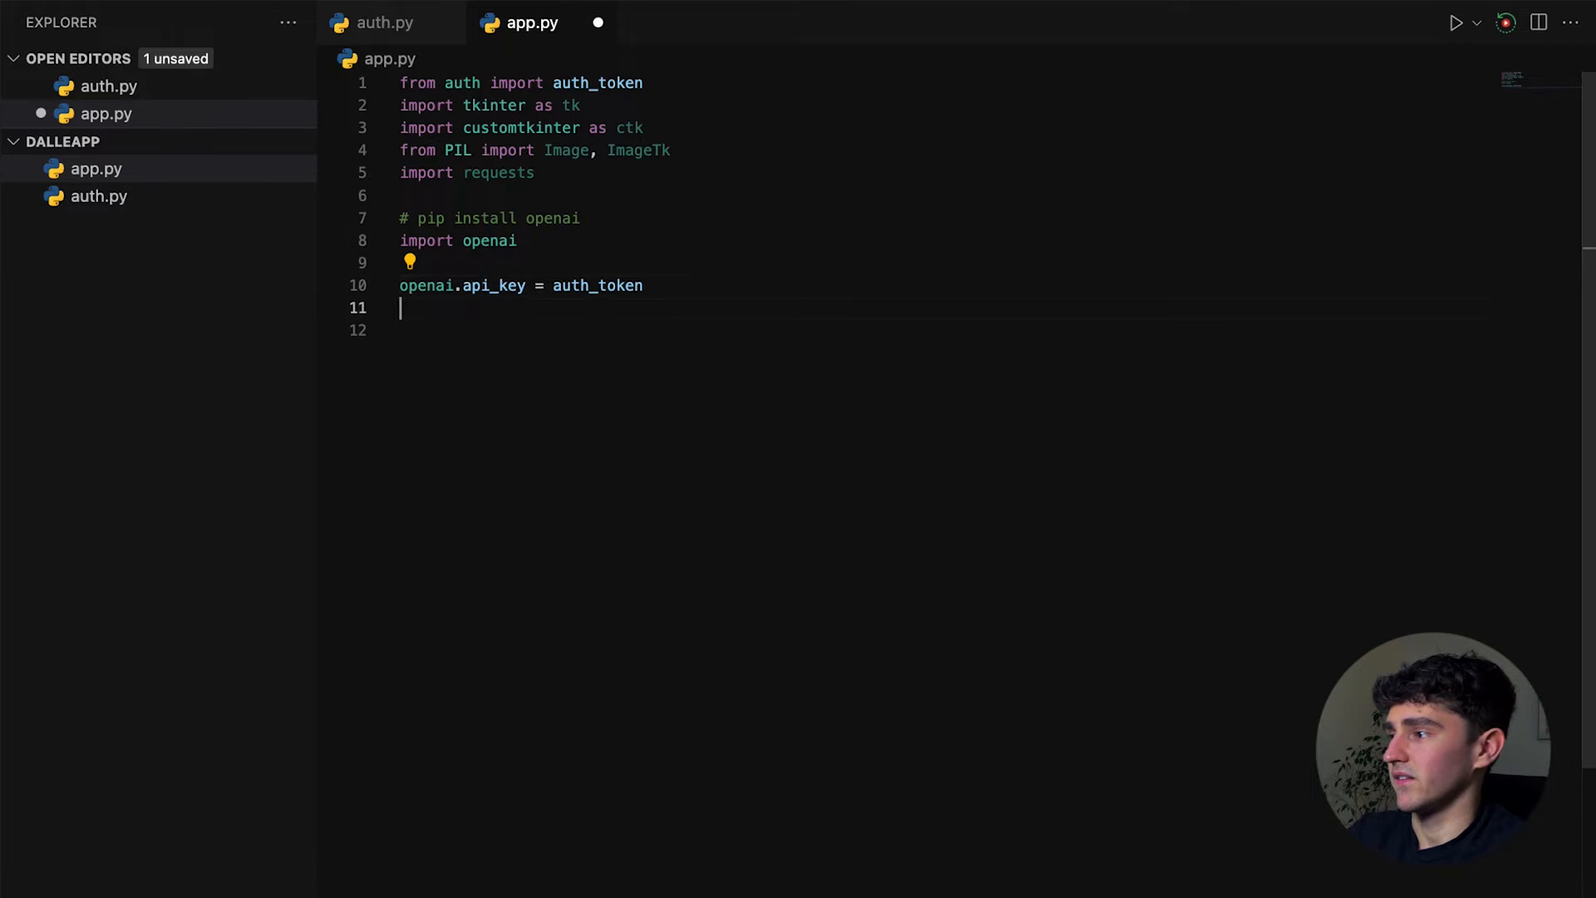
pyautogui.press('enter')
pyautogui.write('main_image = tk.C')
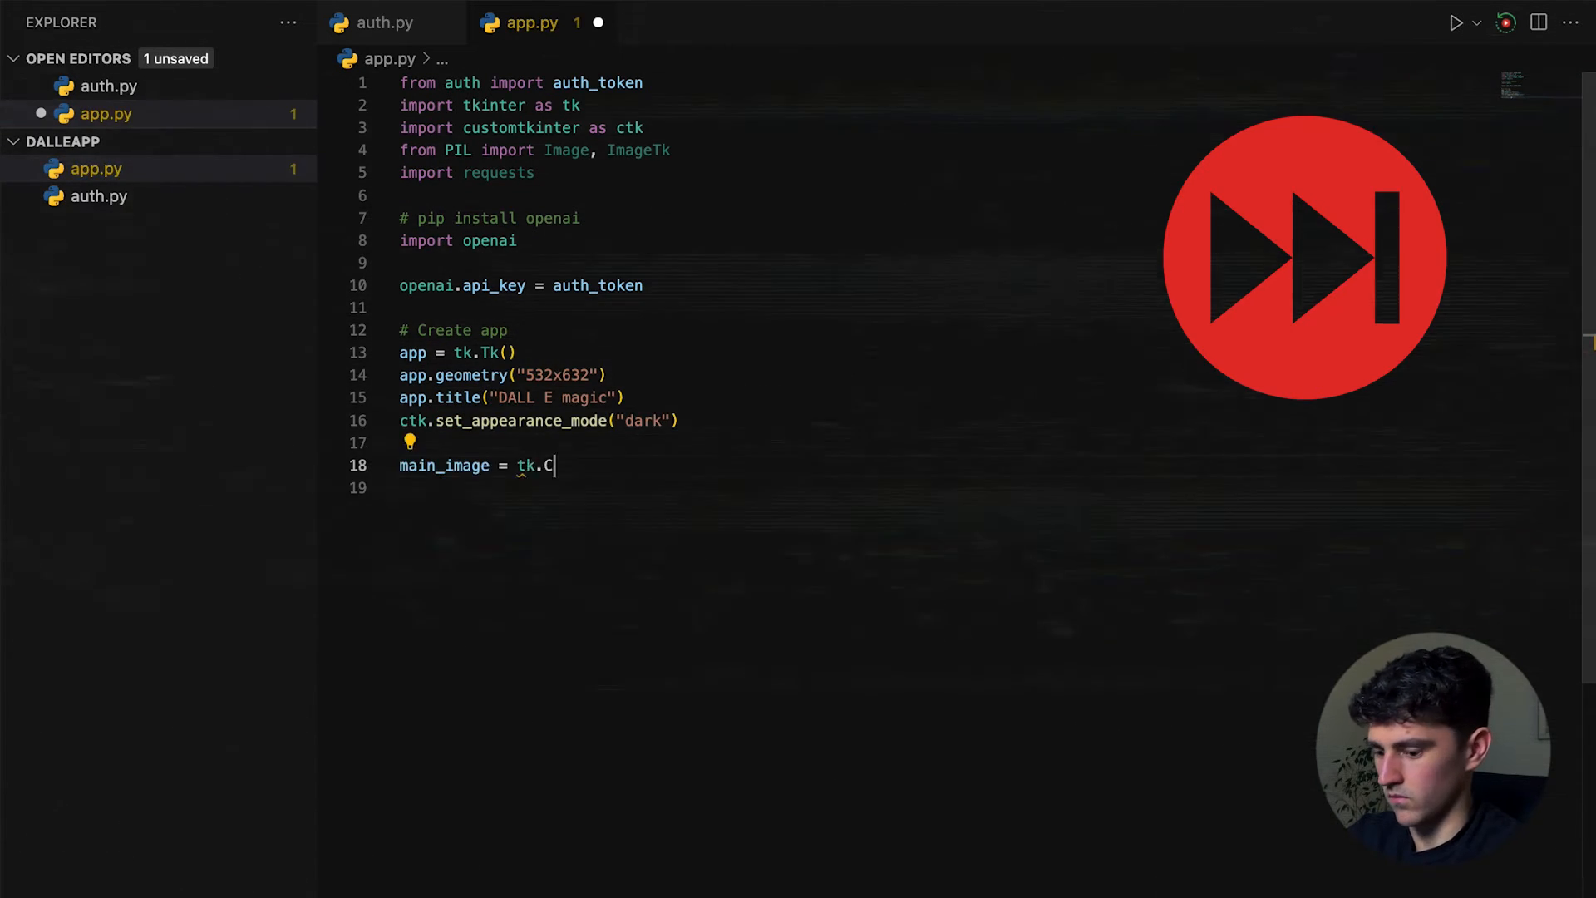
# Add a 512x512 canvas, a '# Create a text box' comment and app.mainloop(), then save and run app.py
pyautogui.write('anvas(app, width=512, height=512)')
pyautogui.click(947, 487)
pyautogui.write('main_image.place(x=10, y=110')
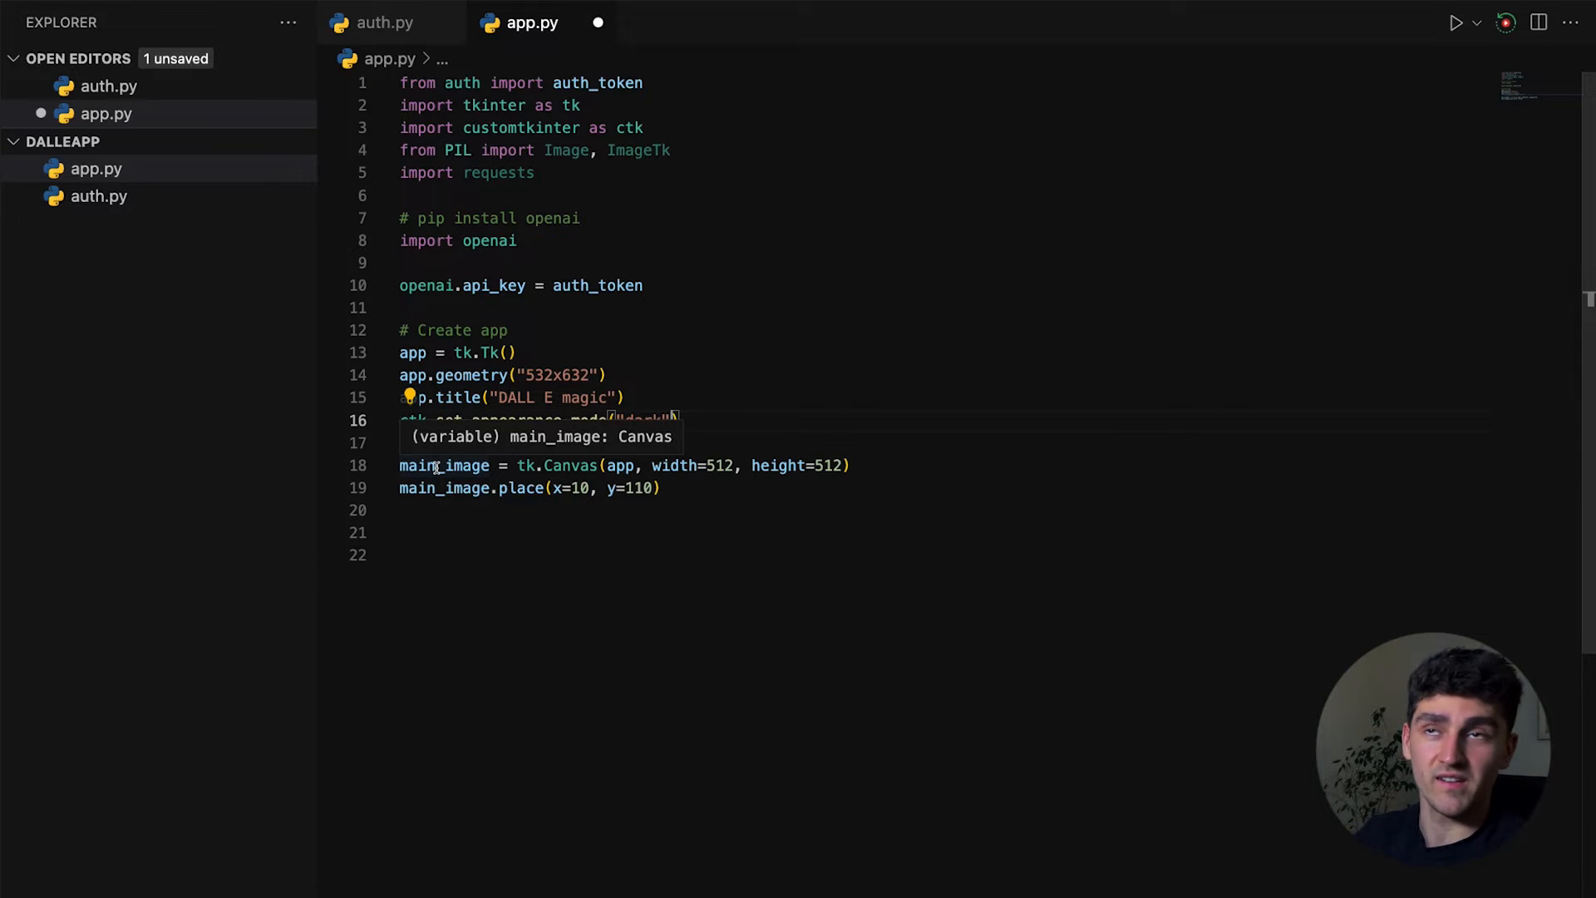
pyautogui.write('# Create a text box')
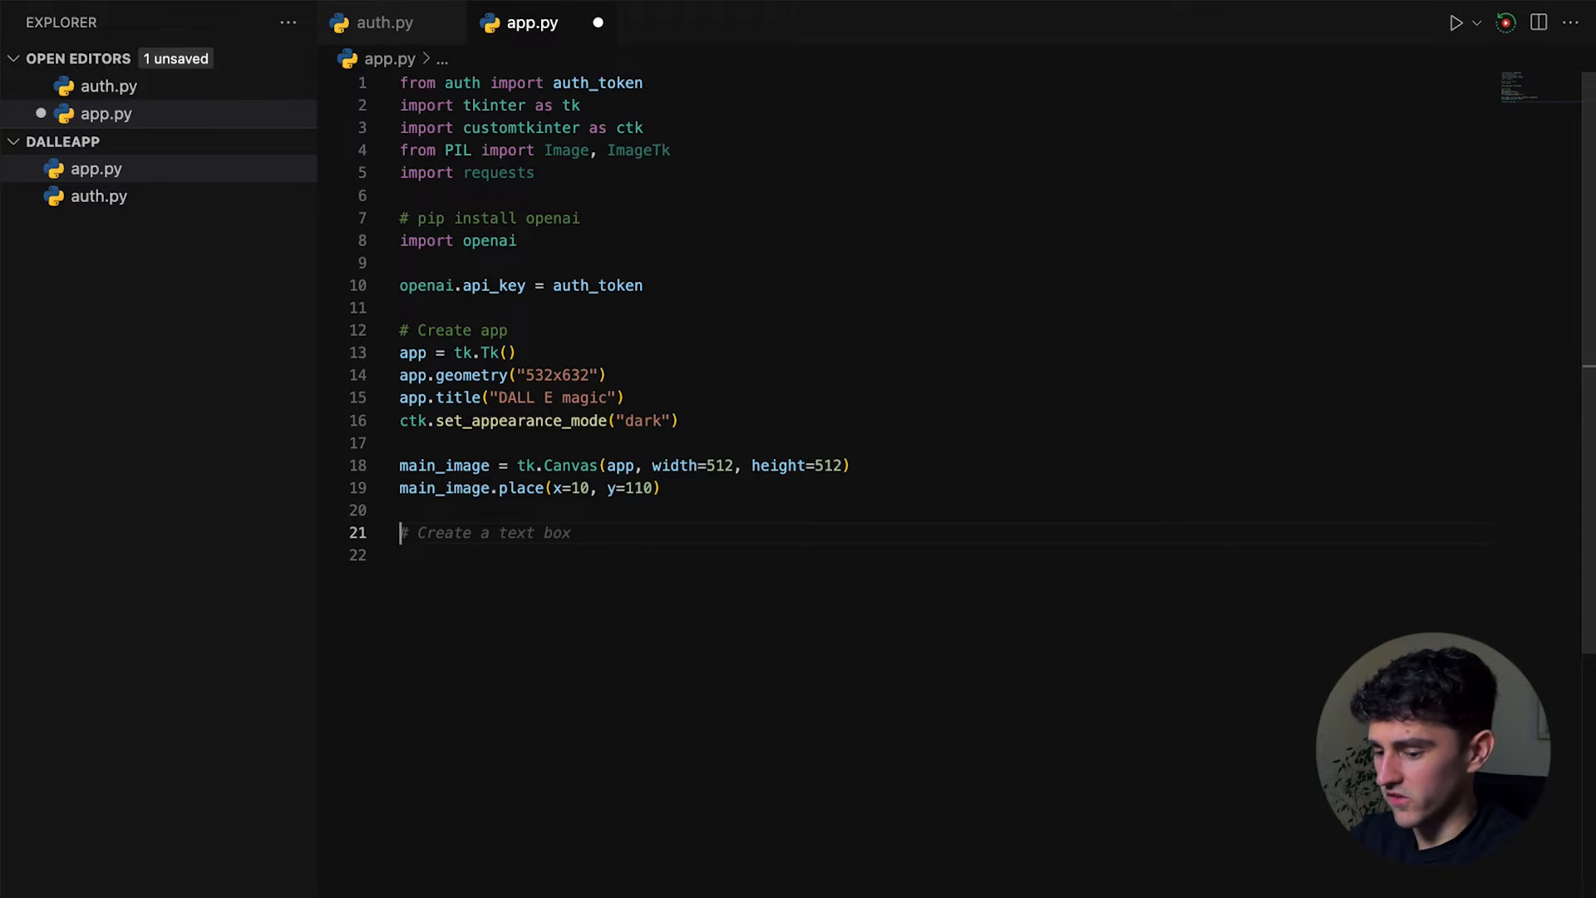
pyautogui.write('app.mainloop()')
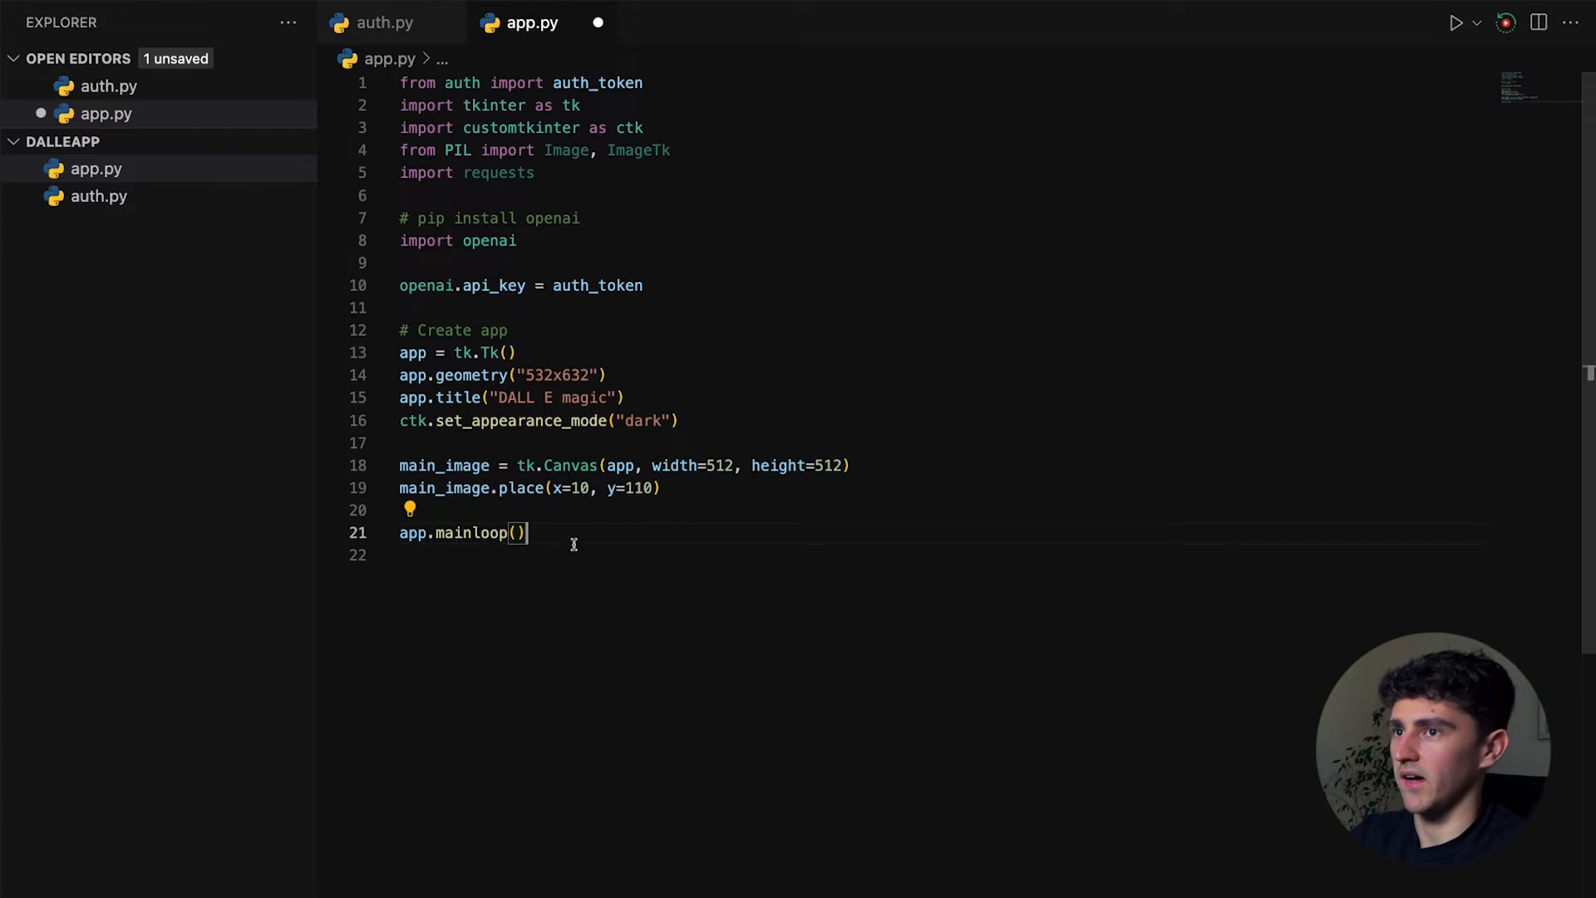
pyautogui.press('ctrl+s')
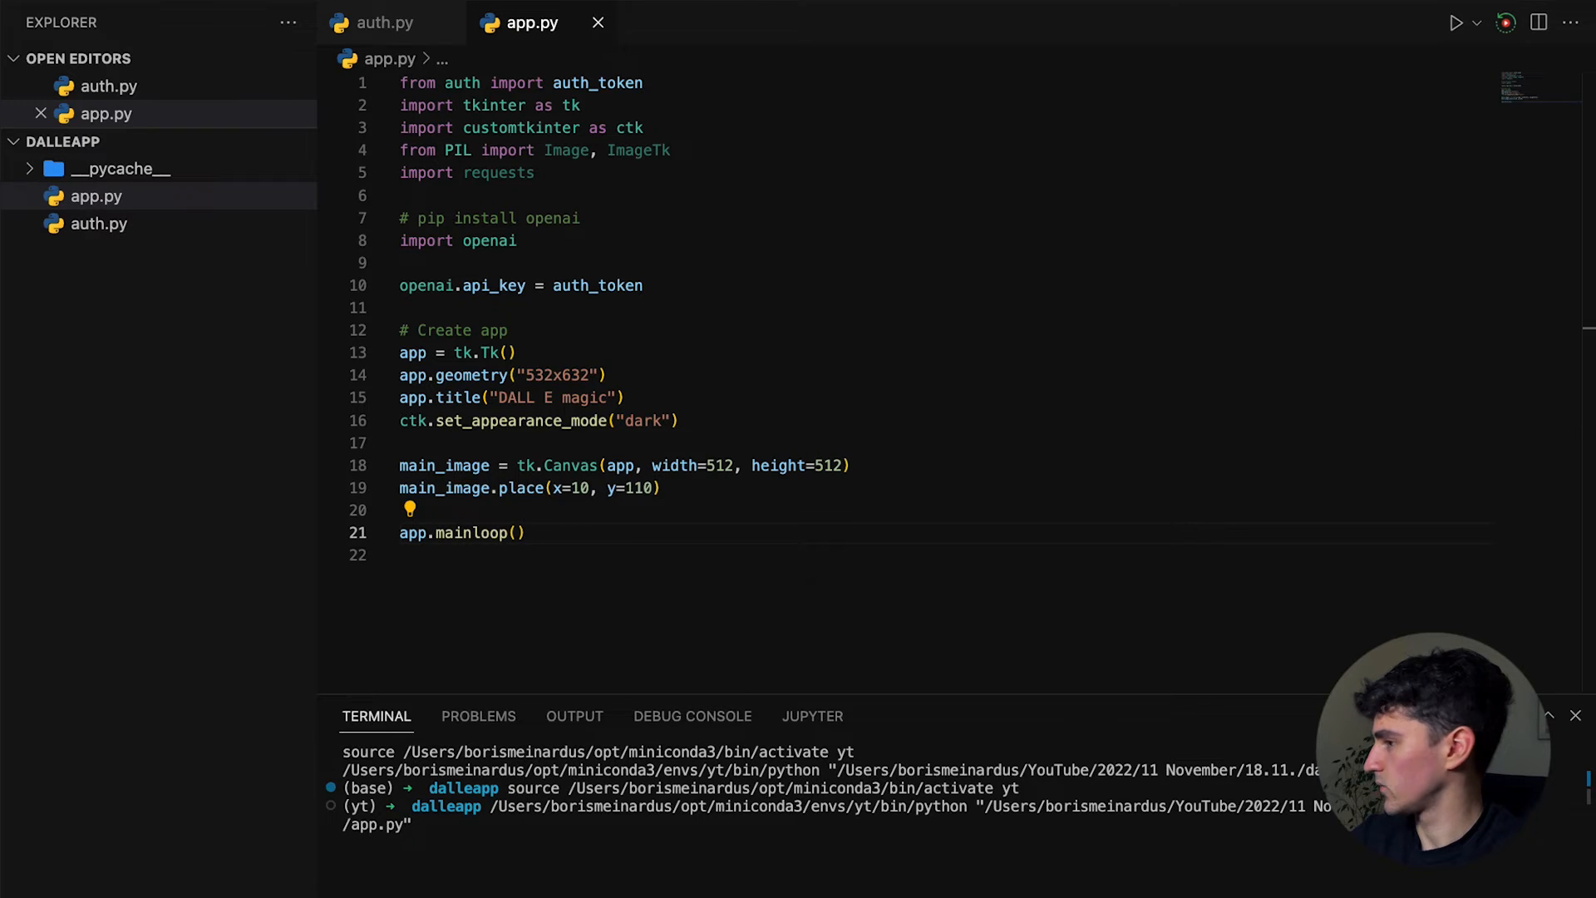
# Bring the launched blank DALL E magic window forward to inspect it
pyautogui.click(1458, 22)
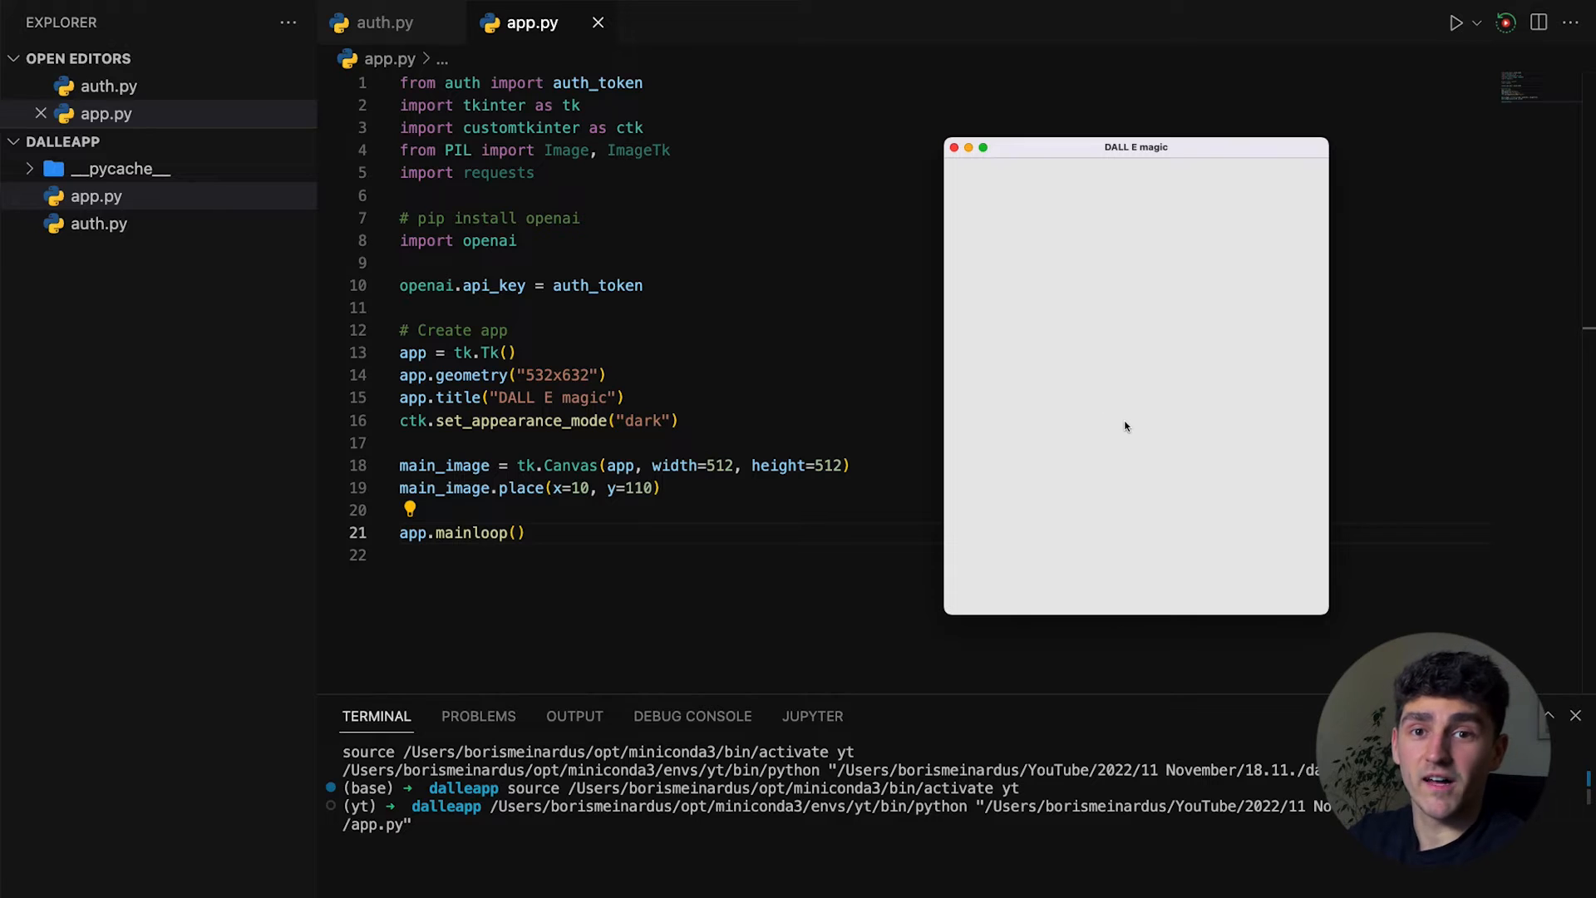
pyautogui.moveTo(926, 169)
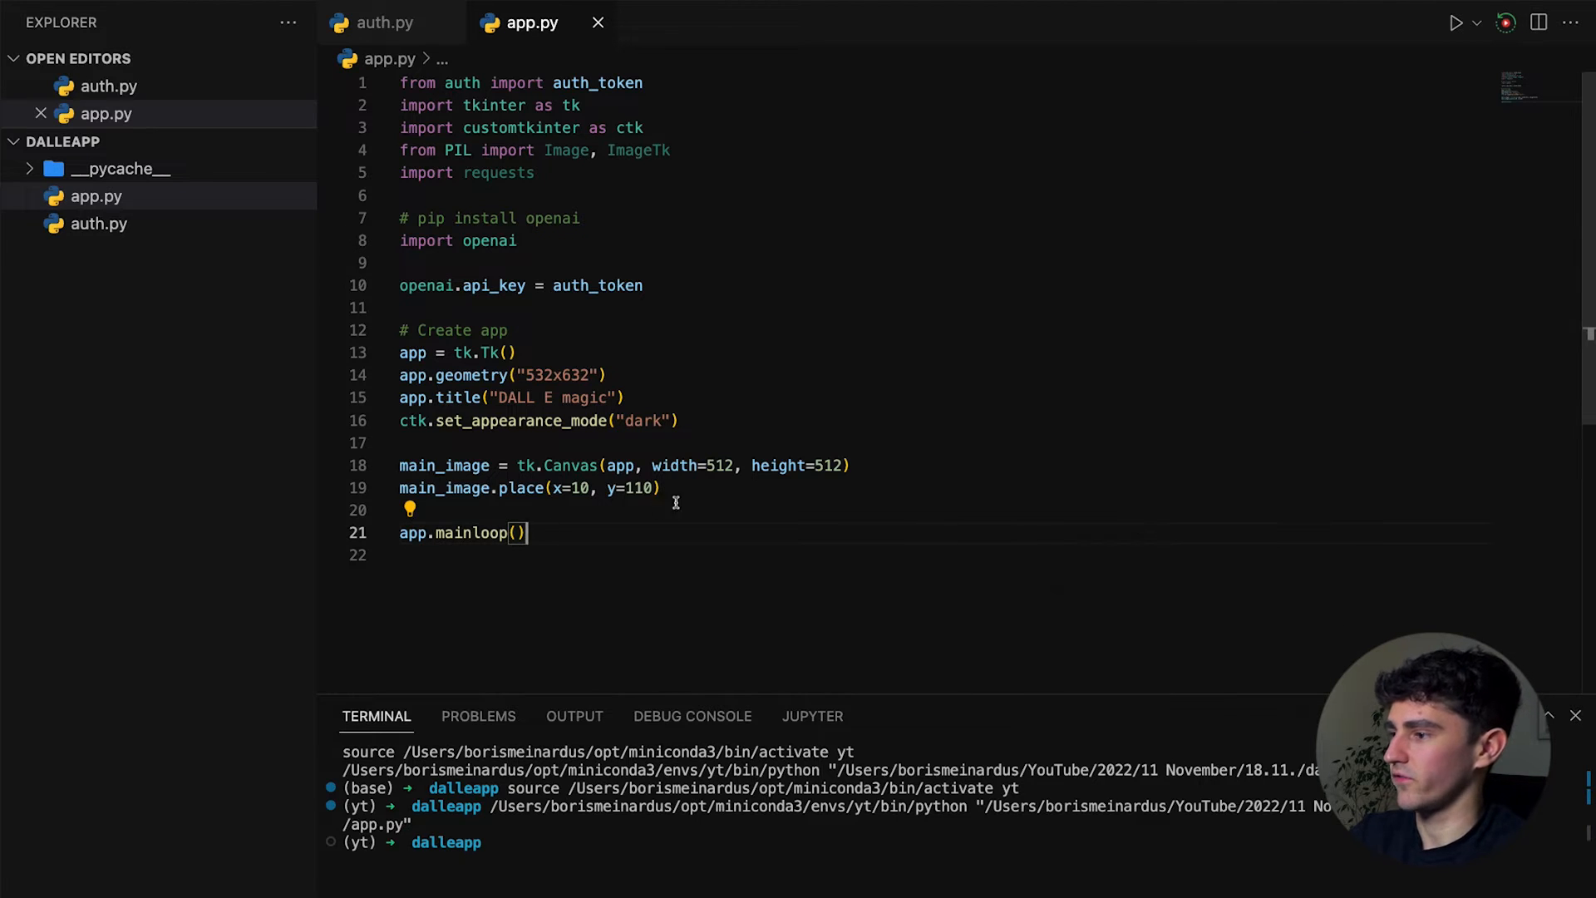
# Make room above app.mainloop() for the 'Enter a prompt.' CTkEntry code
pyautogui.press('enter')
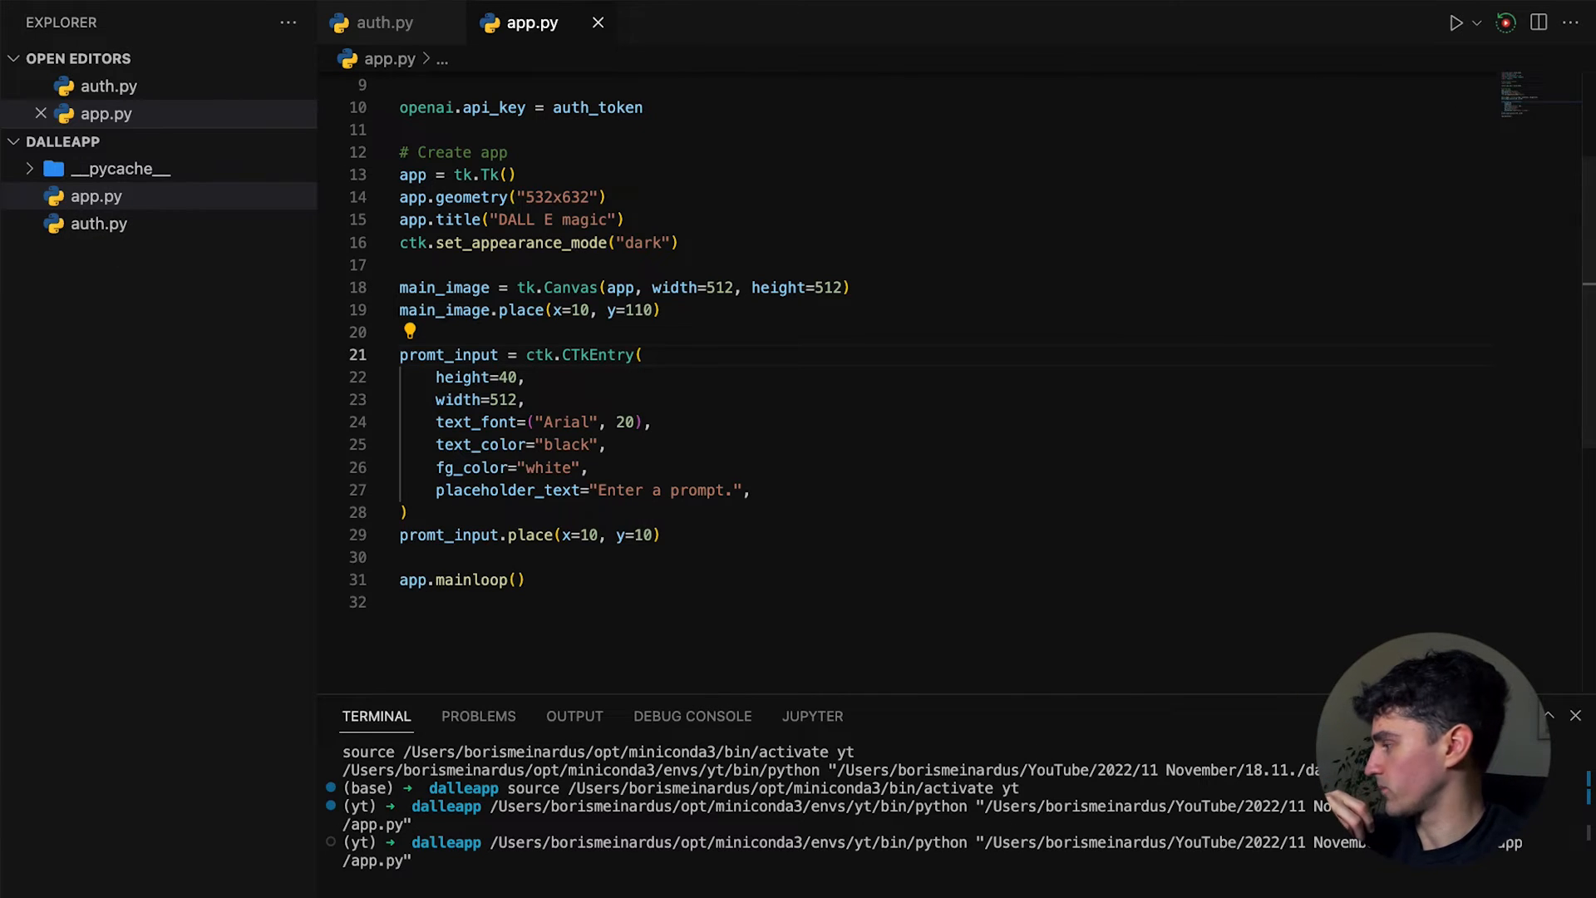
# Enter 'Test prompt' into the running DALL E magic window's prompt field
pyautogui.click(1455, 21)
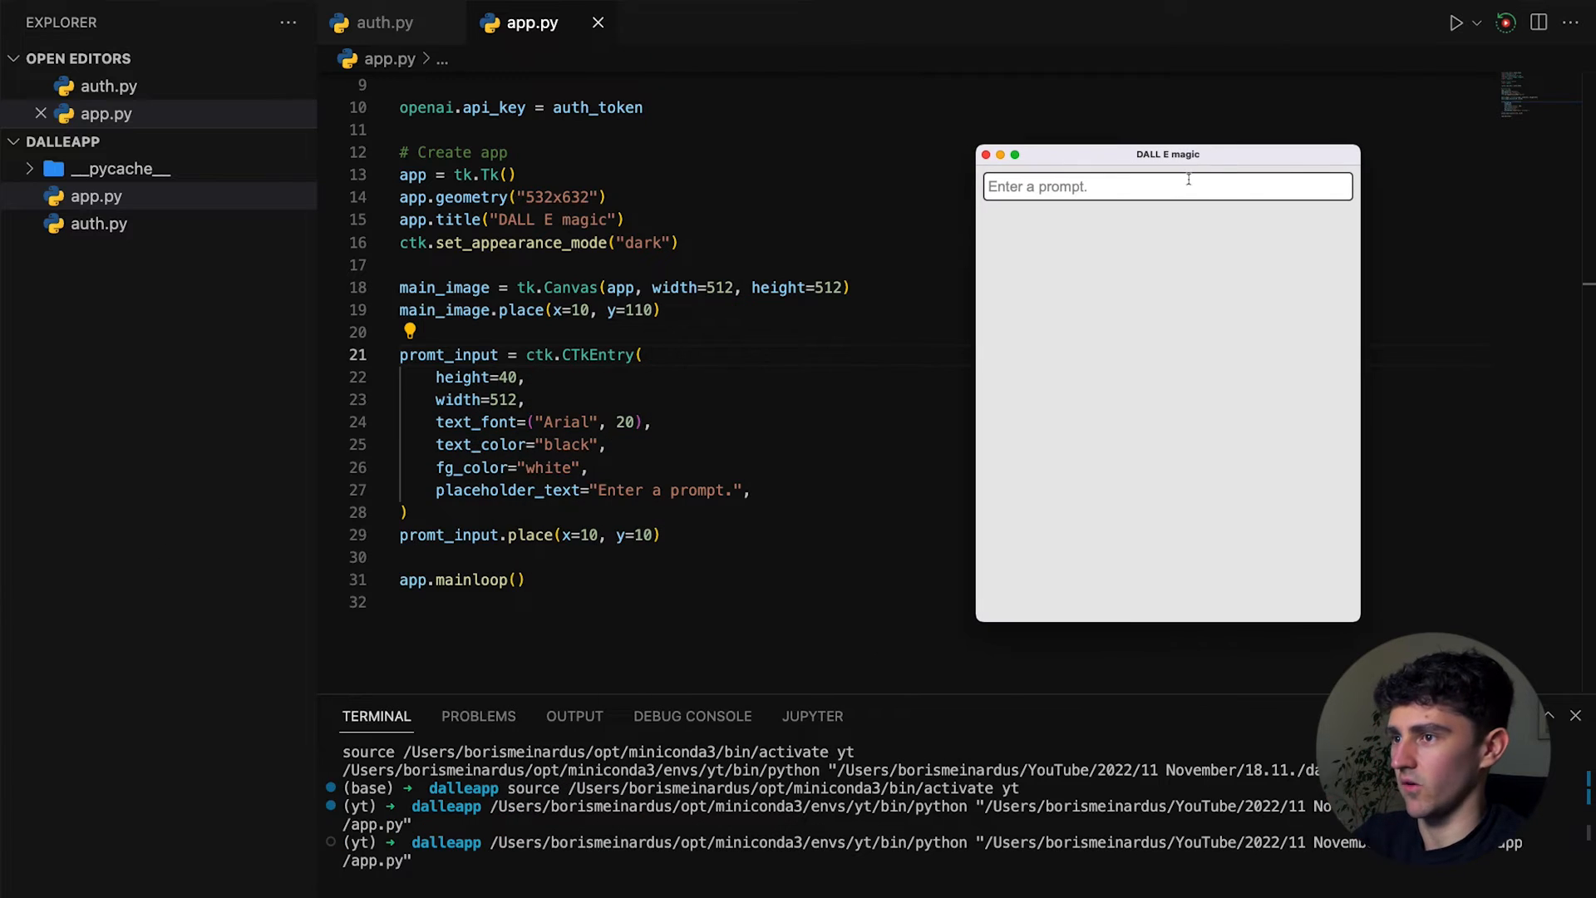
pyautogui.click(1167, 187)
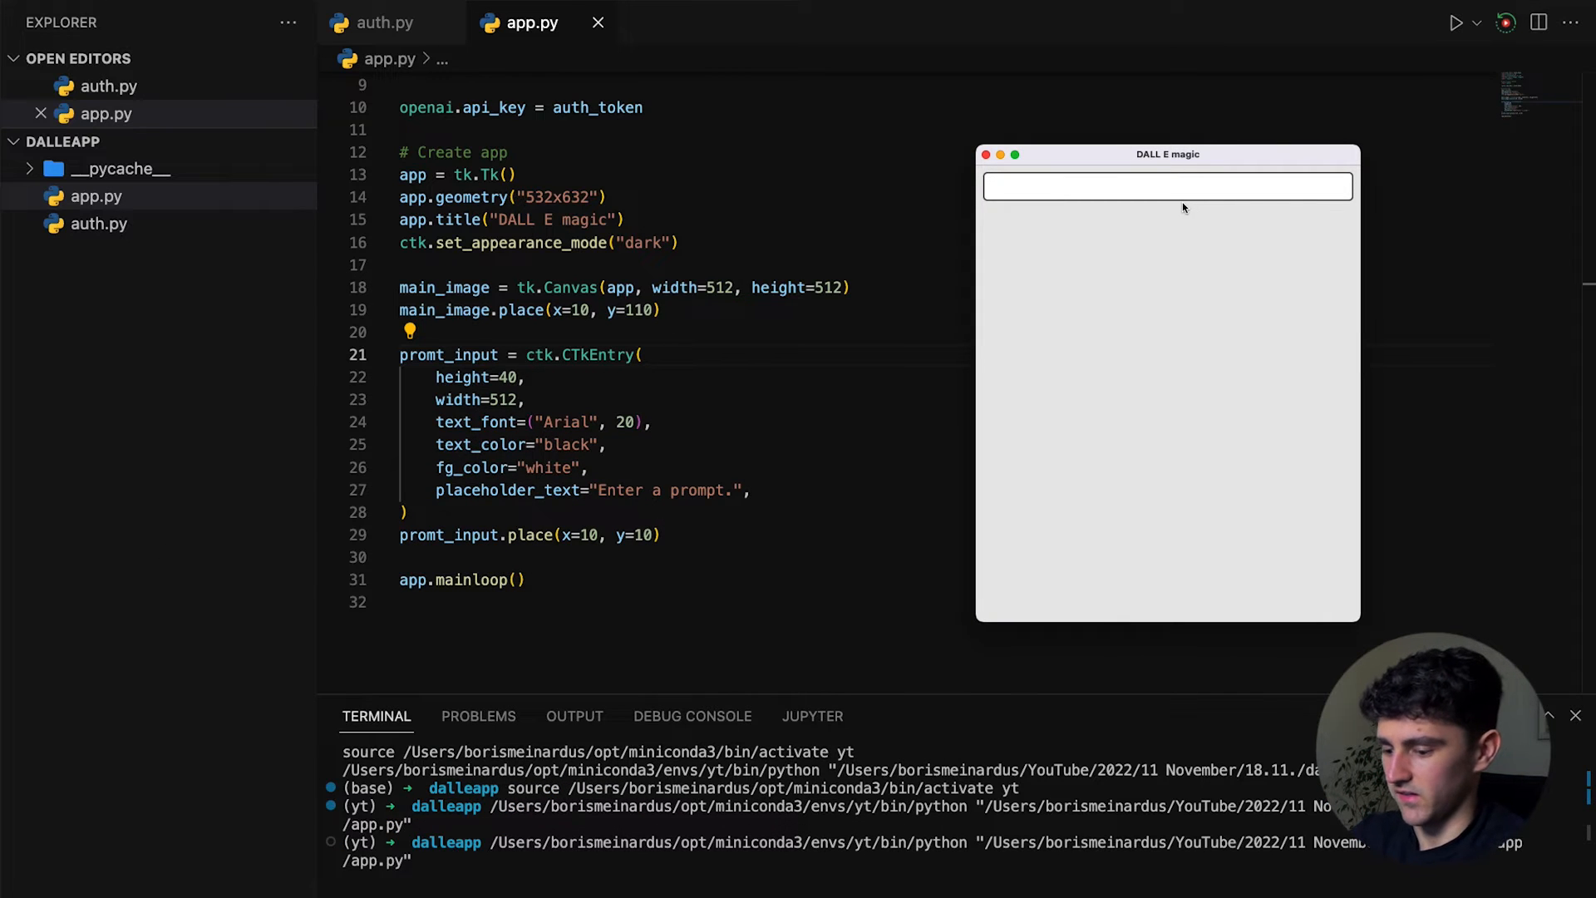
pyautogui.write('Test p')
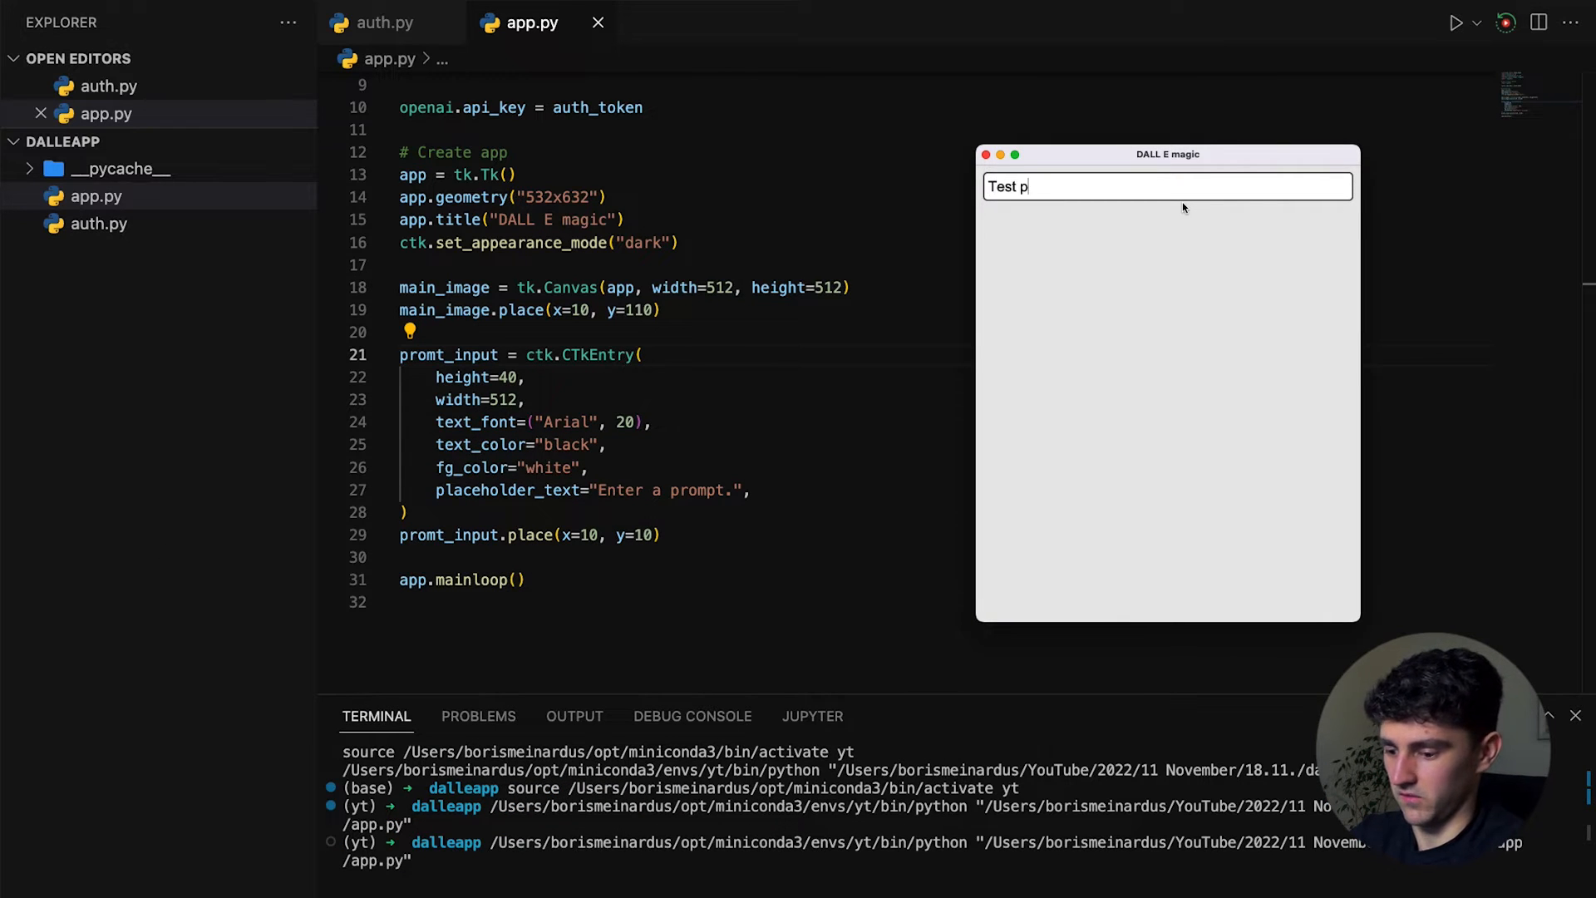
pyautogui.write('rompt')
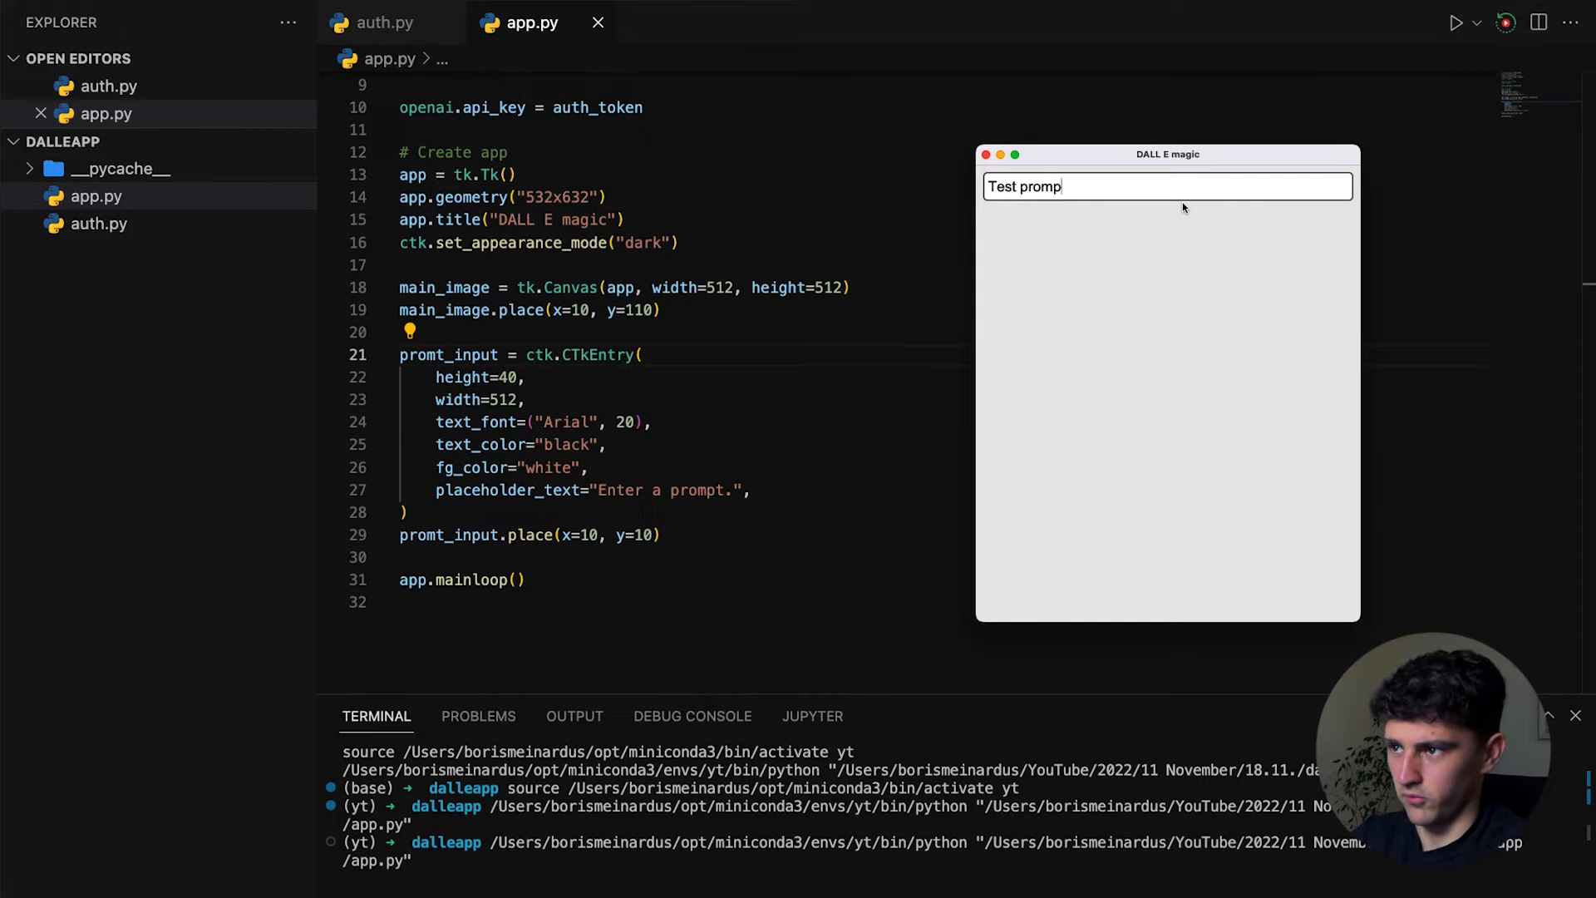
pyautogui.write('t')
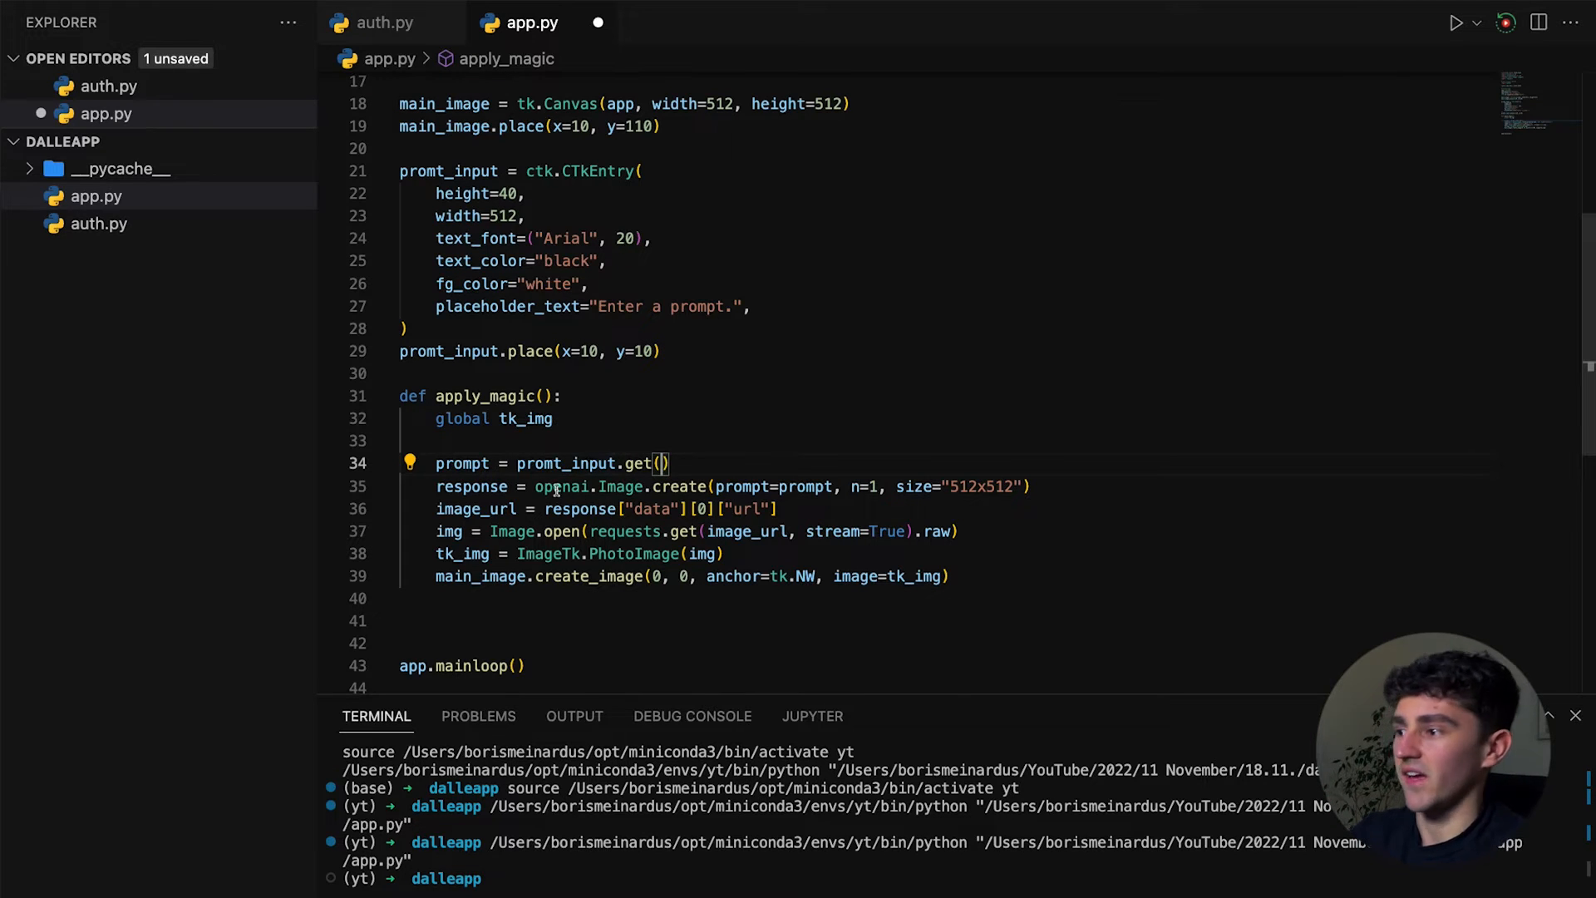
# Write apply_magic reading the 'url' key from the openai.Image.create response to draw the image
pyautogui.moveTo(536, 486); pyautogui.dragTo(1030, 485)
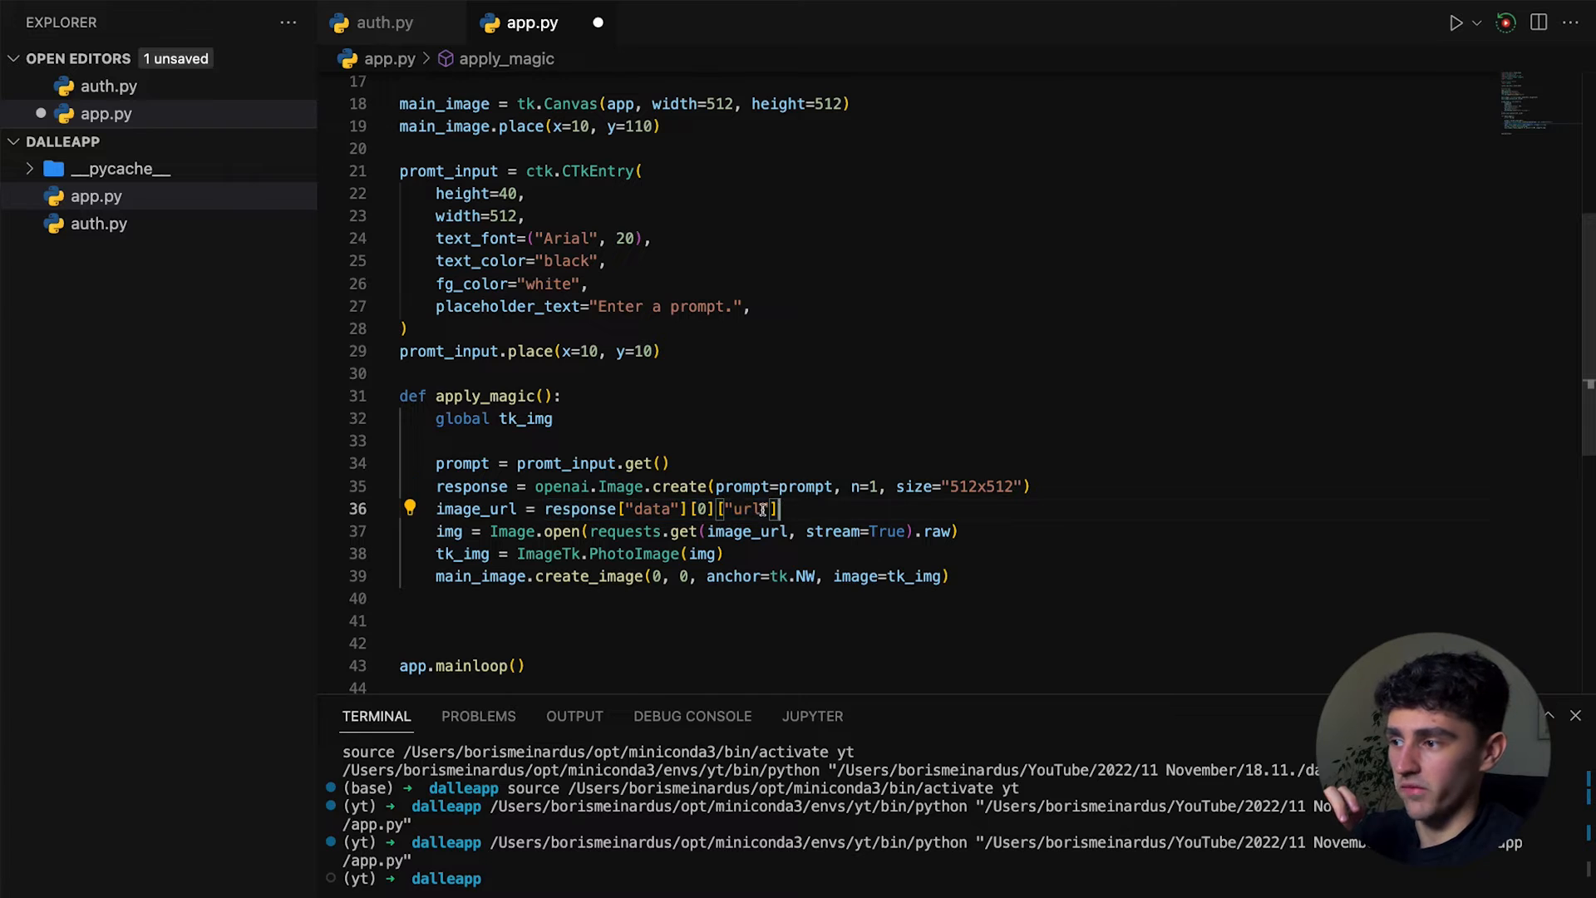
pyautogui.doubleClick(741, 508)
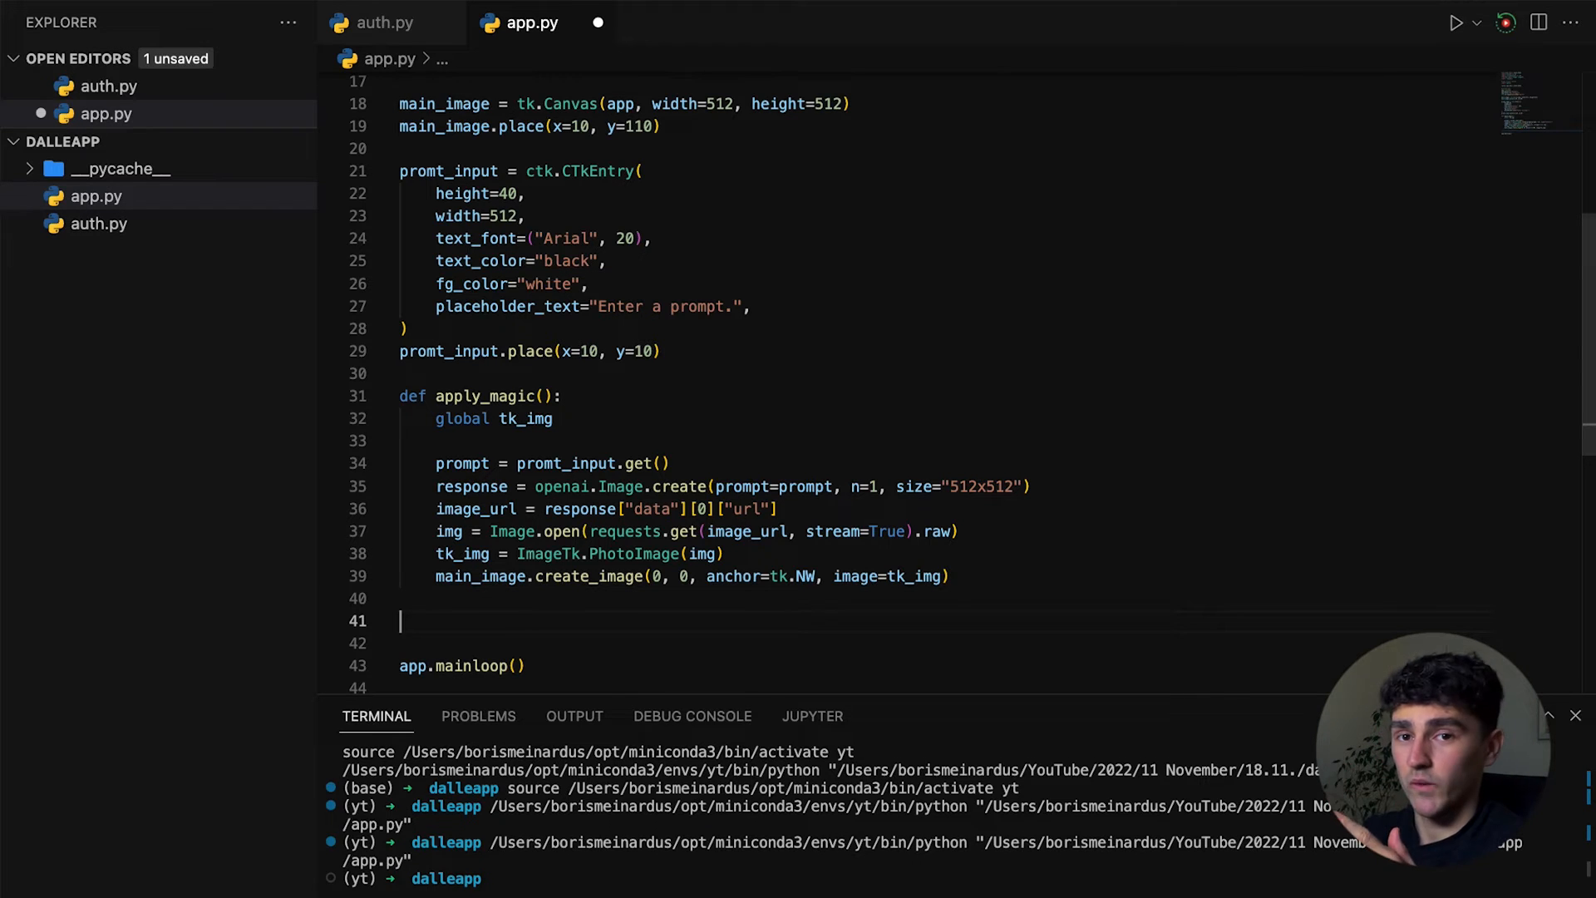
# Create magic_button = ctk.CTkButton(...) wired to apply_magic, using the tk_img global
pyautogui.write('magic_button = ctk.CTkButton(')
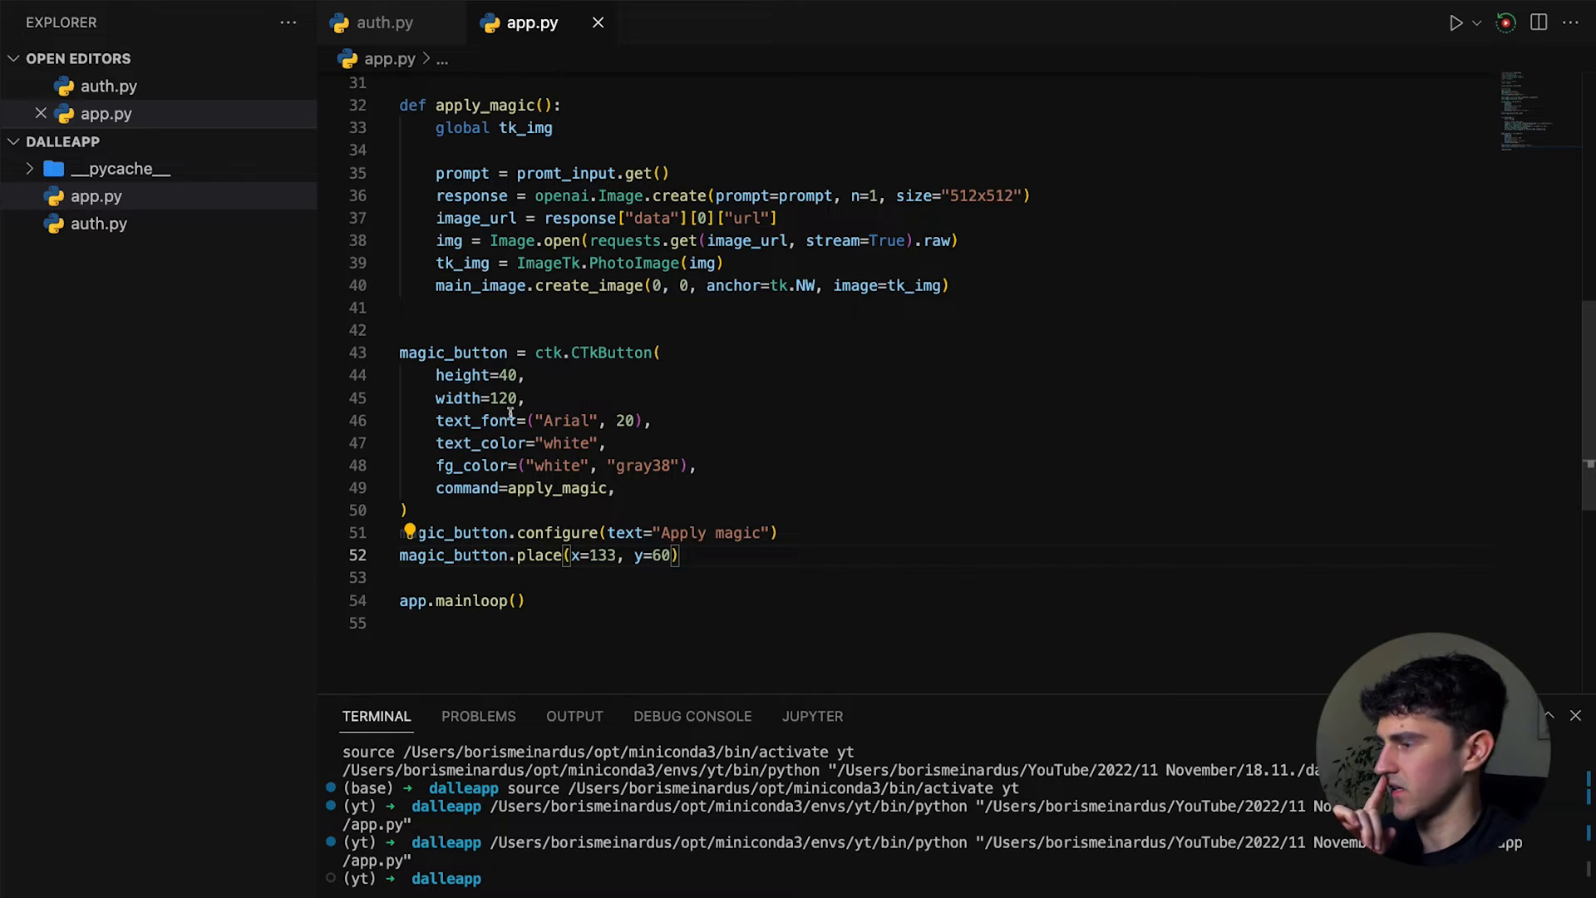
pyautogui.doubleClick(557, 487)
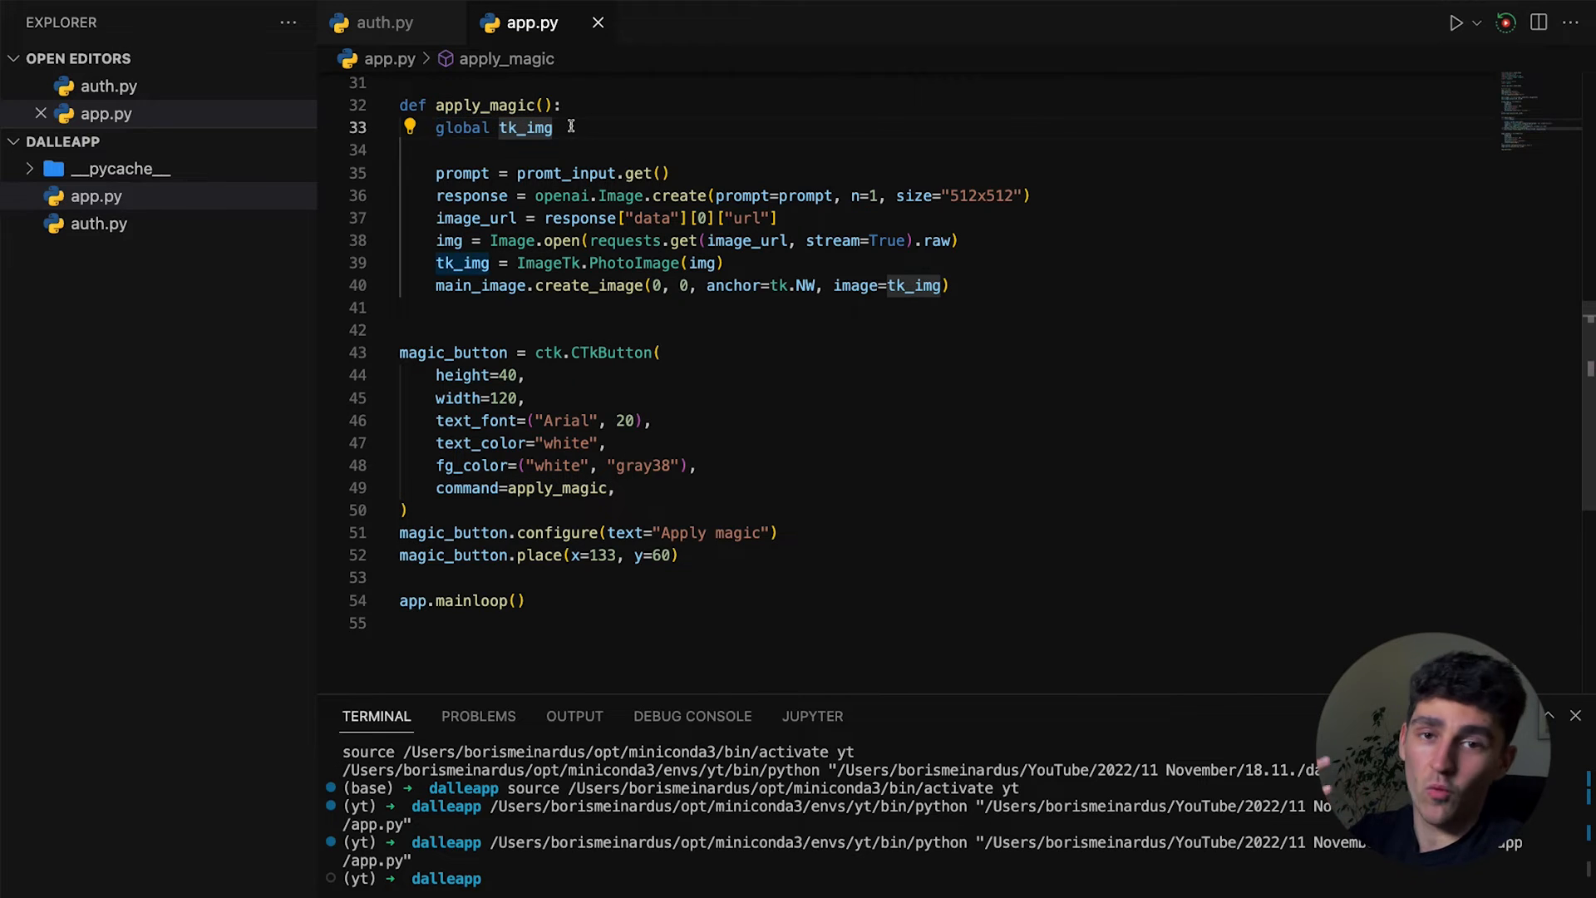
pyautogui.moveTo(468, 284)
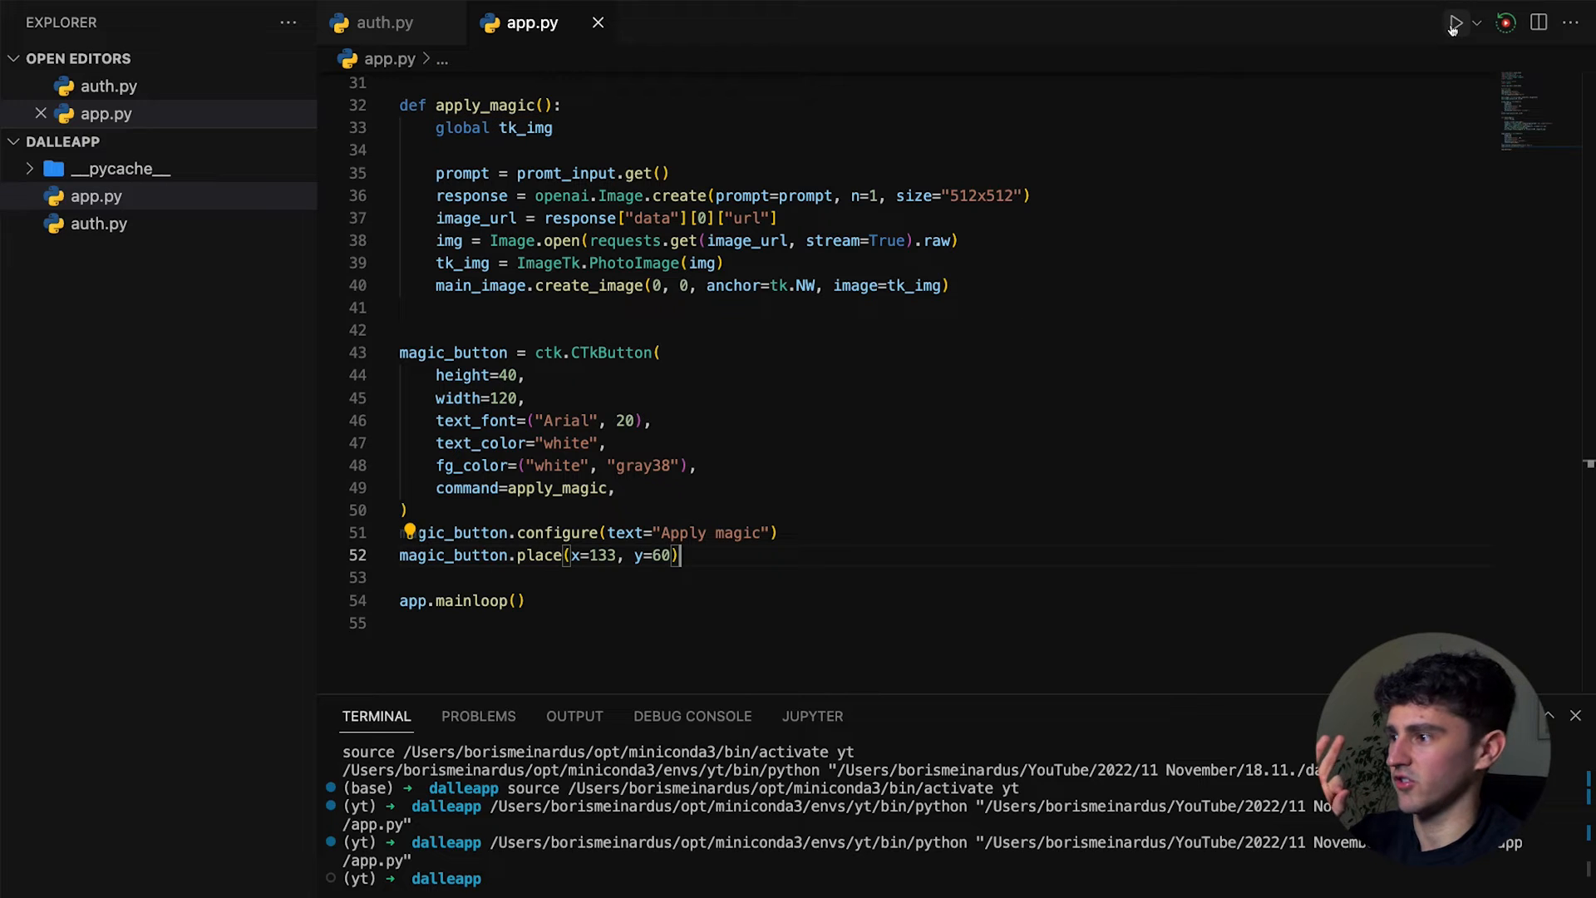
# Run app.py, enter 'Final stage of humanity' and hit Apply magic, getting an incorrect-API-key error
pyautogui.click(1455, 22)
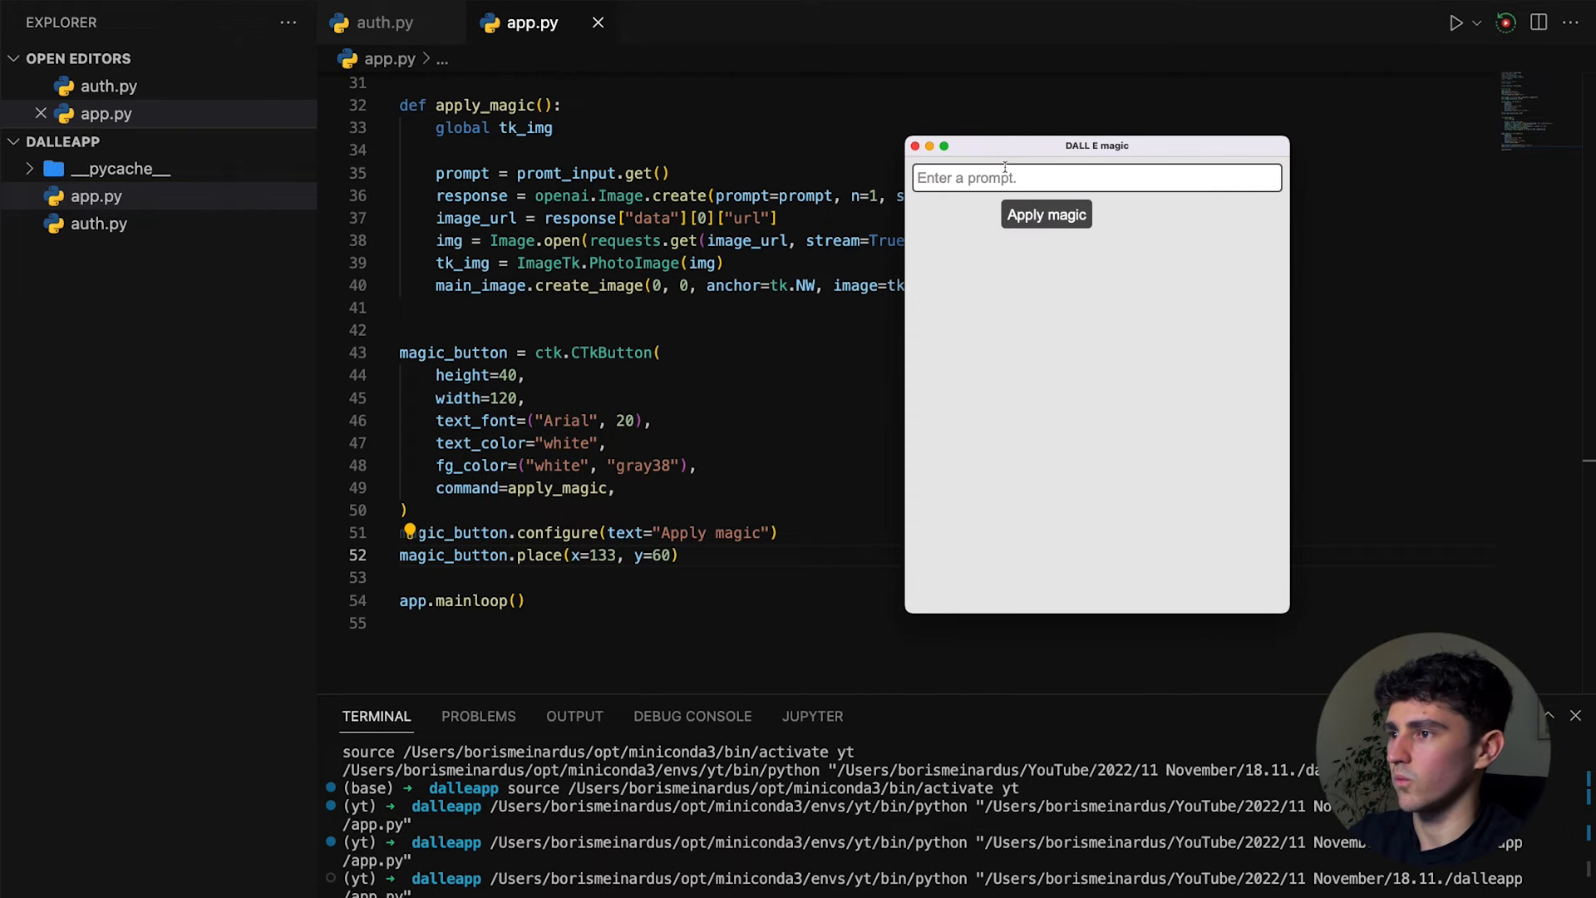
pyautogui.click(1096, 178)
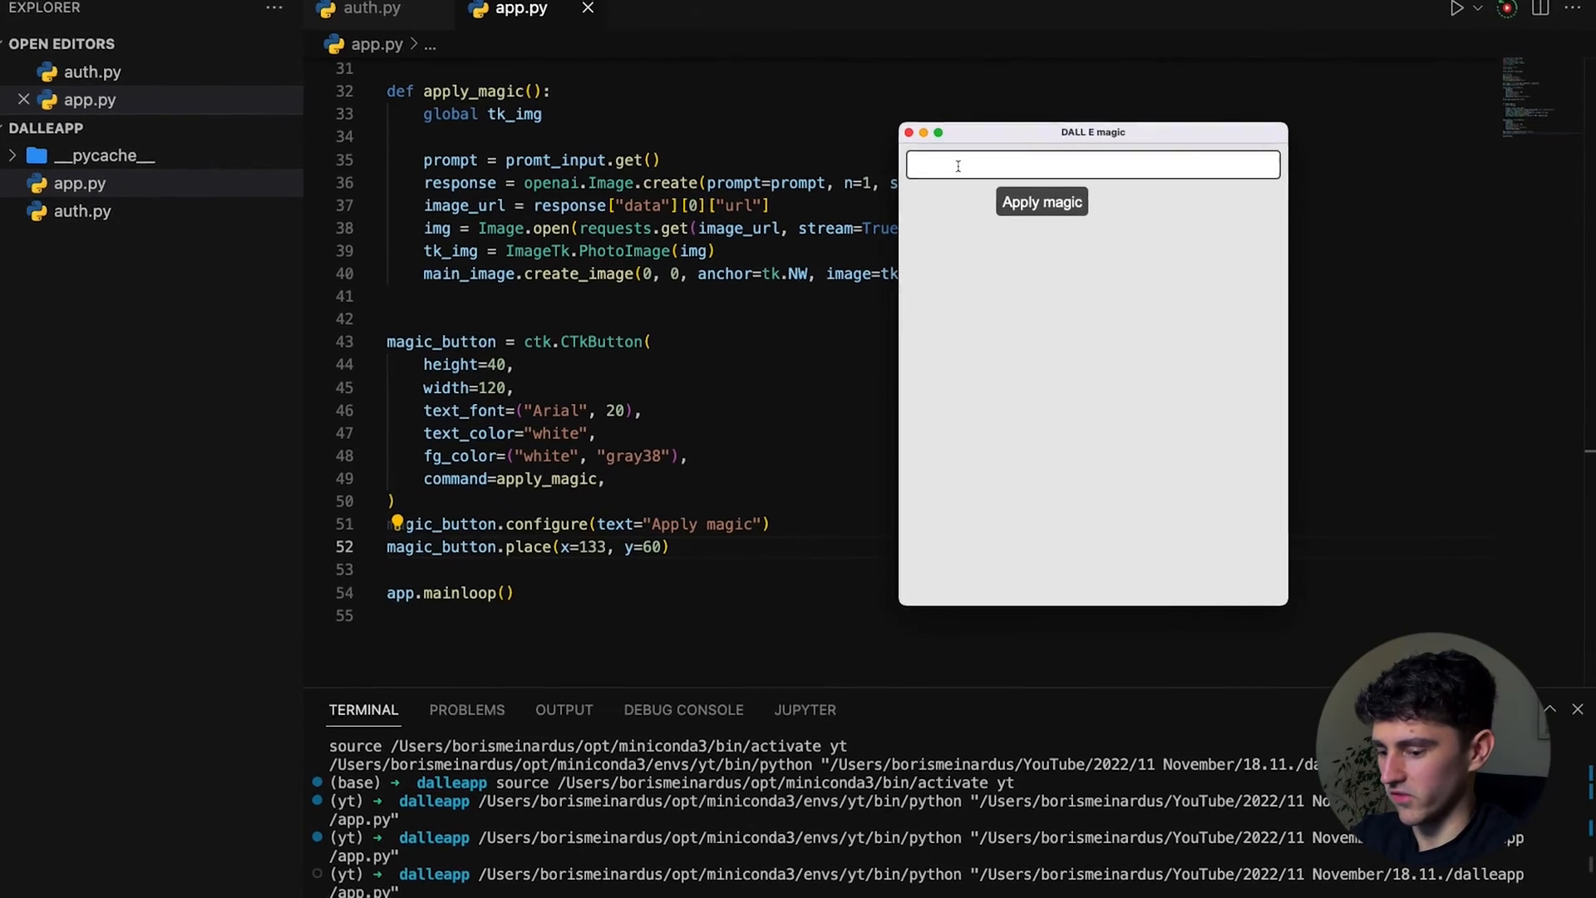
pyautogui.write('Finasl')
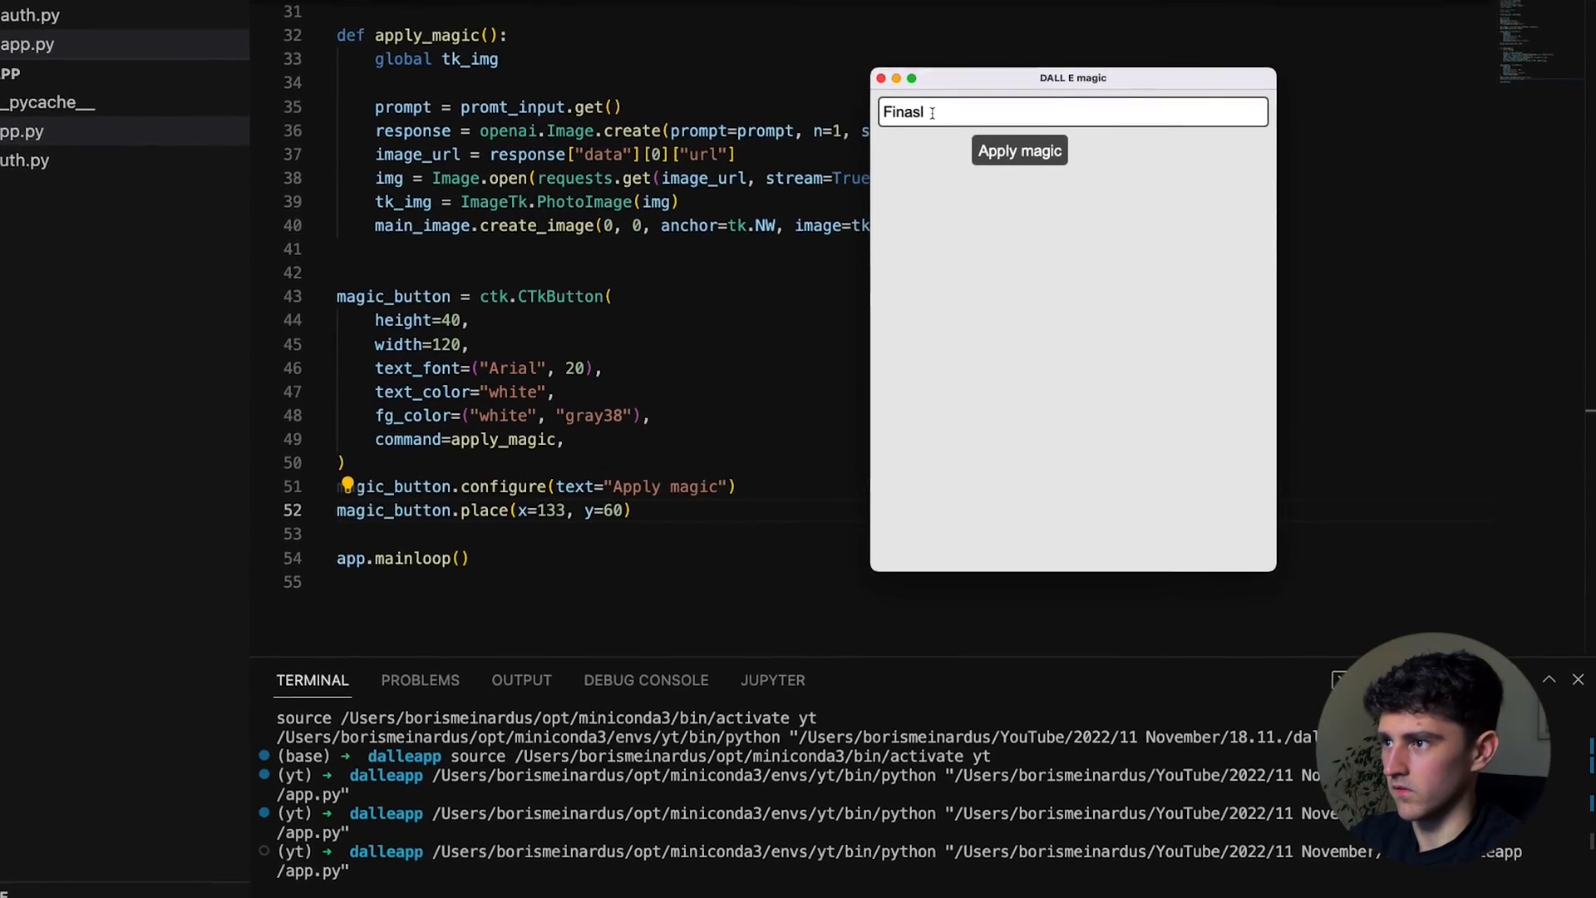
pyautogui.write('Final stage of humanity')
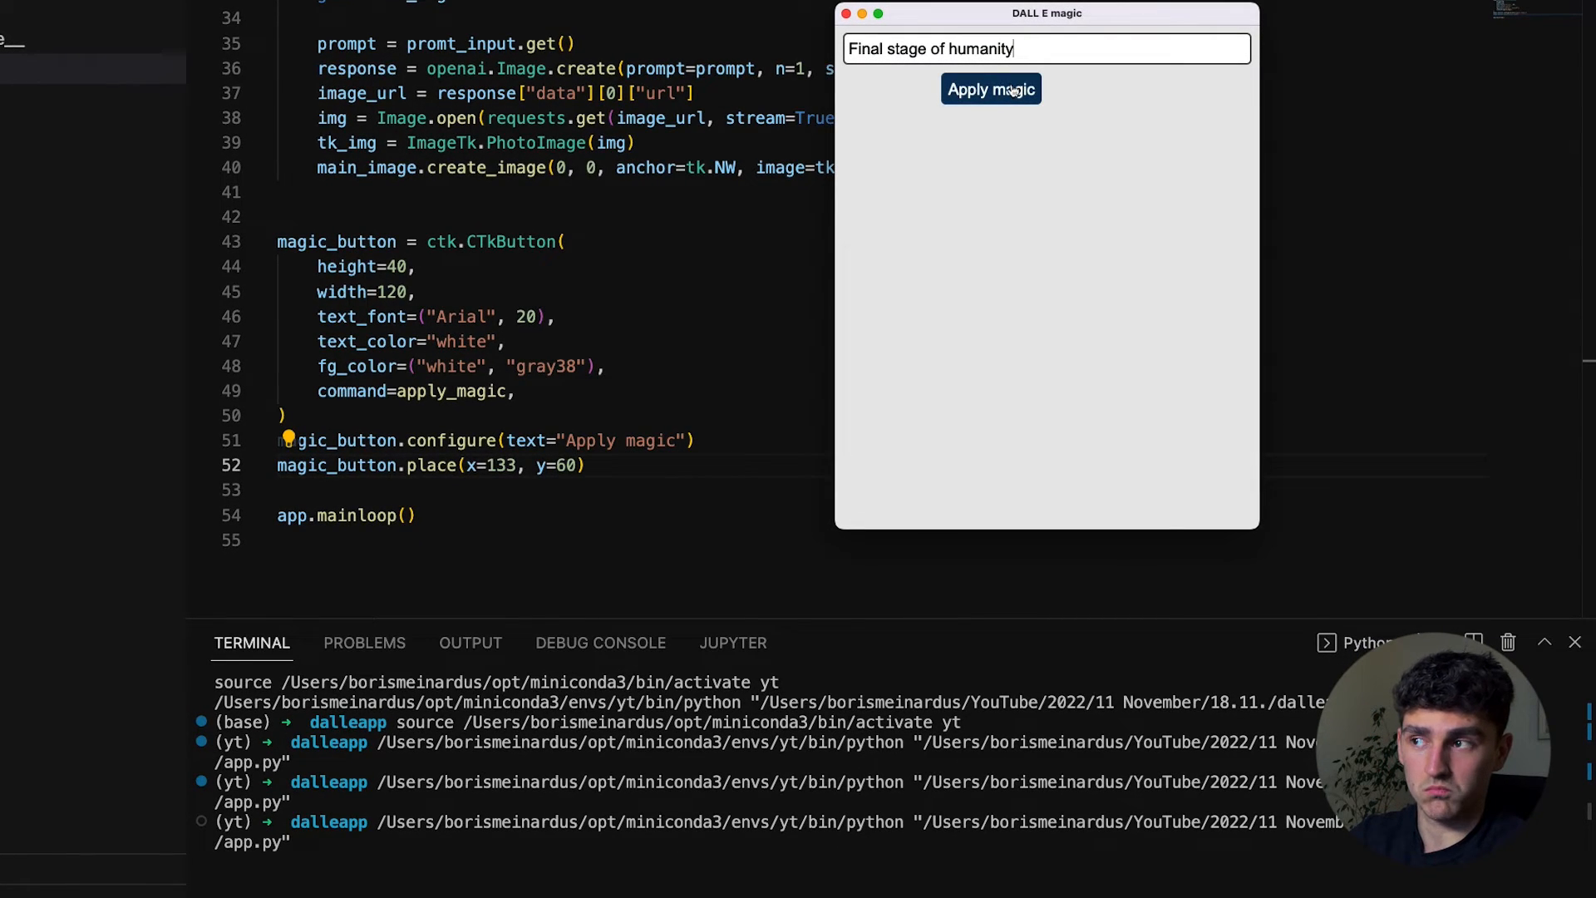
pyautogui.click(990, 88)
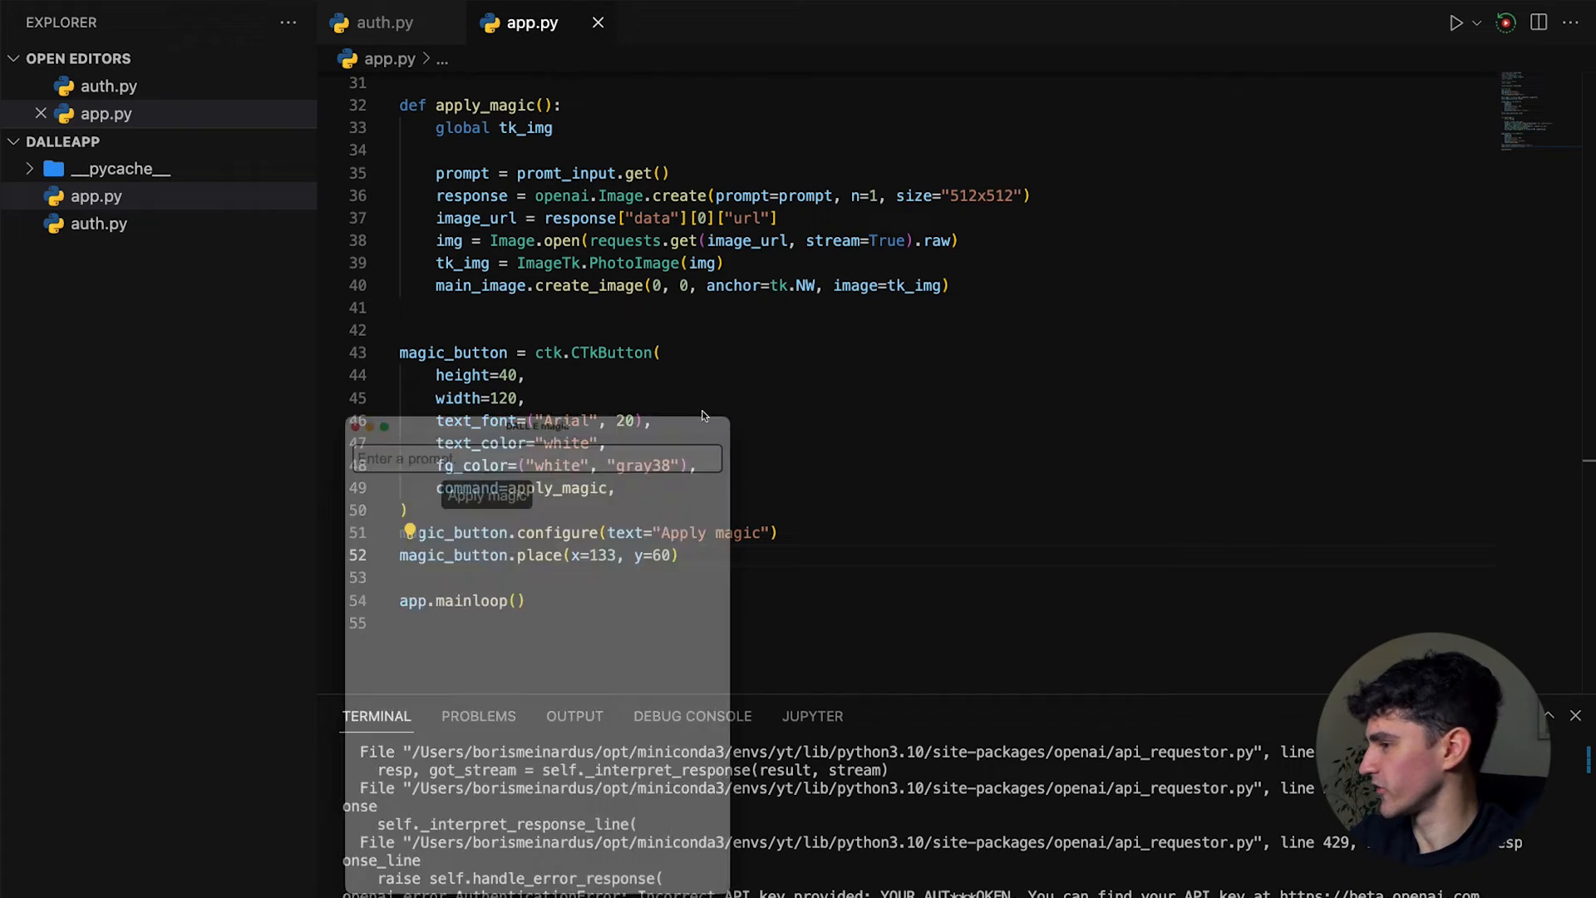
# Enter 'Final stage of humanity' again and generate the desert-scene image with Apply magic
pyautogui.write('F')
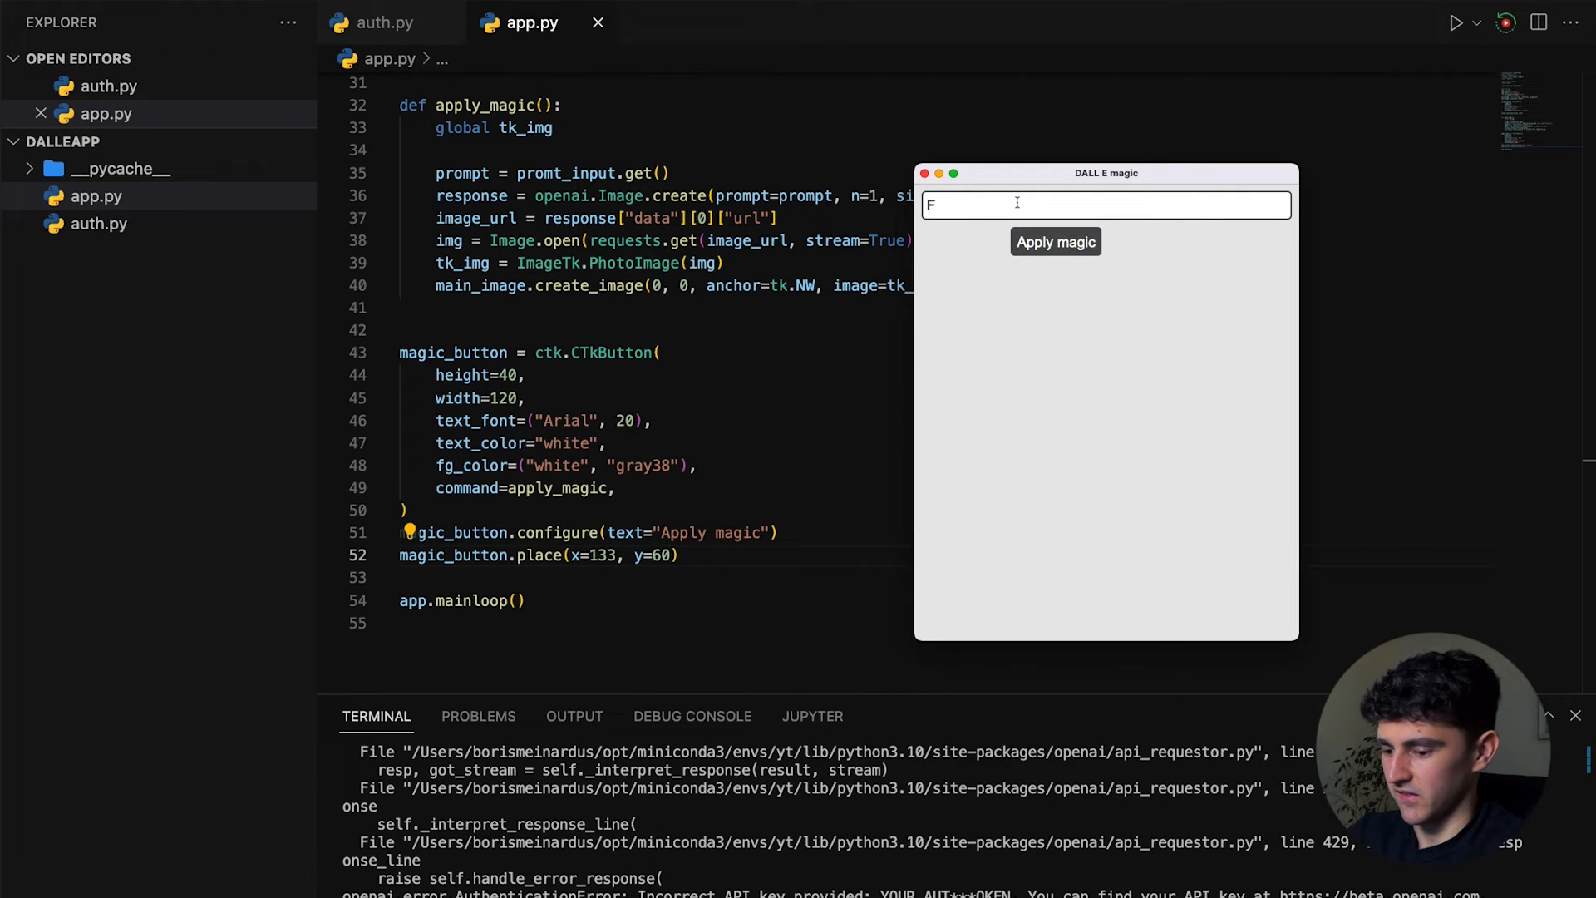
pyautogui.write('inal stage of h')
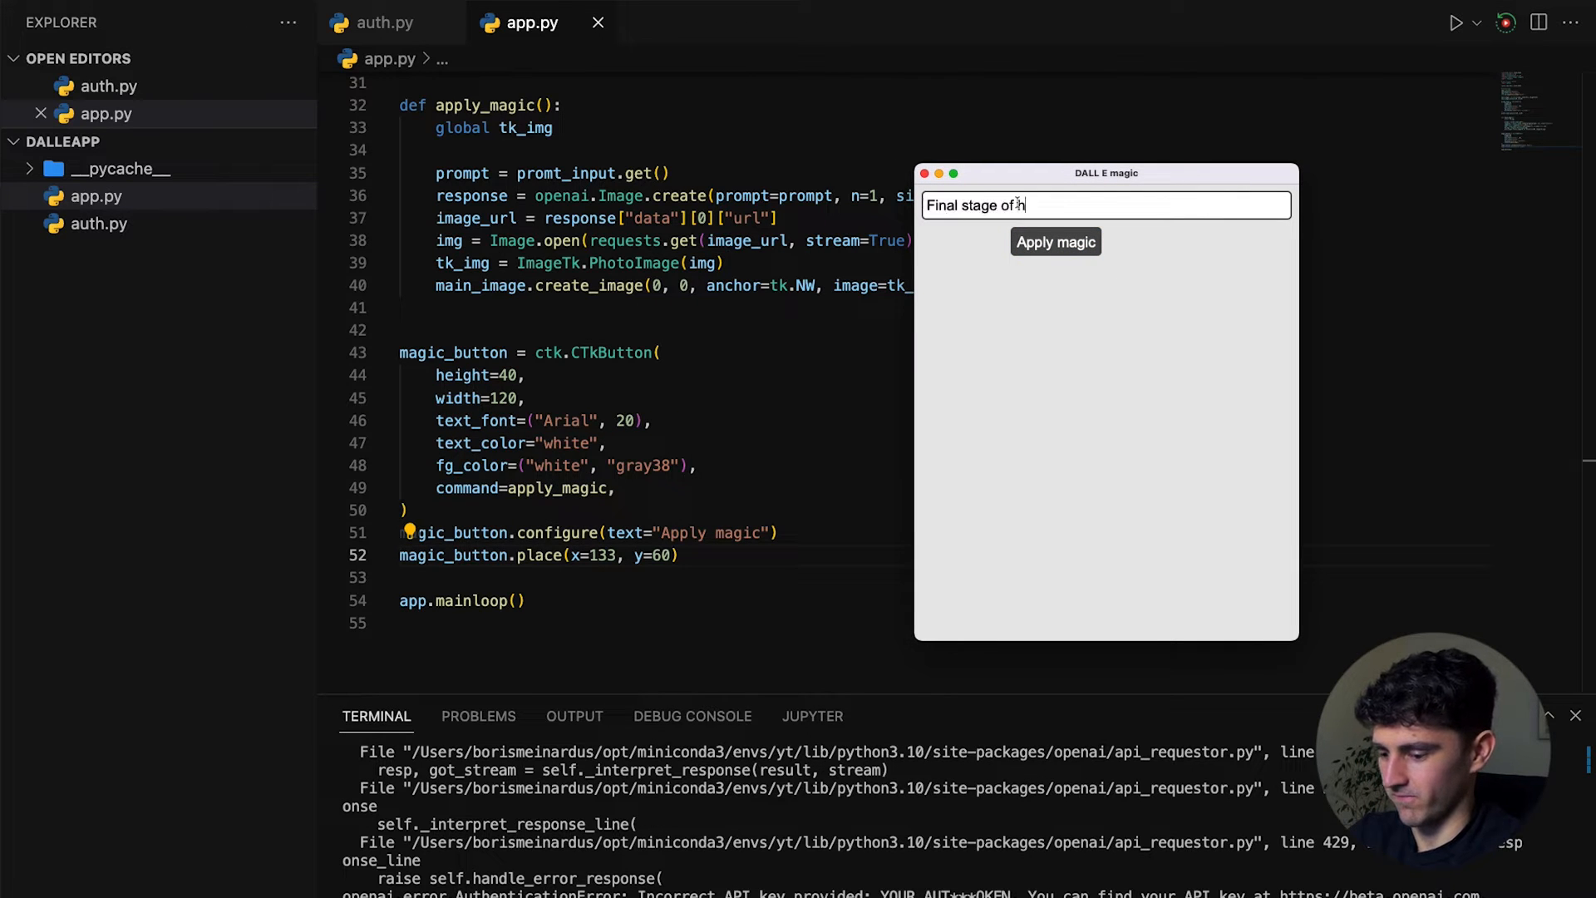
pyautogui.write('humanity')
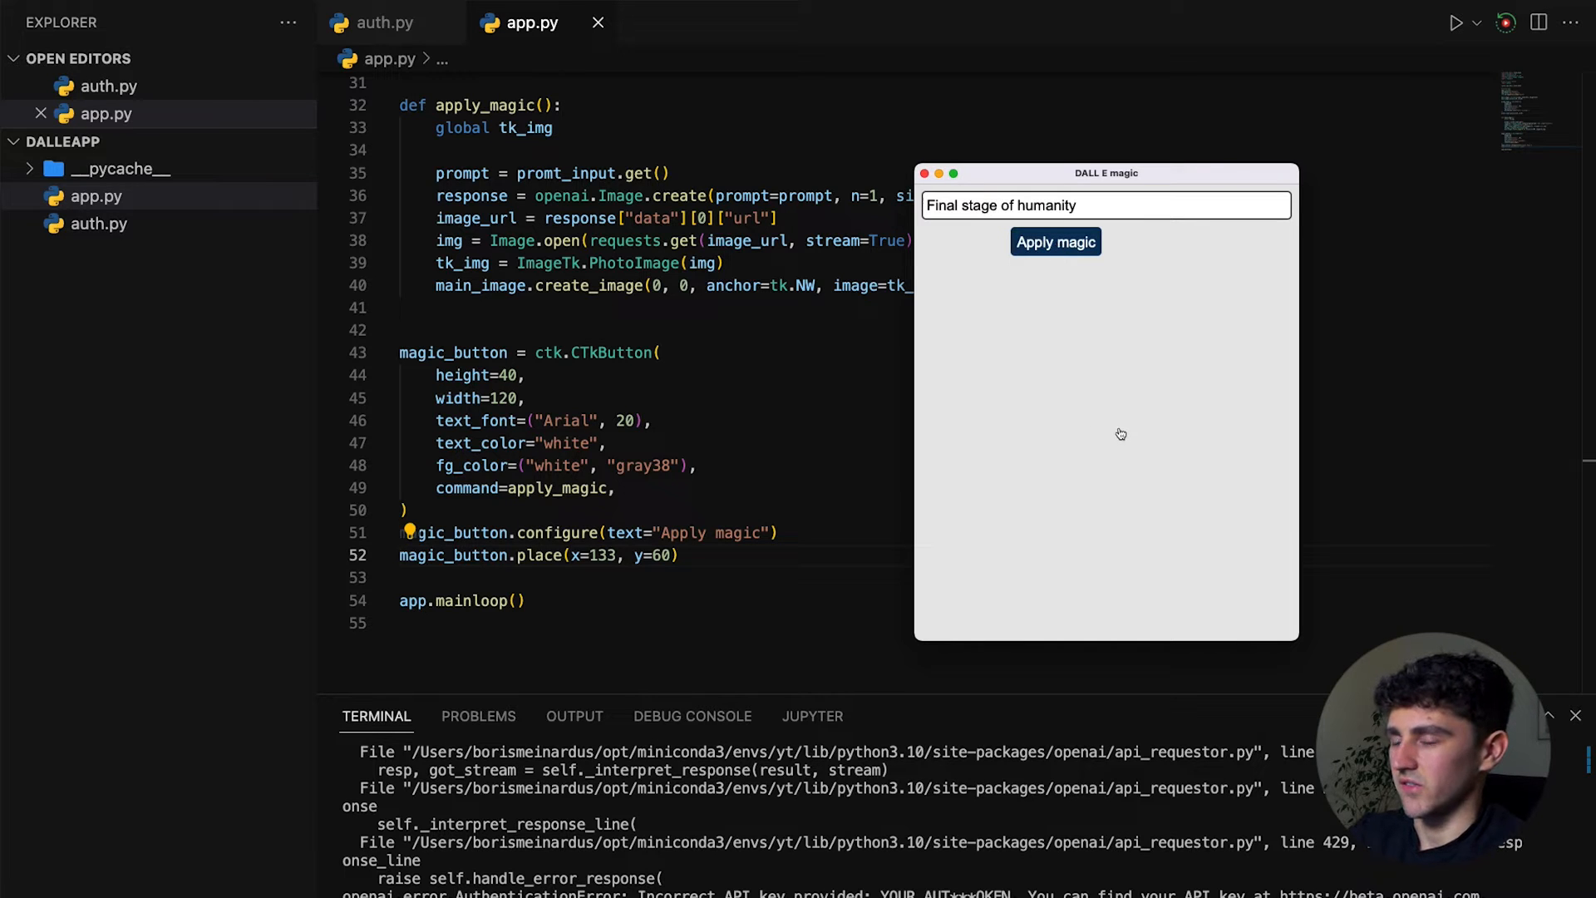
pyautogui.moveTo(1136, 431)
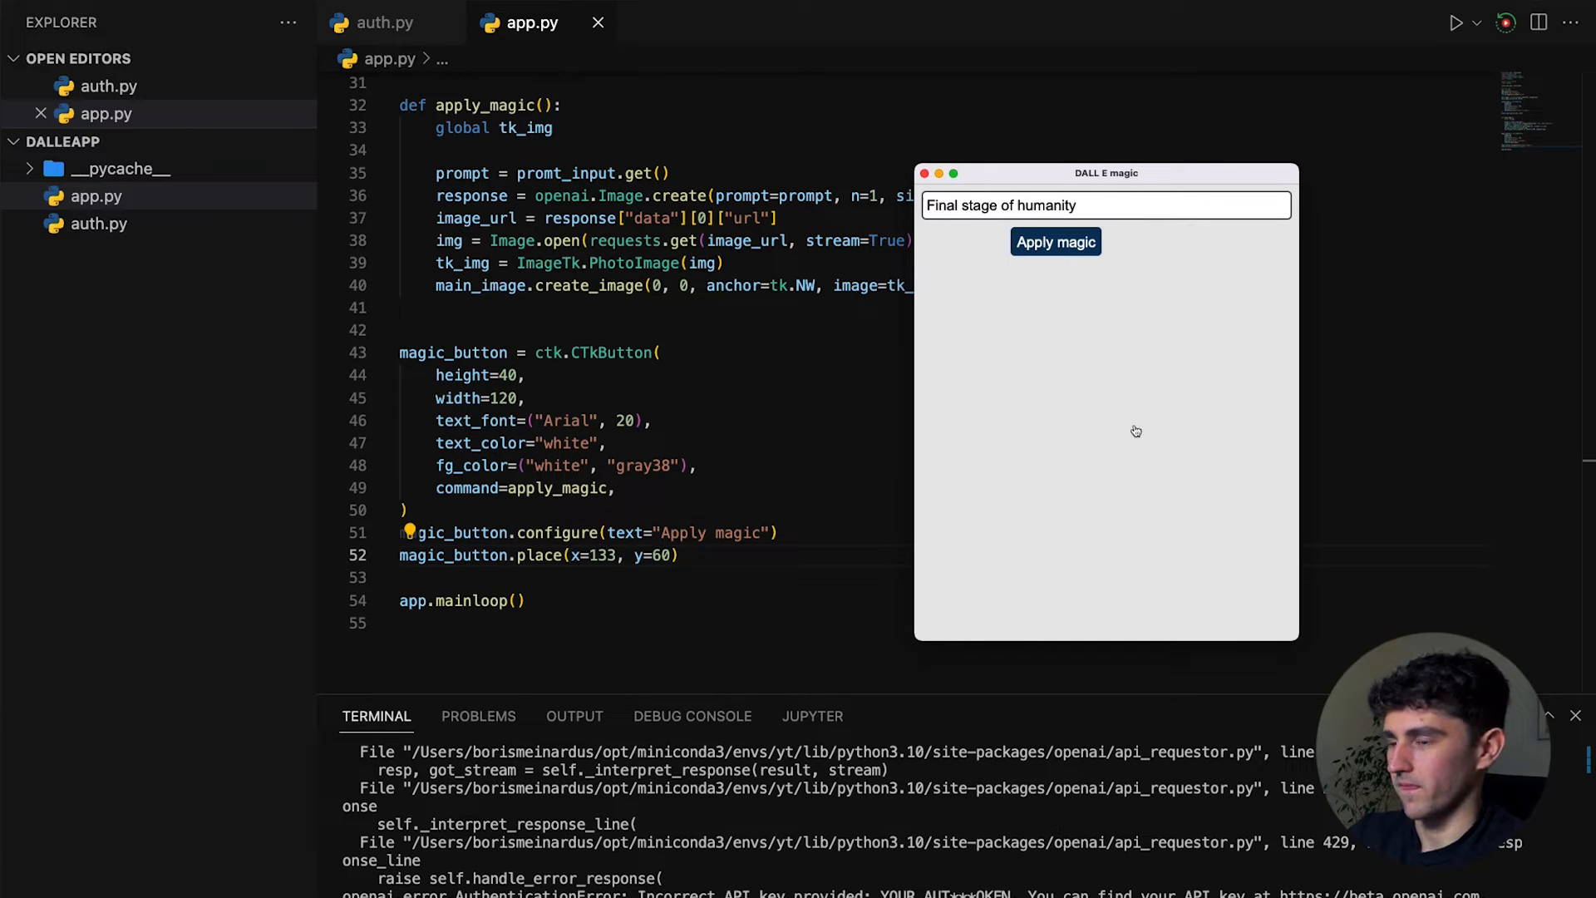
pyautogui.click(1056, 241)
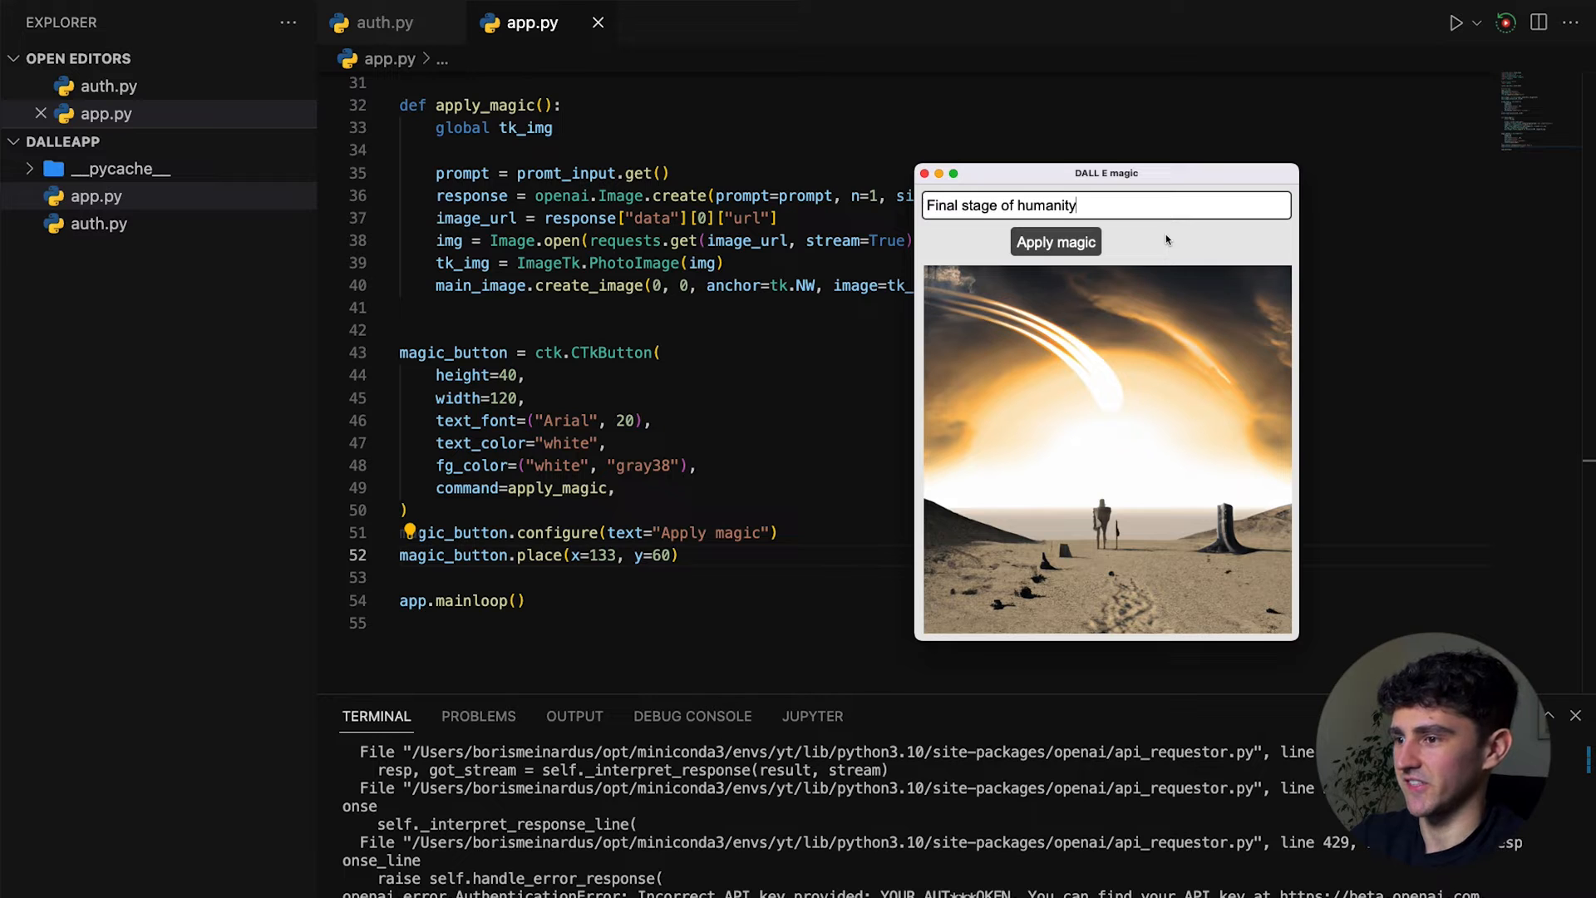
pyautogui.click(1055, 241)
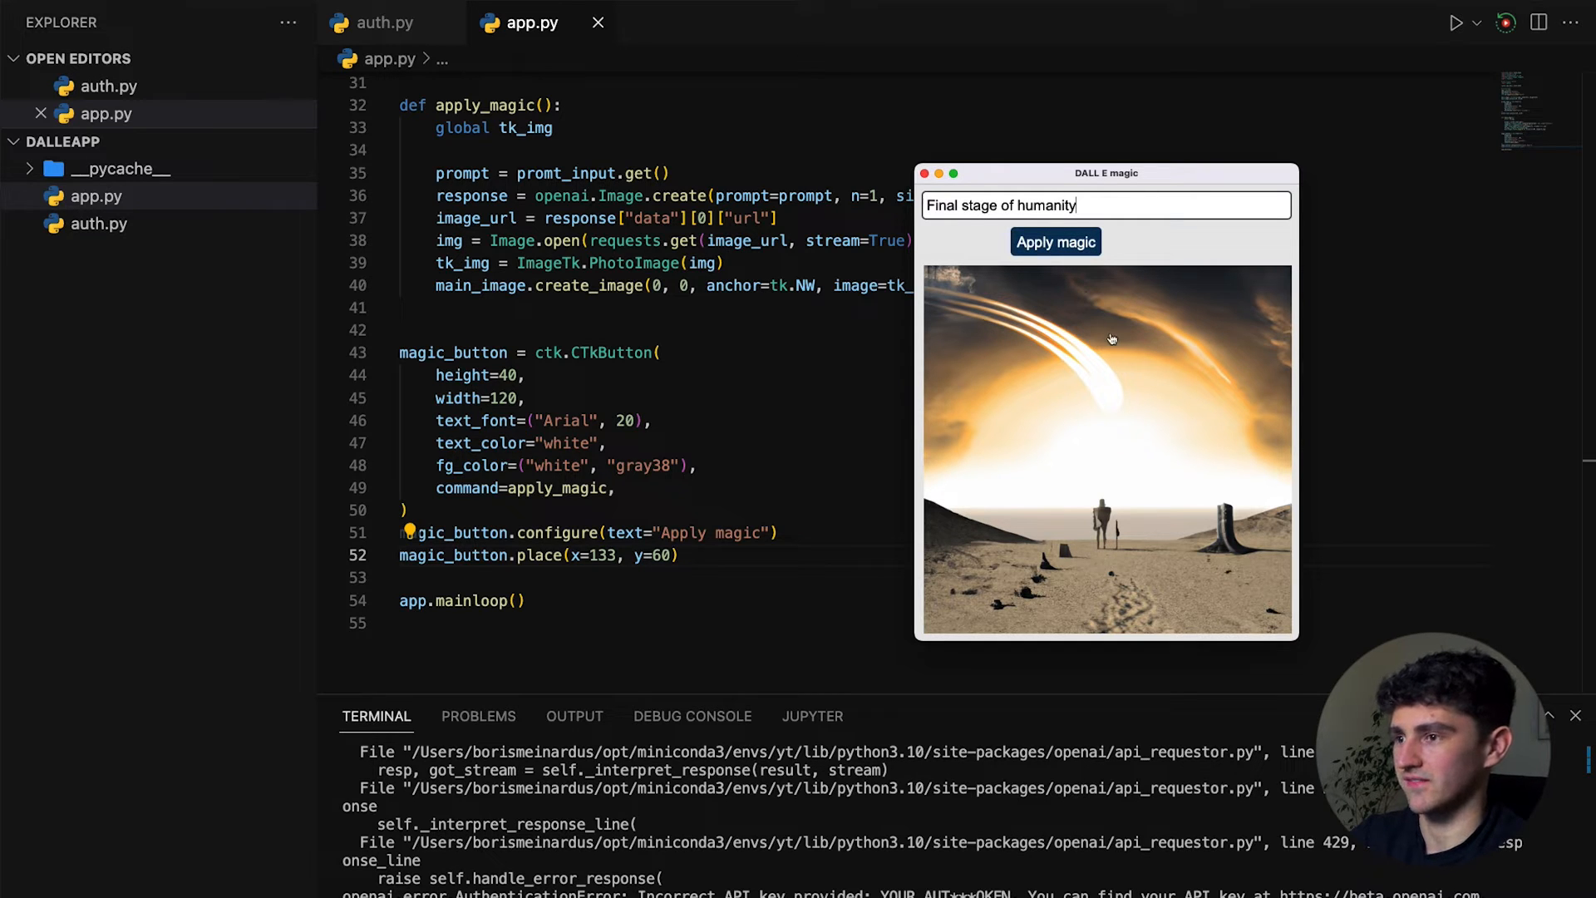
# Regenerate the 'Final stage of humanity' image, replacing the desert with a dark stone hole
pyautogui.click(1056, 241)
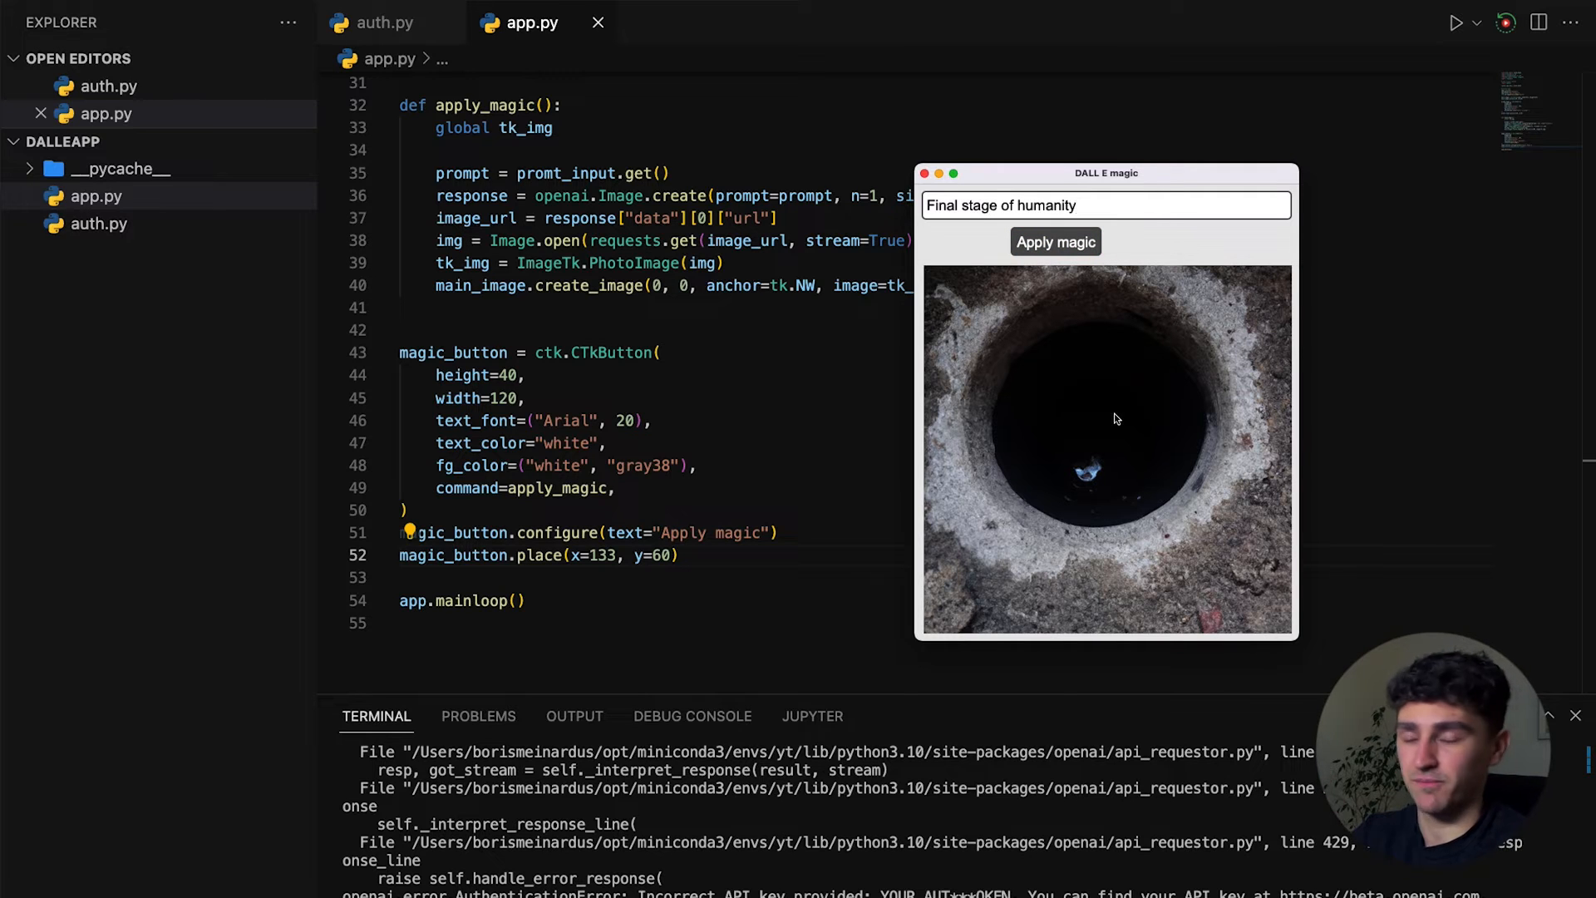
pyautogui.click(1104, 204)
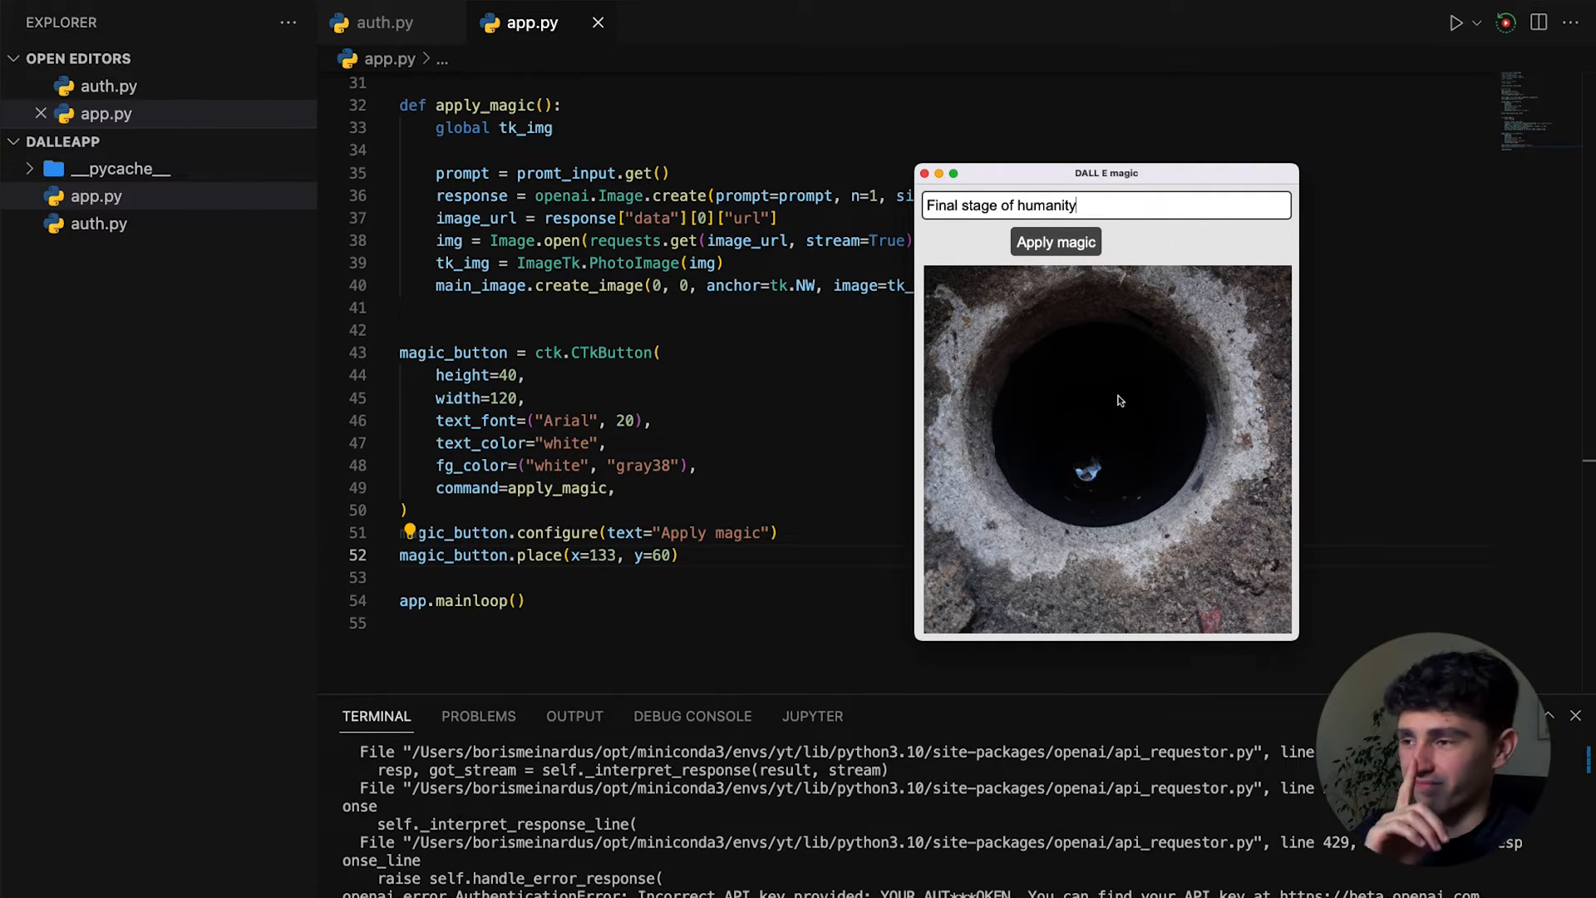
pyautogui.moveTo(1097, 510)
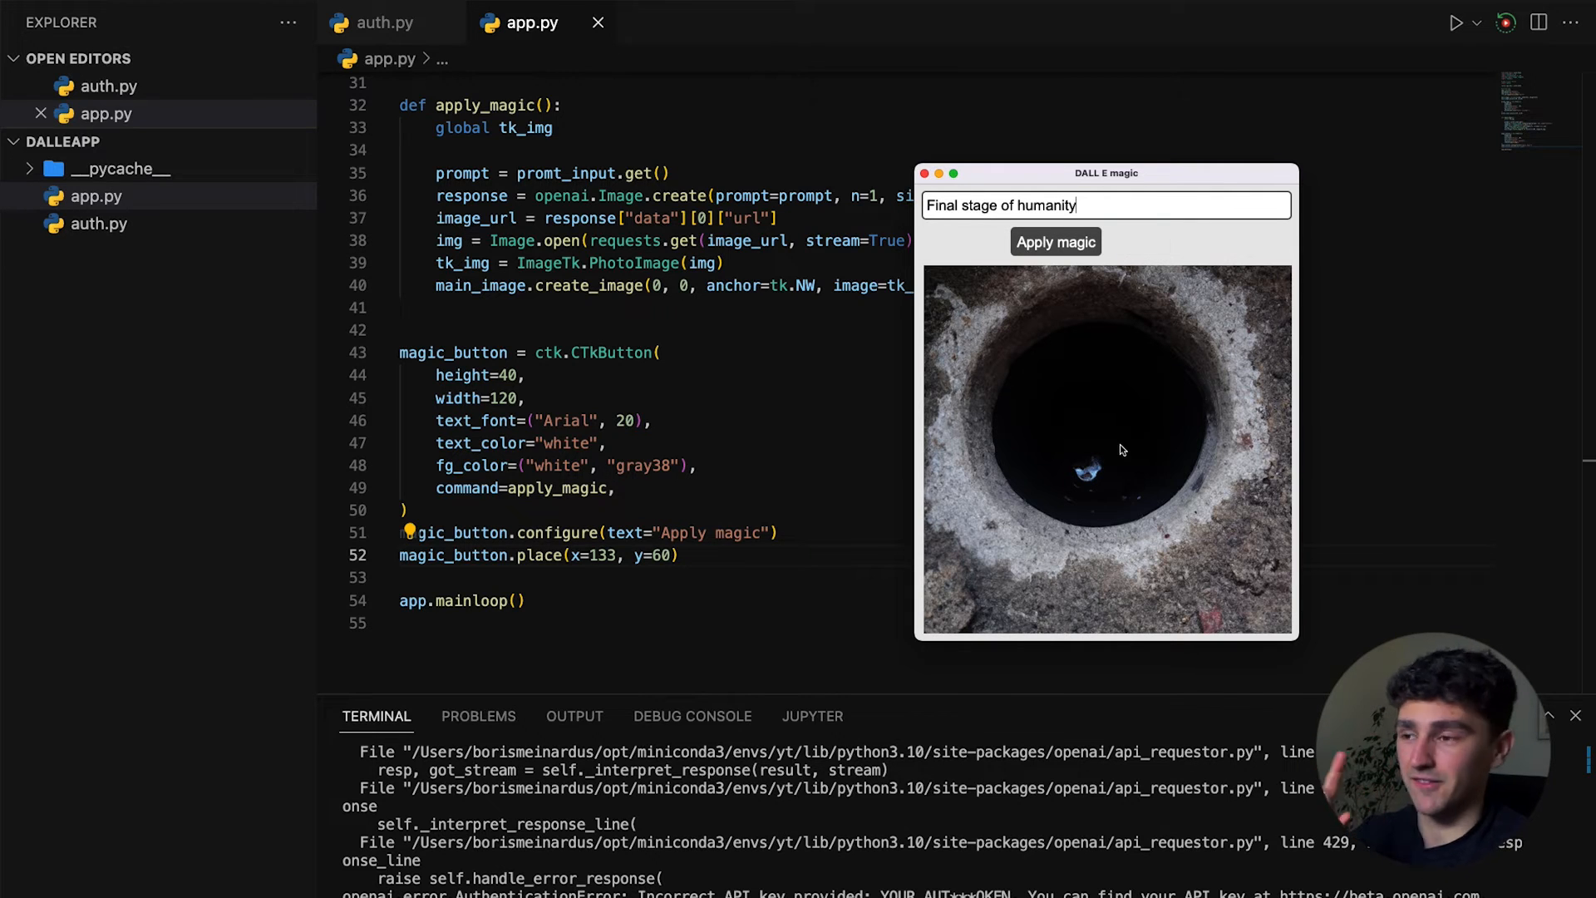
pyautogui.moveTo(1125, 415)
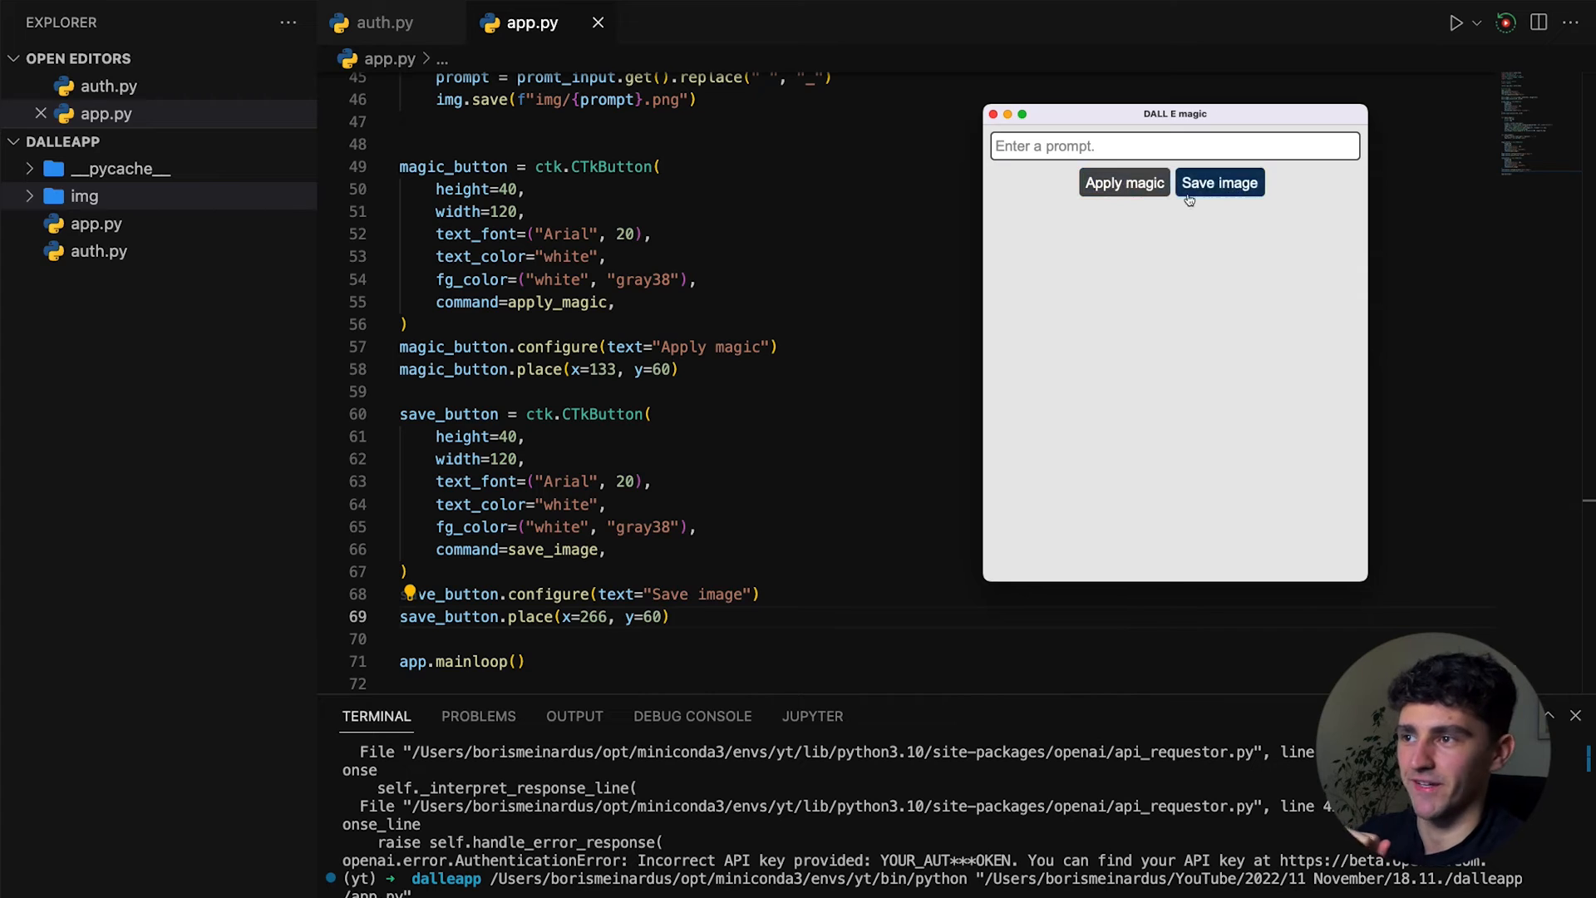
# Generate a stone-arch image for 'Final stage of humanity' in the relaunched app with the Save image button
pyautogui.write('Final stage of')
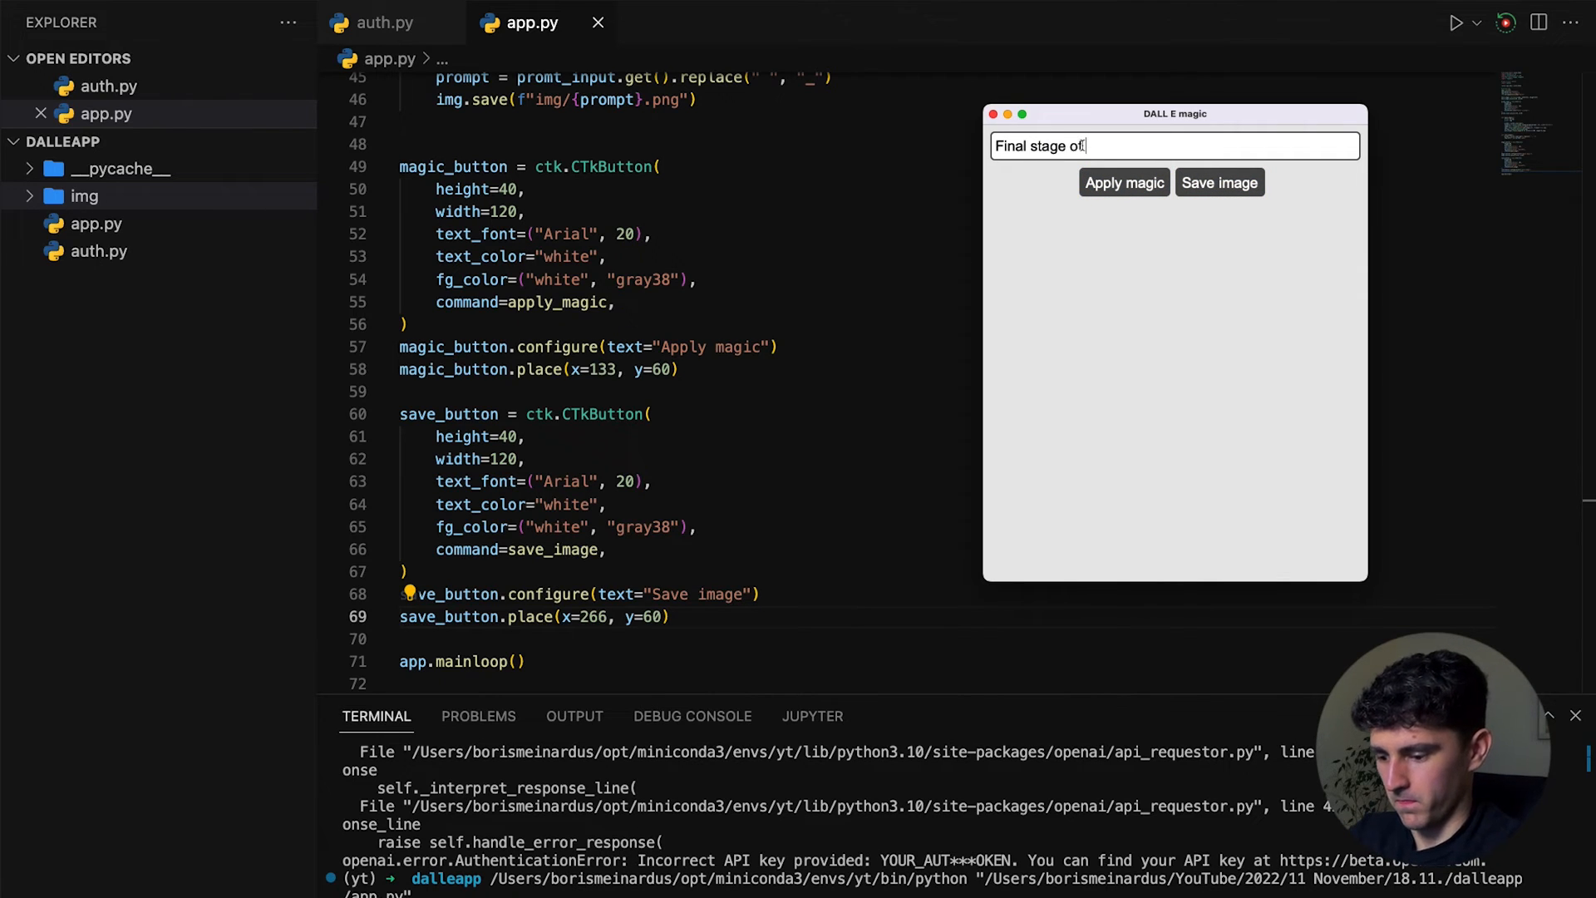
pyautogui.write('humanity')
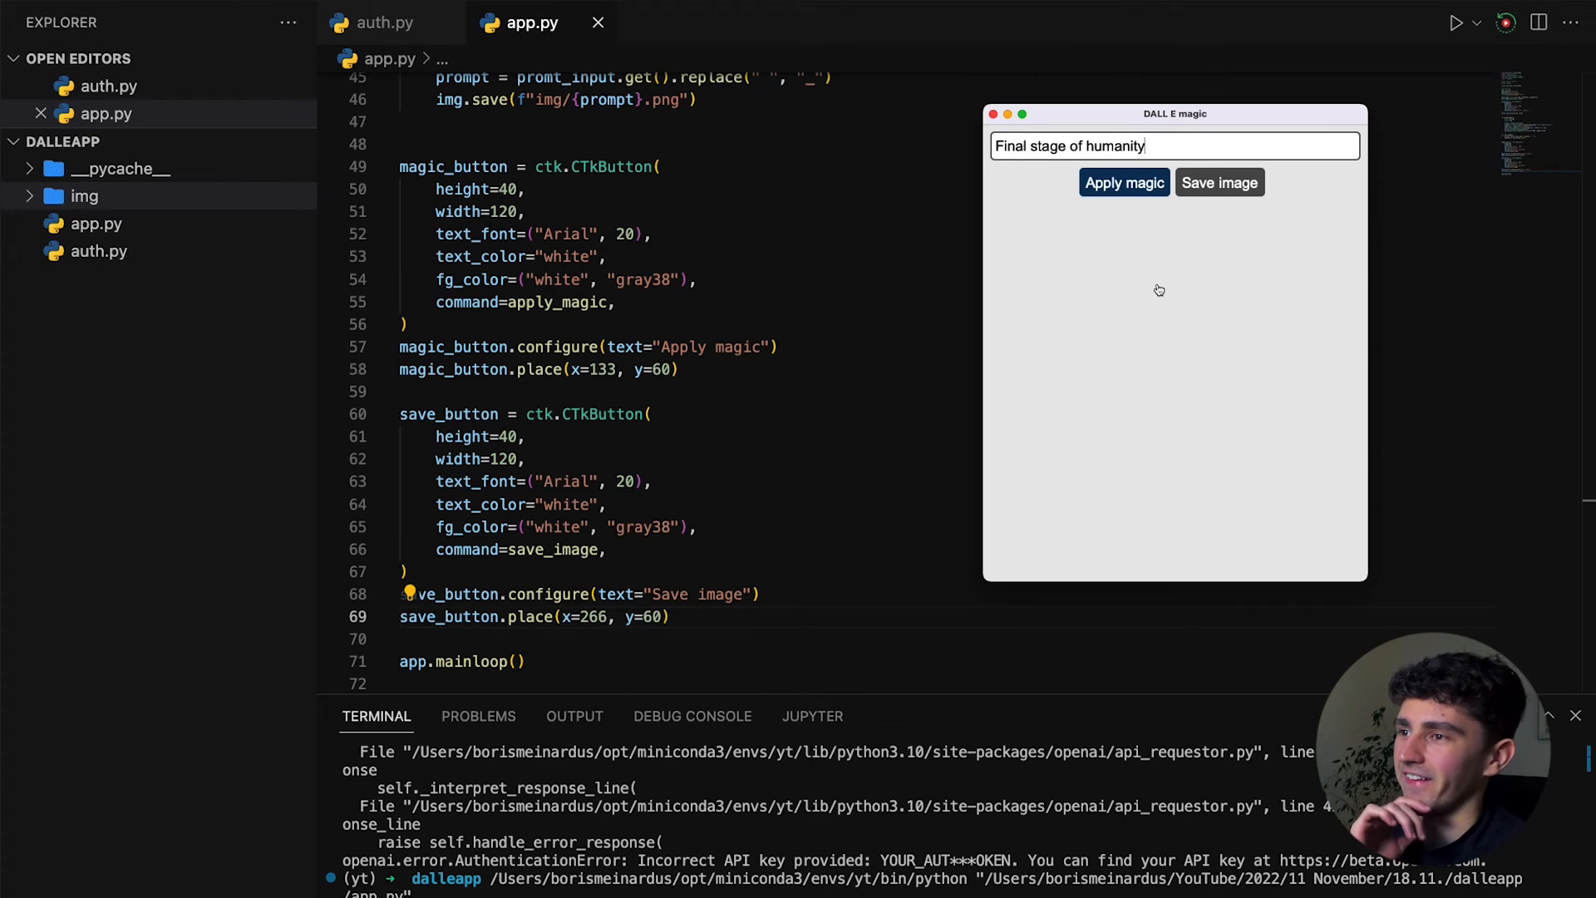
pyautogui.moveTo(1182, 324)
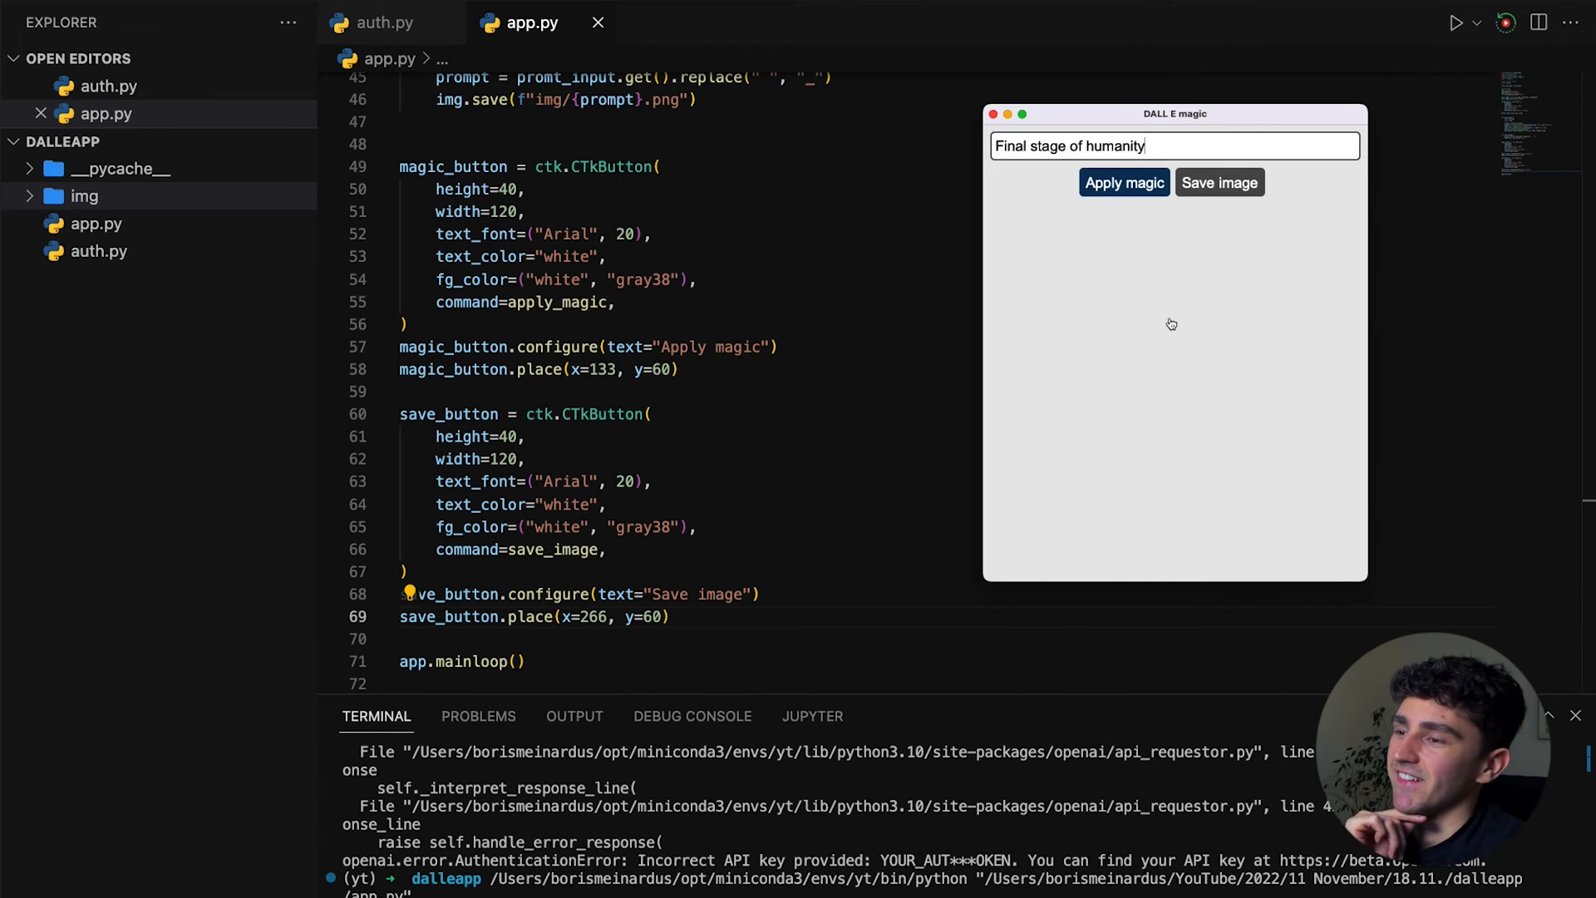
pyautogui.click(1124, 183)
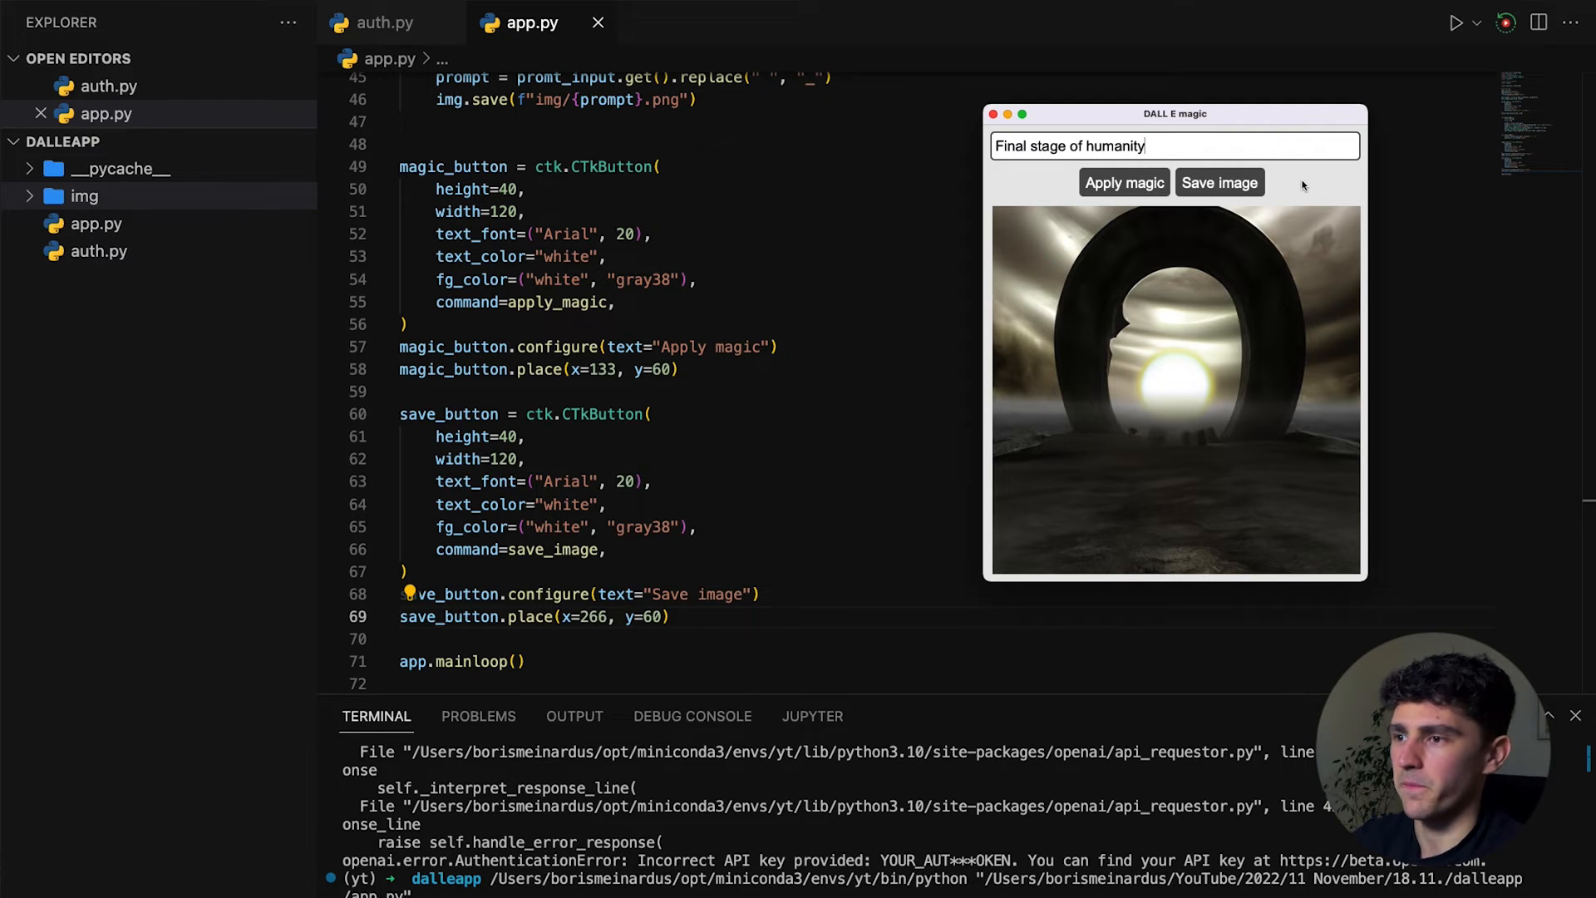
pyautogui.moveTo(1194, 210)
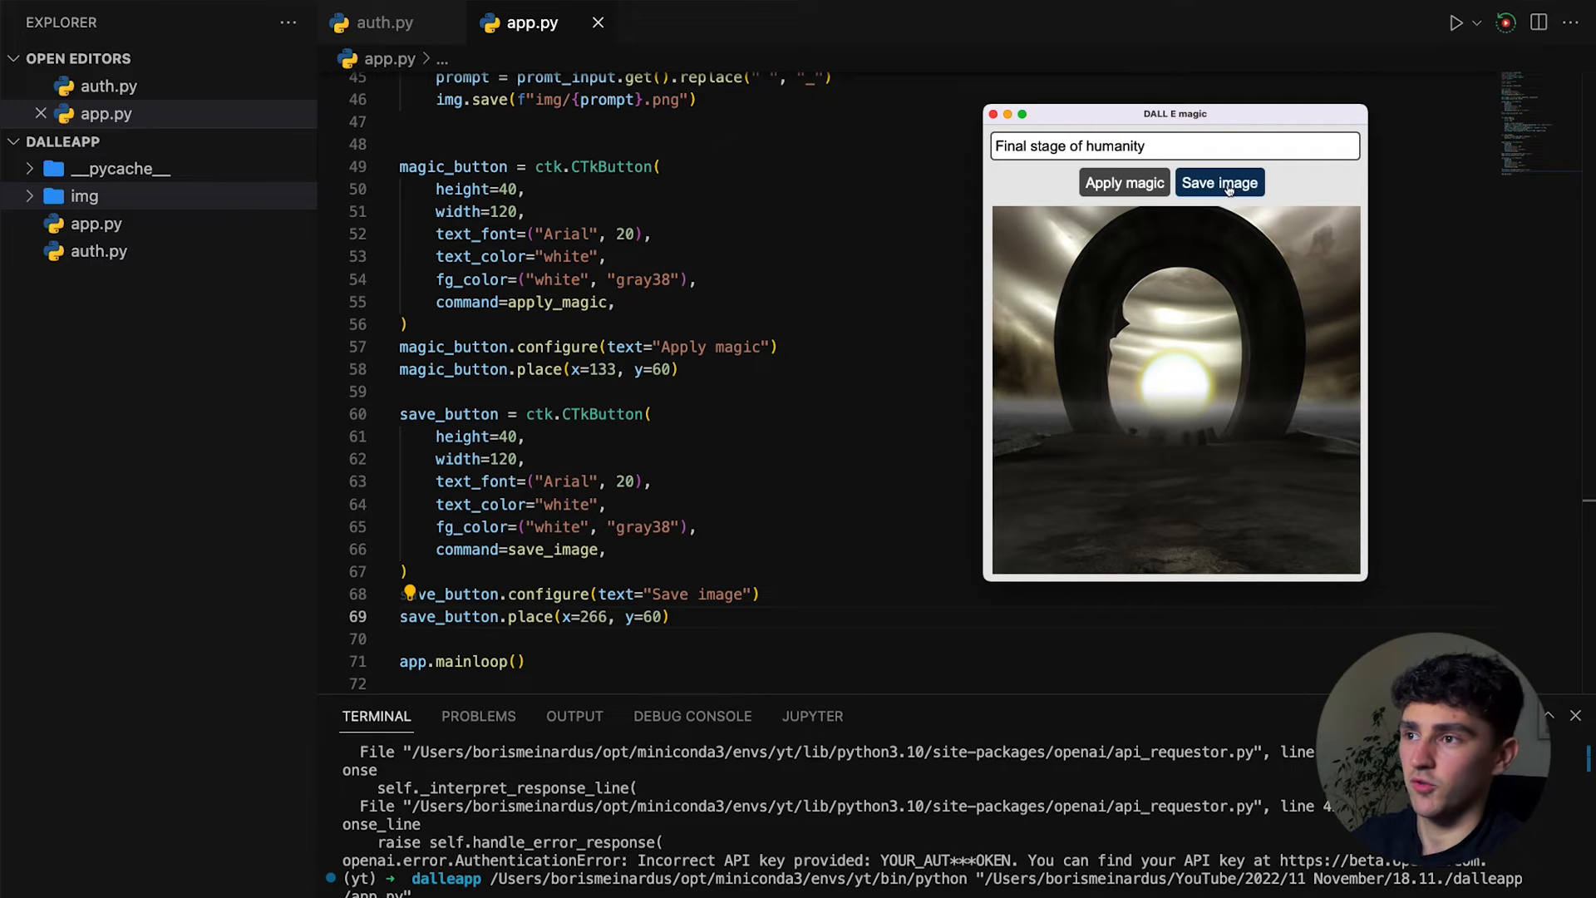
pyautogui.moveTo(1191, 259)
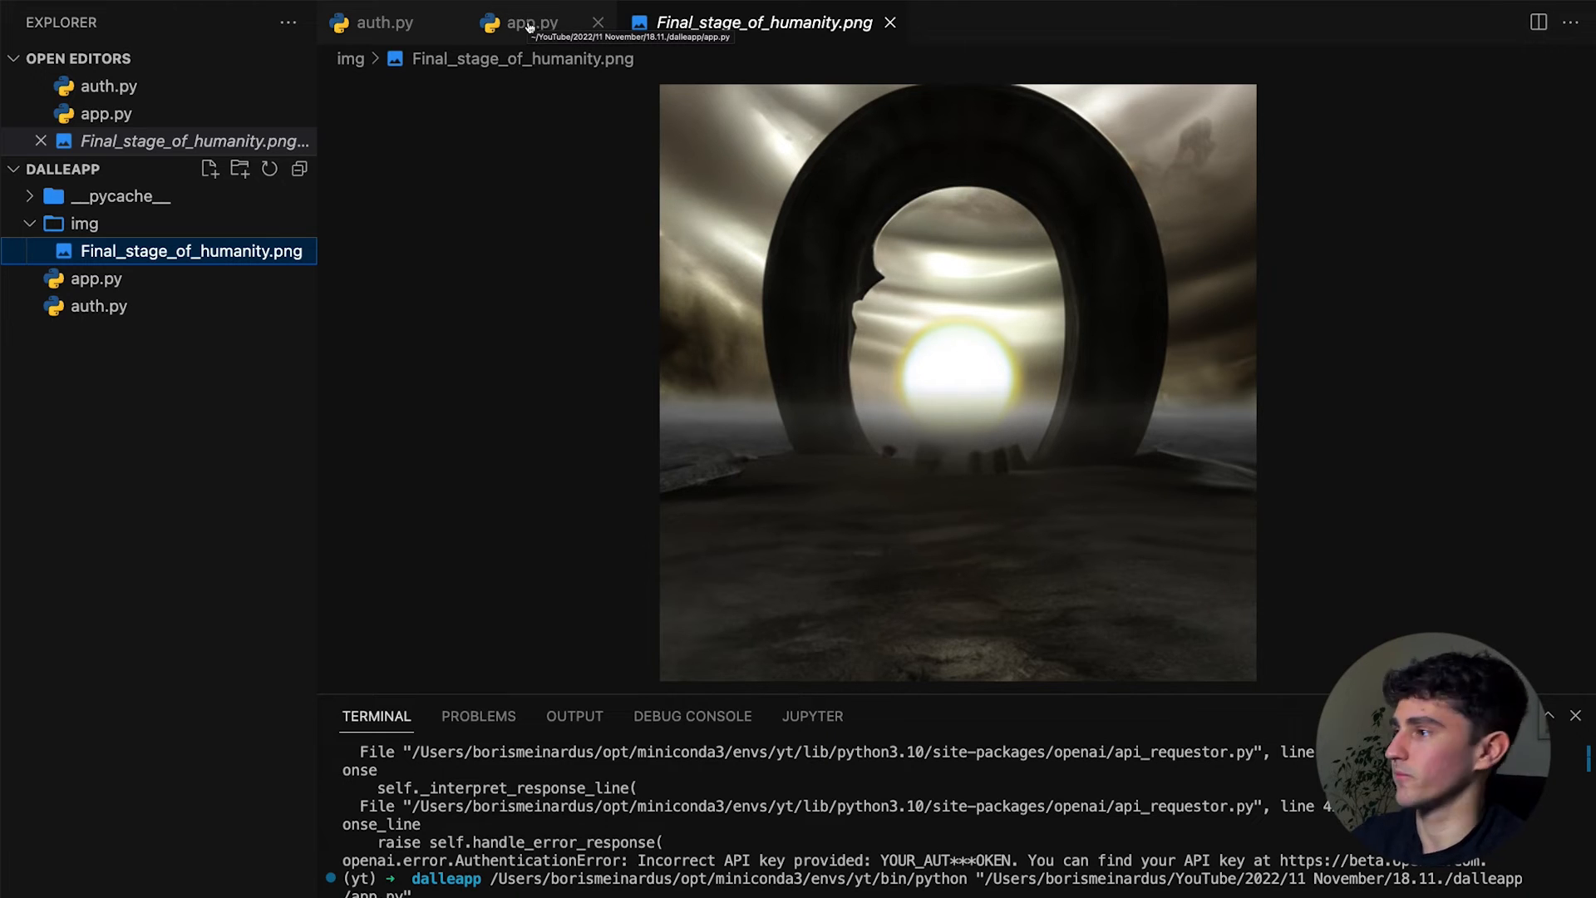
# Return to the app.py code after viewing the saved Final_stage_of_humanity.png
pyautogui.click(528, 22)
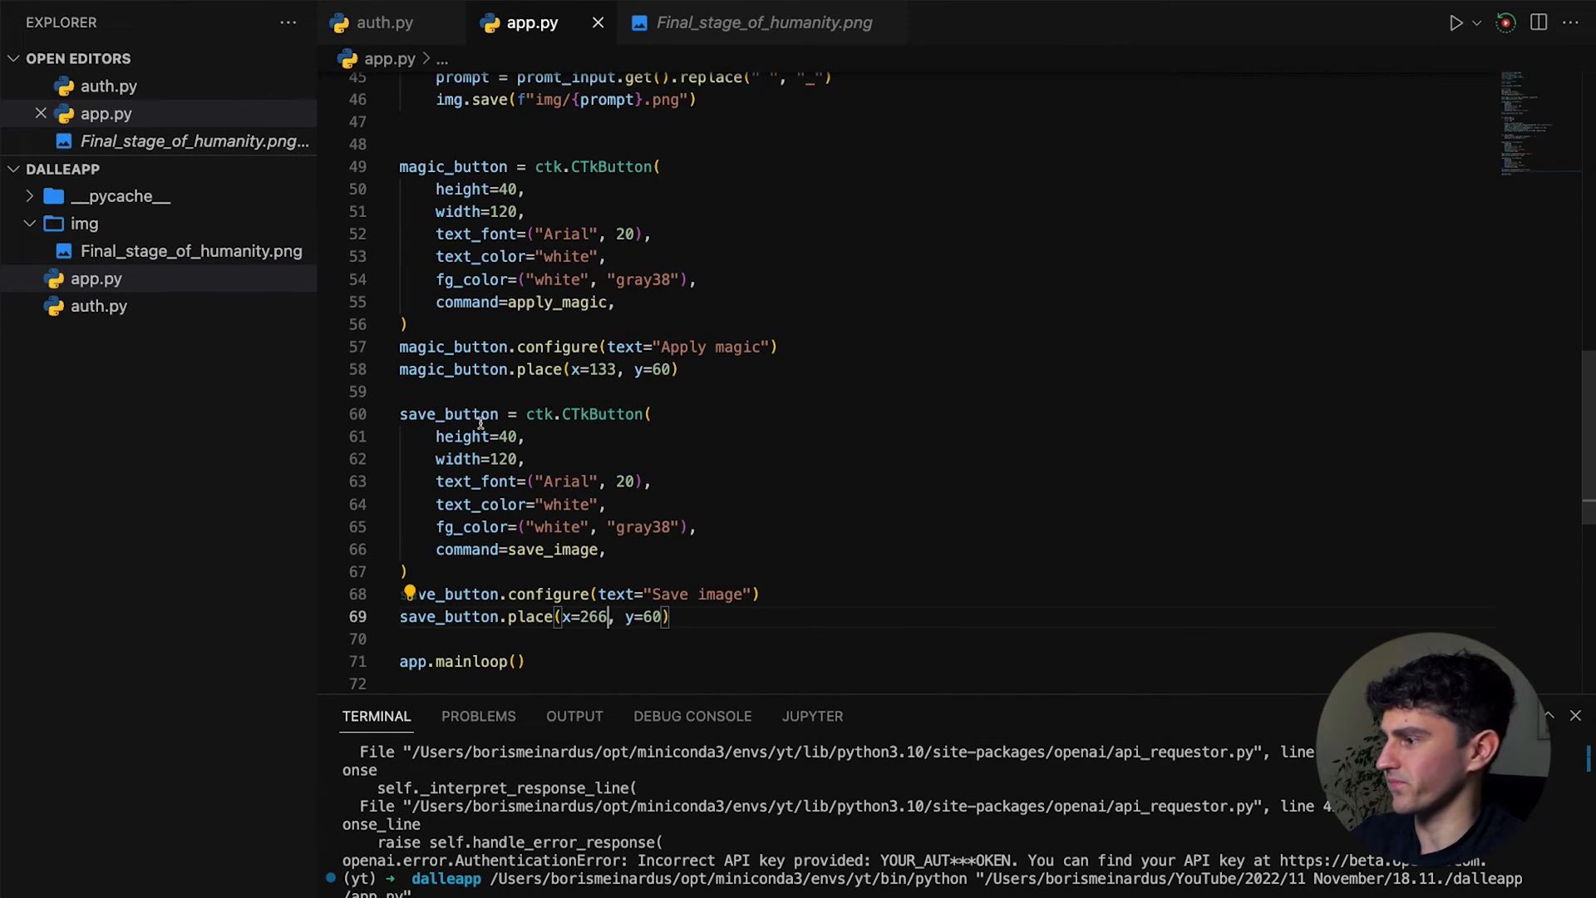
pyautogui.moveTo(400, 414); pyautogui.dragTo(672, 616)
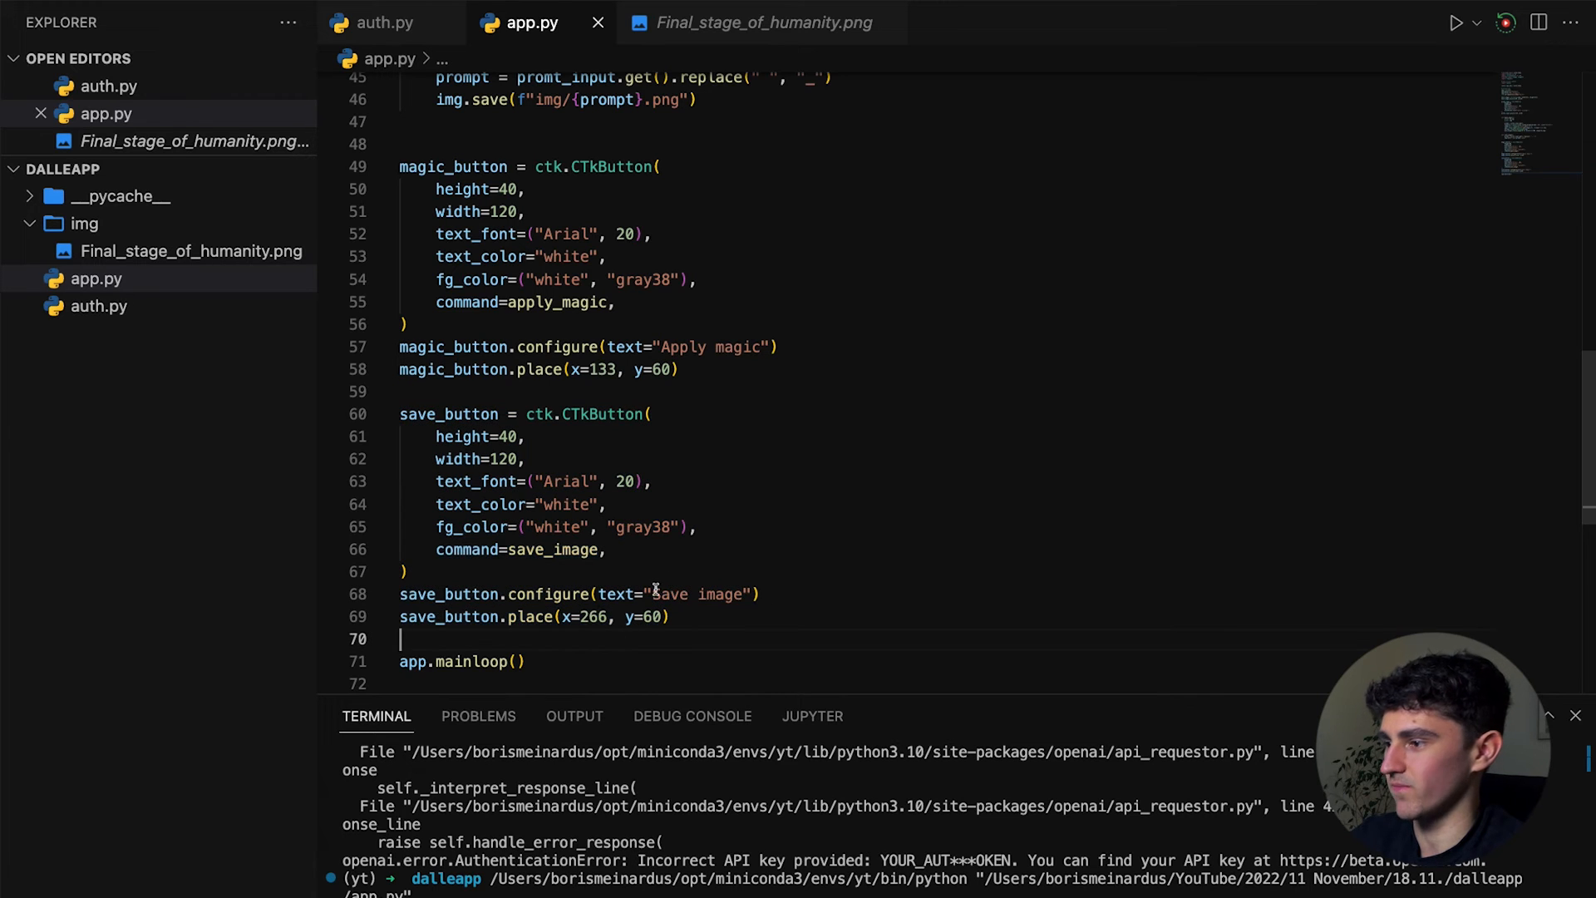
pyautogui.doubleClick(556, 550)
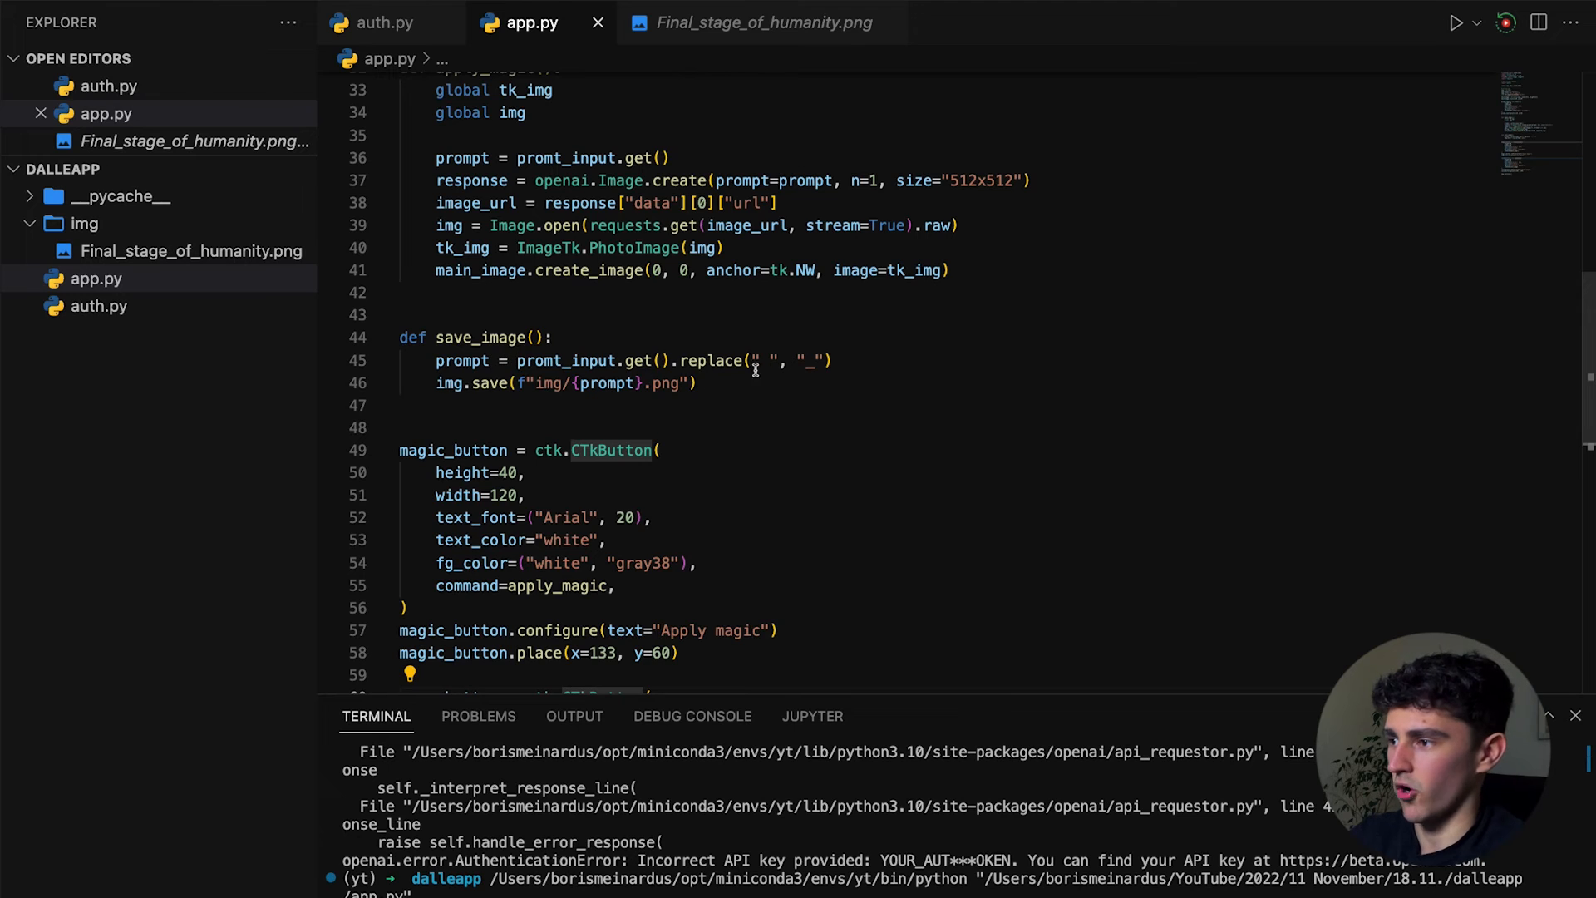
pyautogui.moveTo(767, 360)
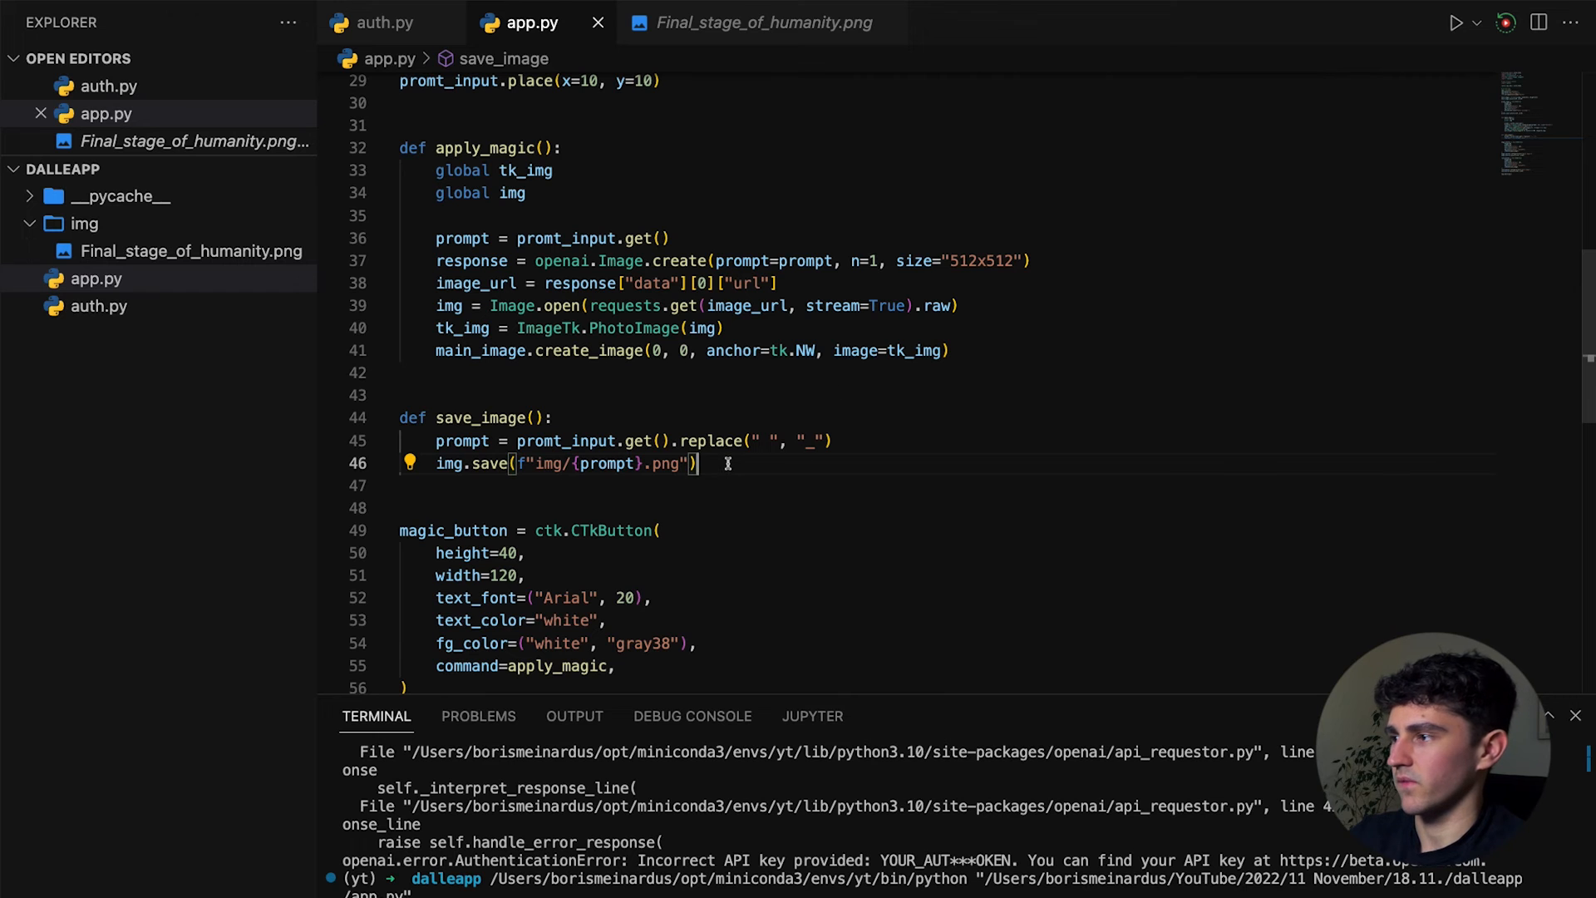
pyautogui.scroll(-3)
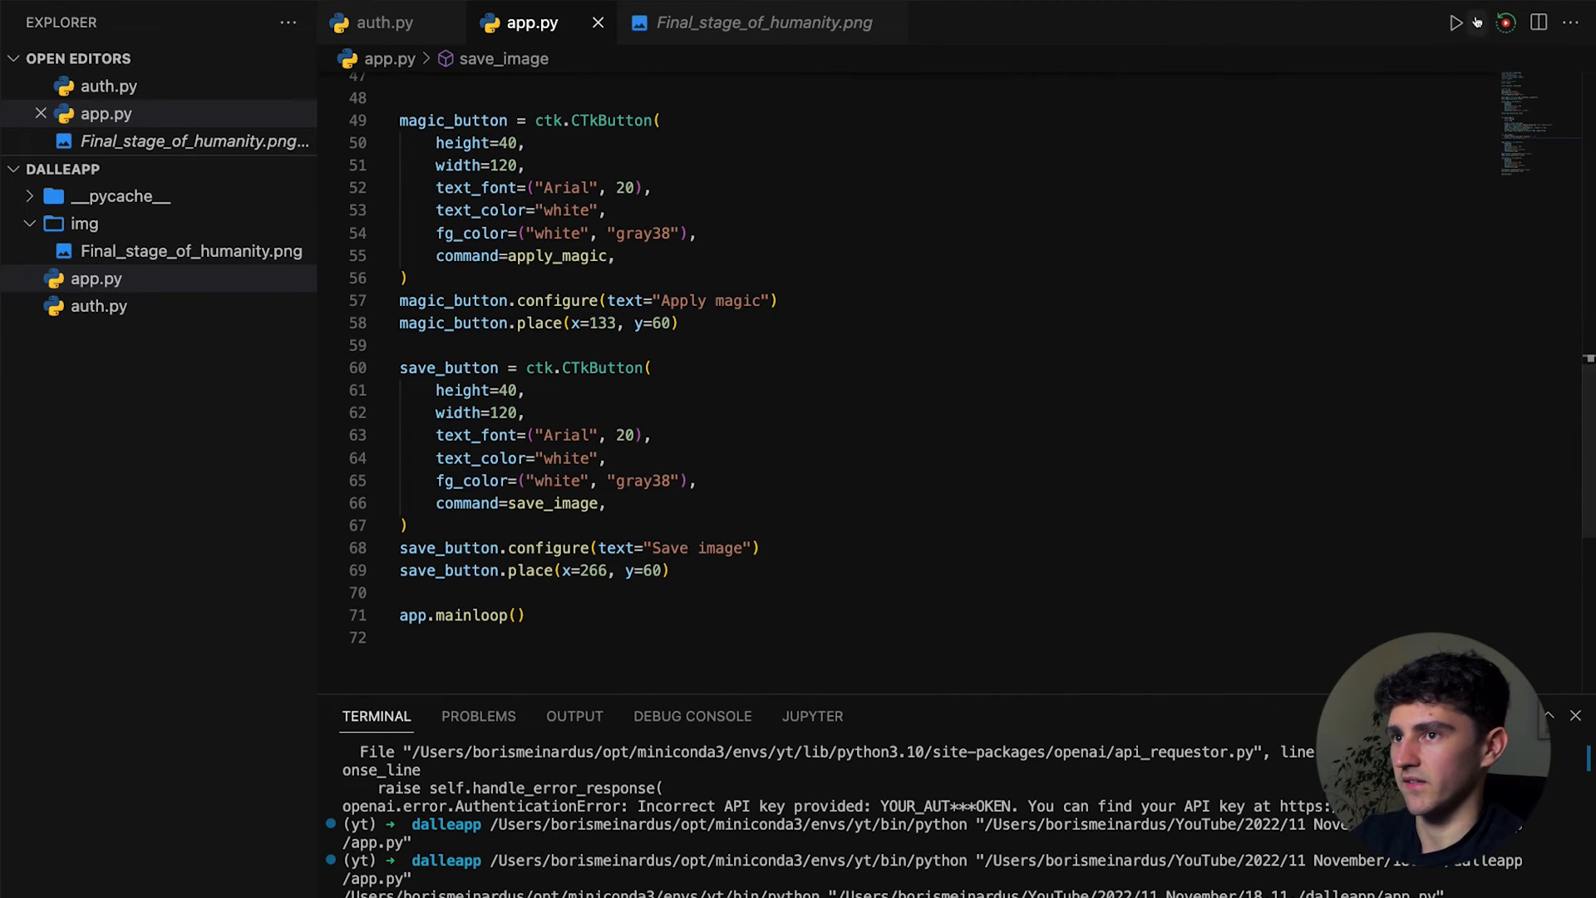
# Relaunch the app and submit the prompt 'Cat riding a horse on hawaii' for generation
pyautogui.click(1455, 21)
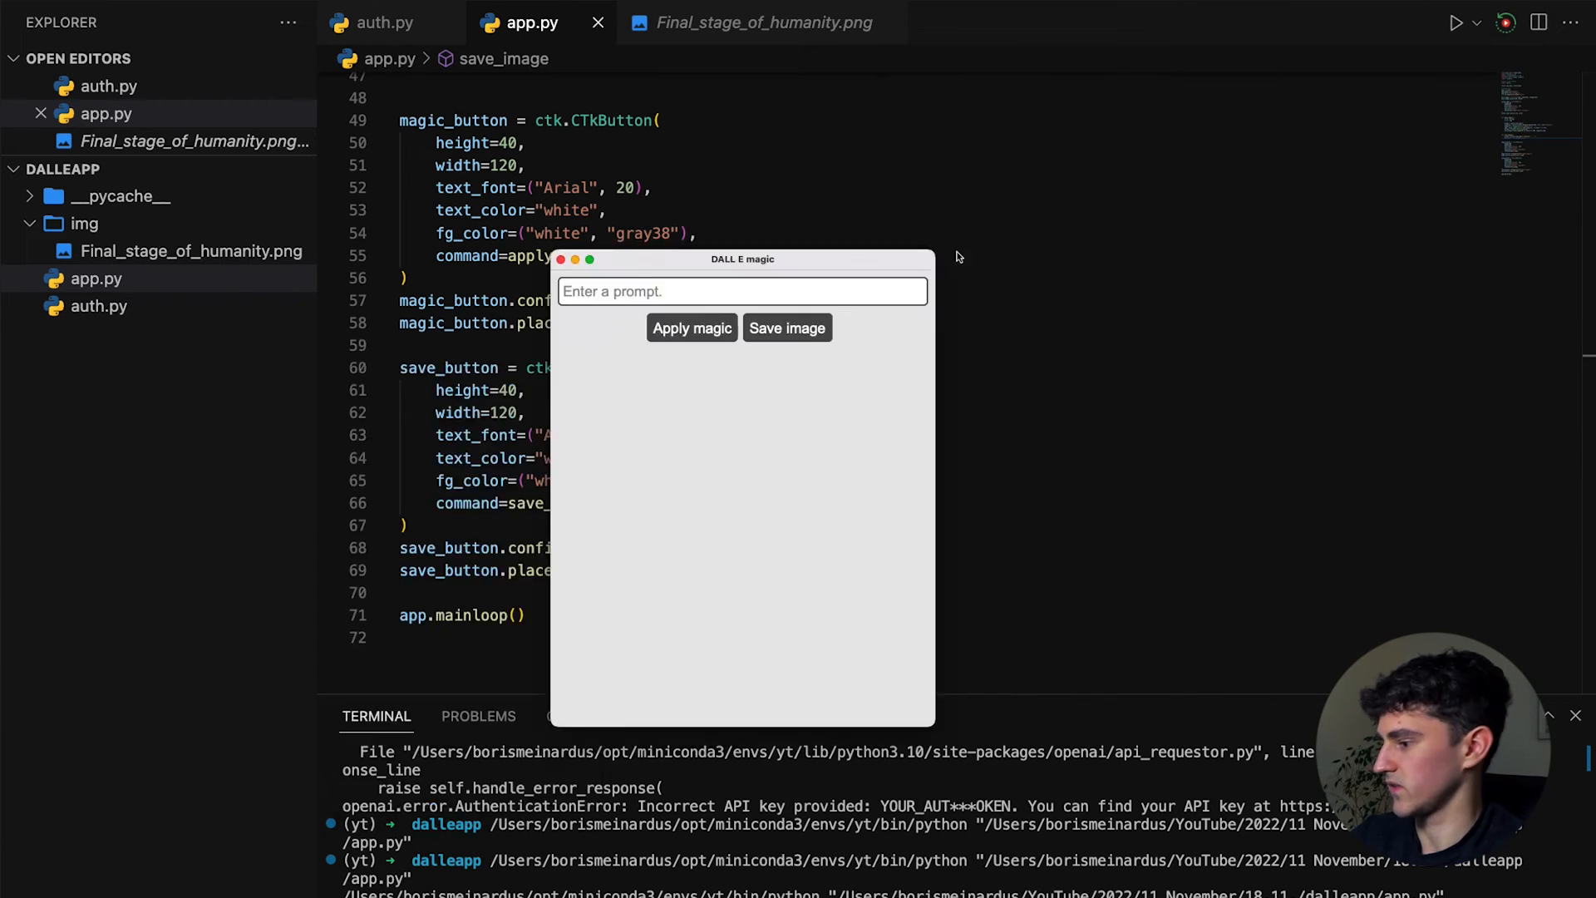
pyautogui.moveTo(743, 259); pyautogui.dragTo(1076, 116)
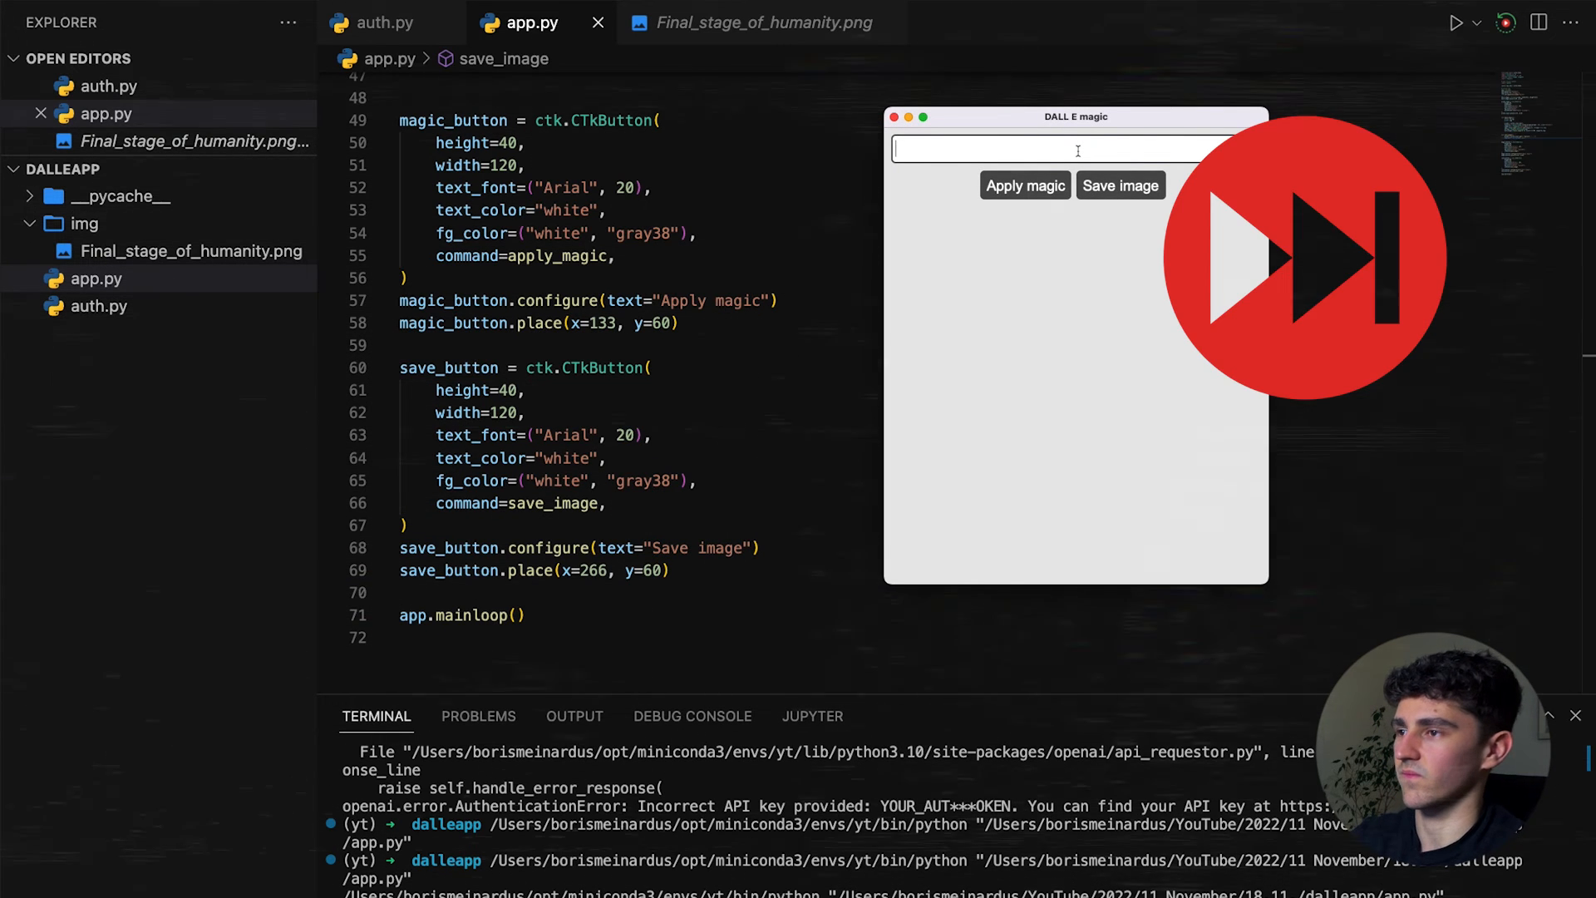
pyautogui.write('Cat riding a horse')
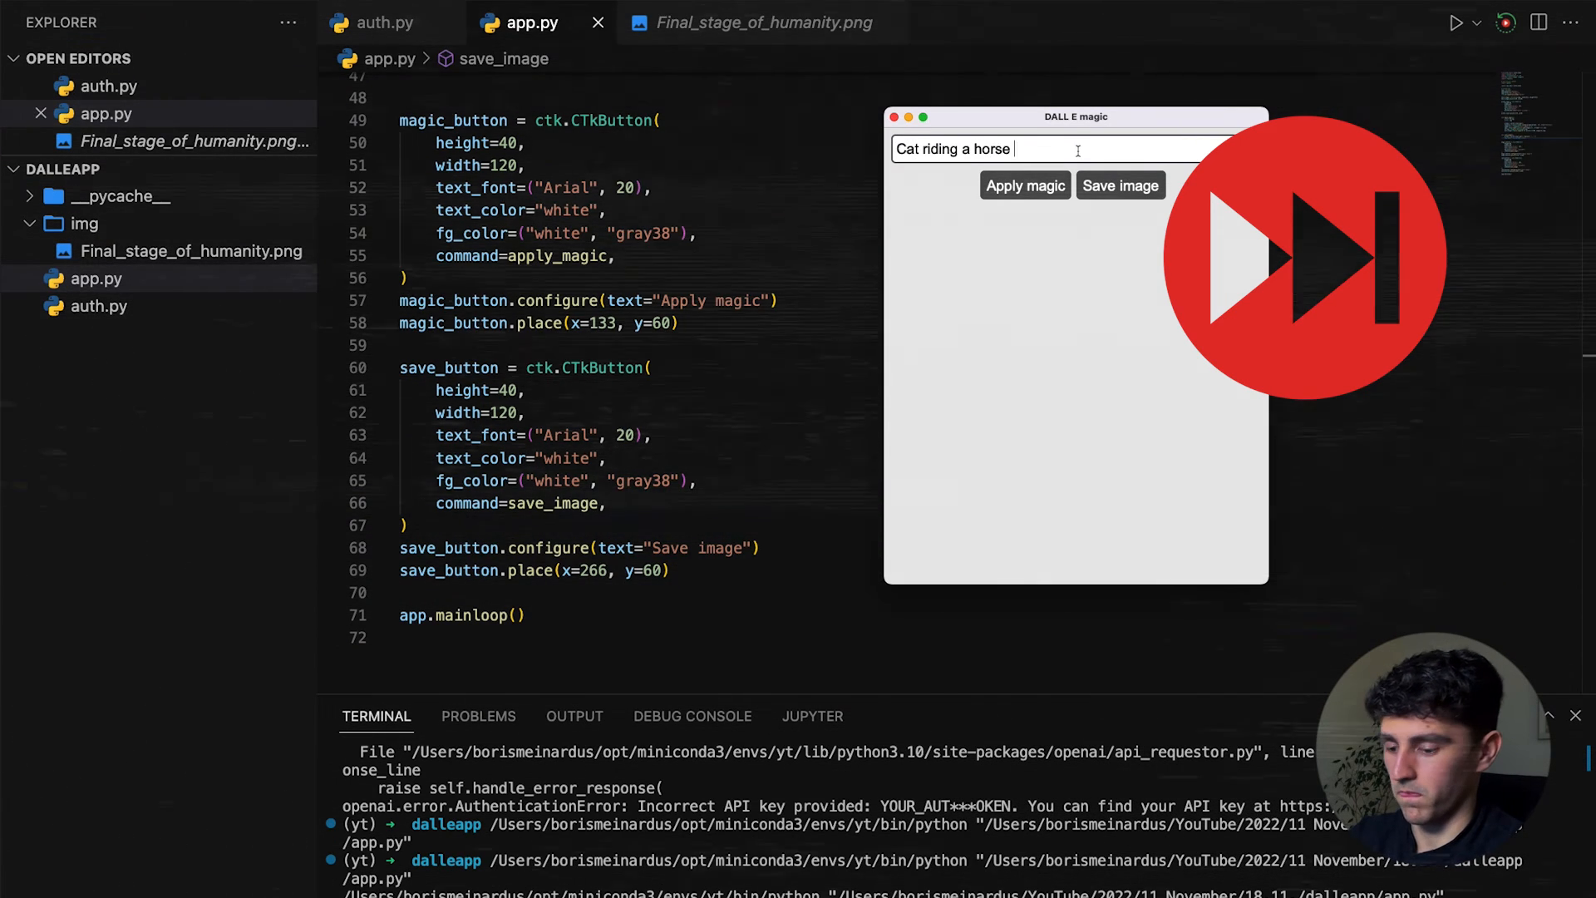
pyautogui.write('on hawaii')
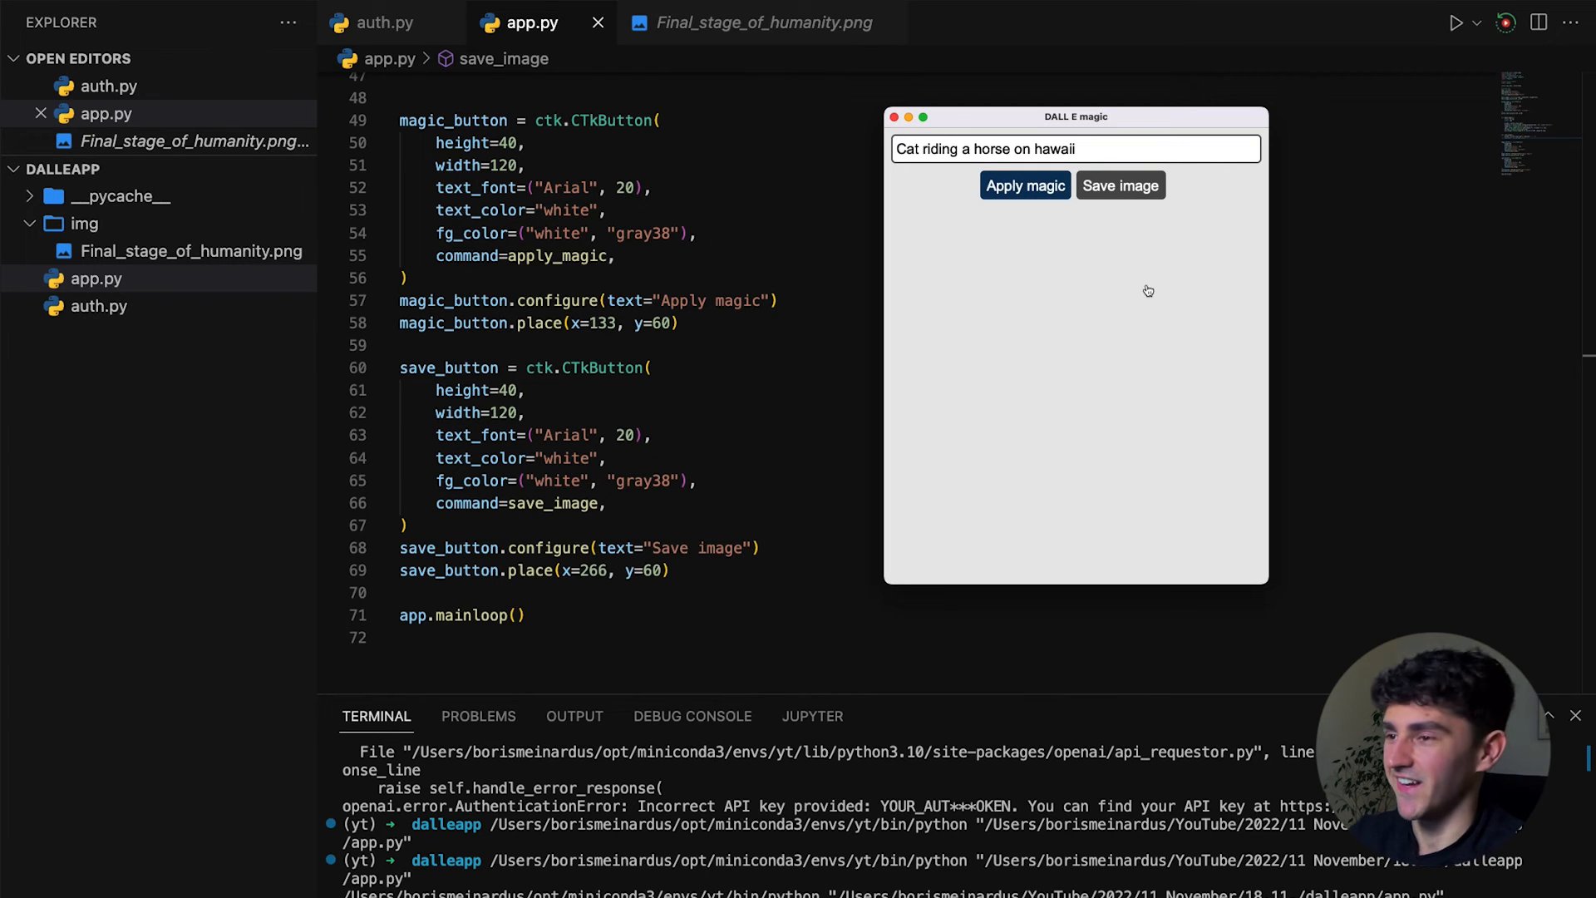
pyautogui.moveTo(1059, 288)
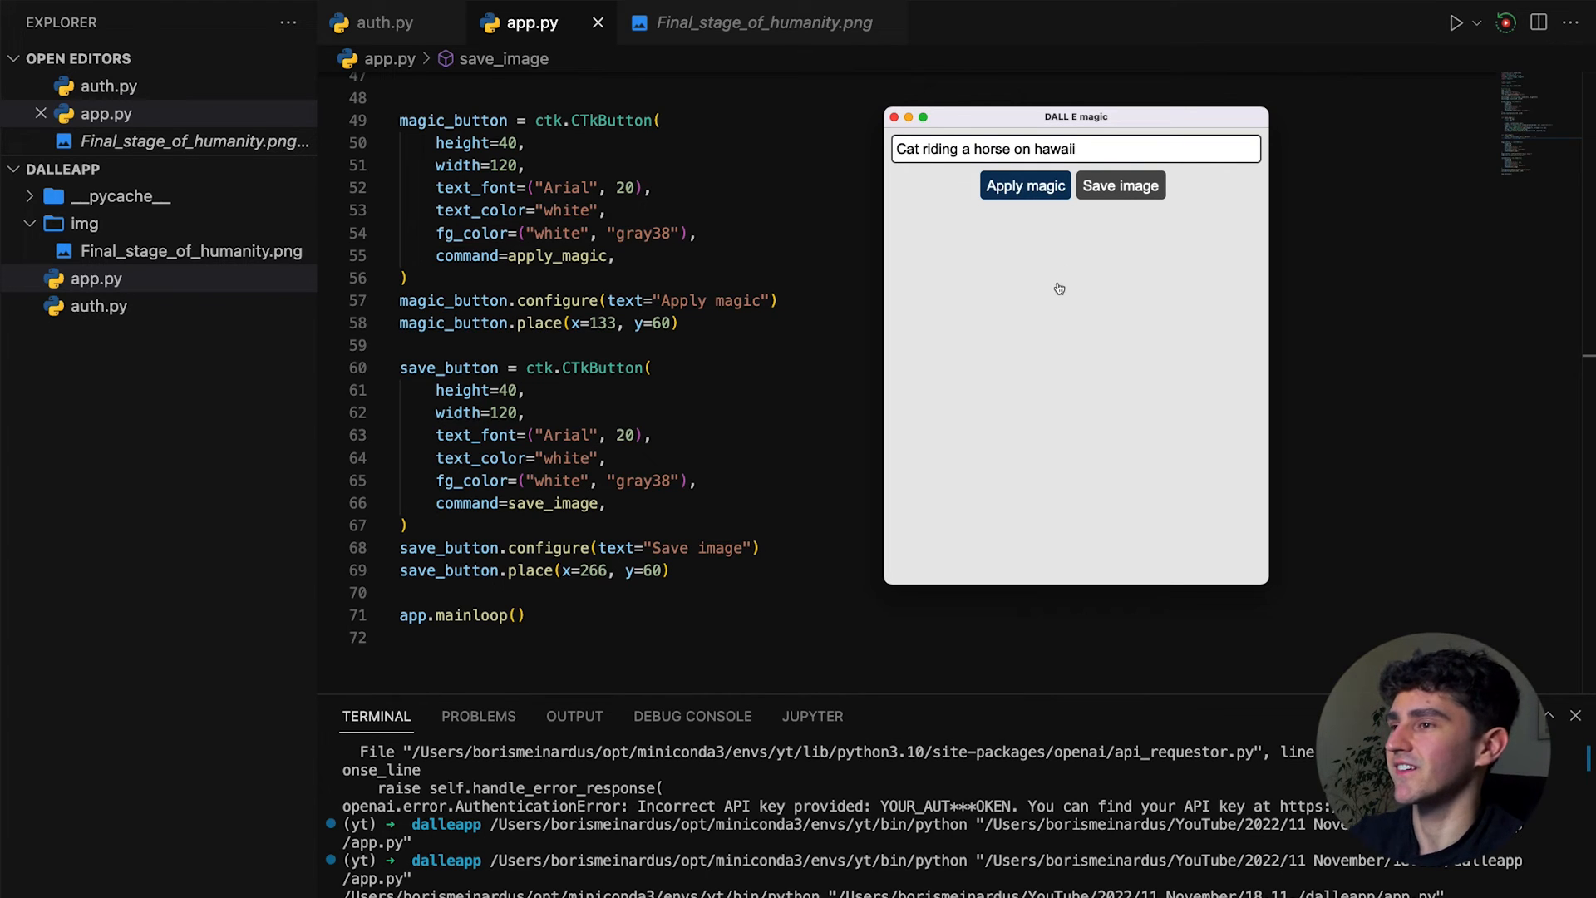
pyautogui.click(1026, 185)
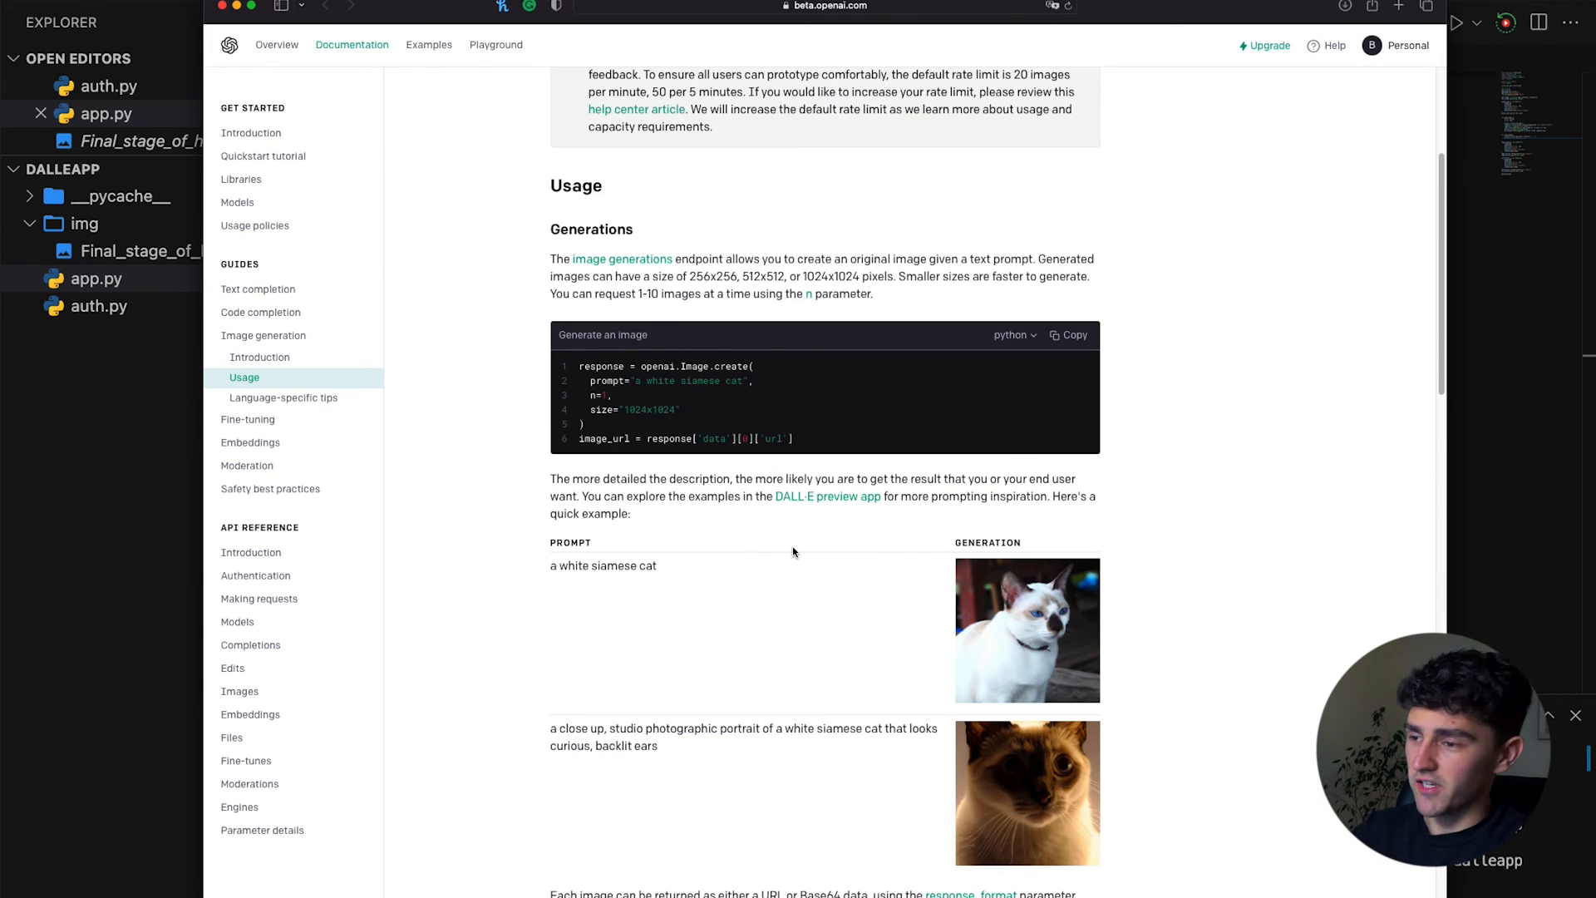
# Scroll the OpenAI image-generation Usage page down to the Edits and Variations sections
pyautogui.scroll(-3)
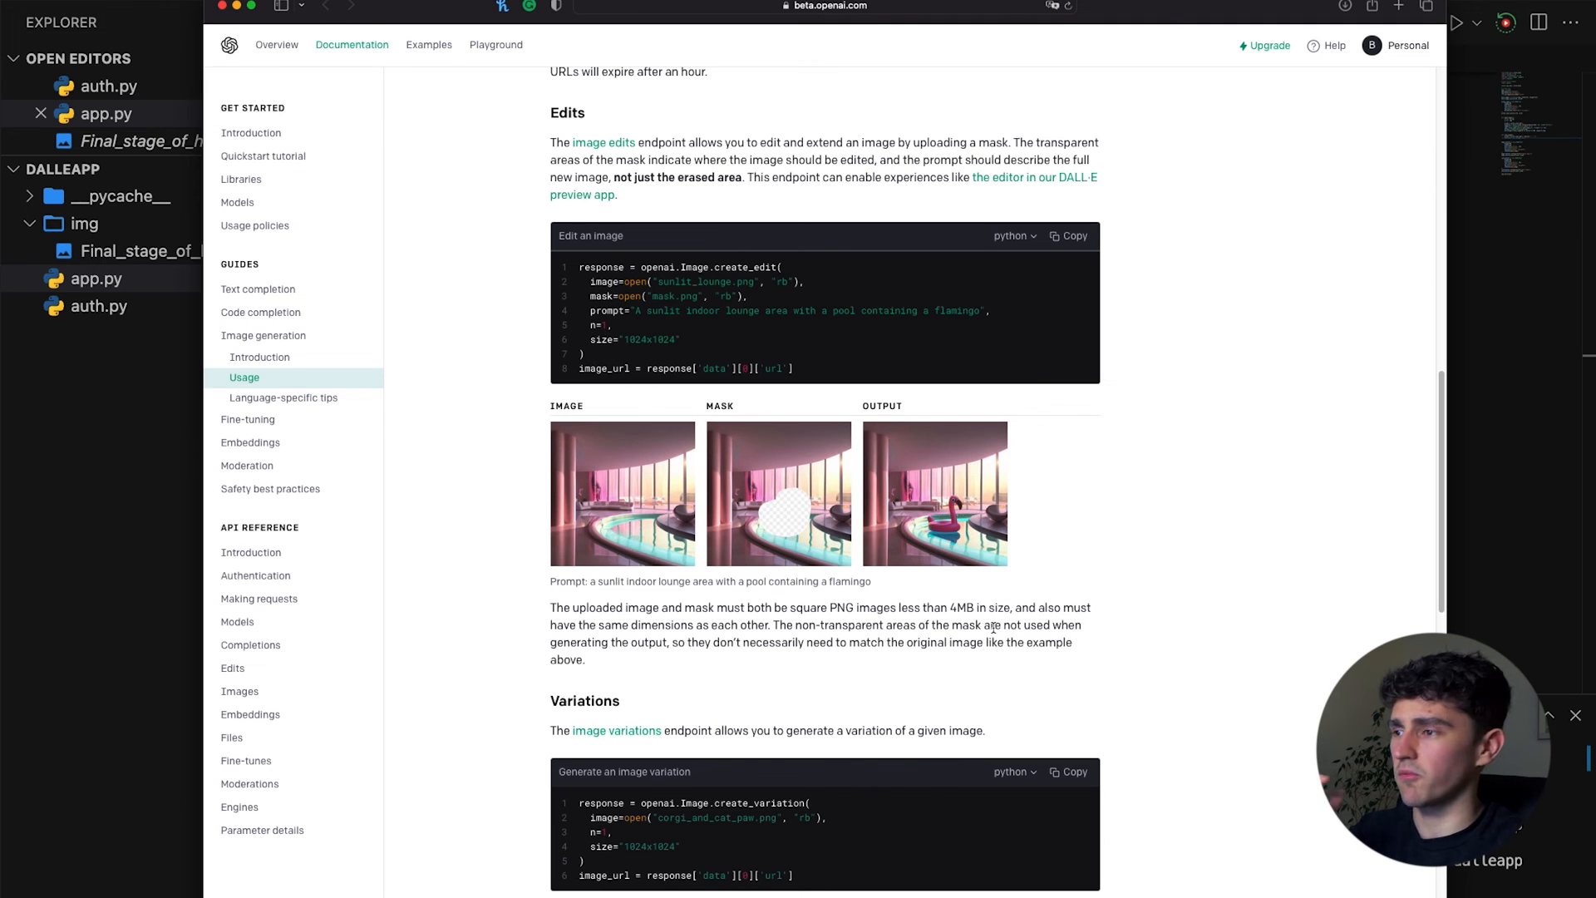
pyautogui.scroll(-3)
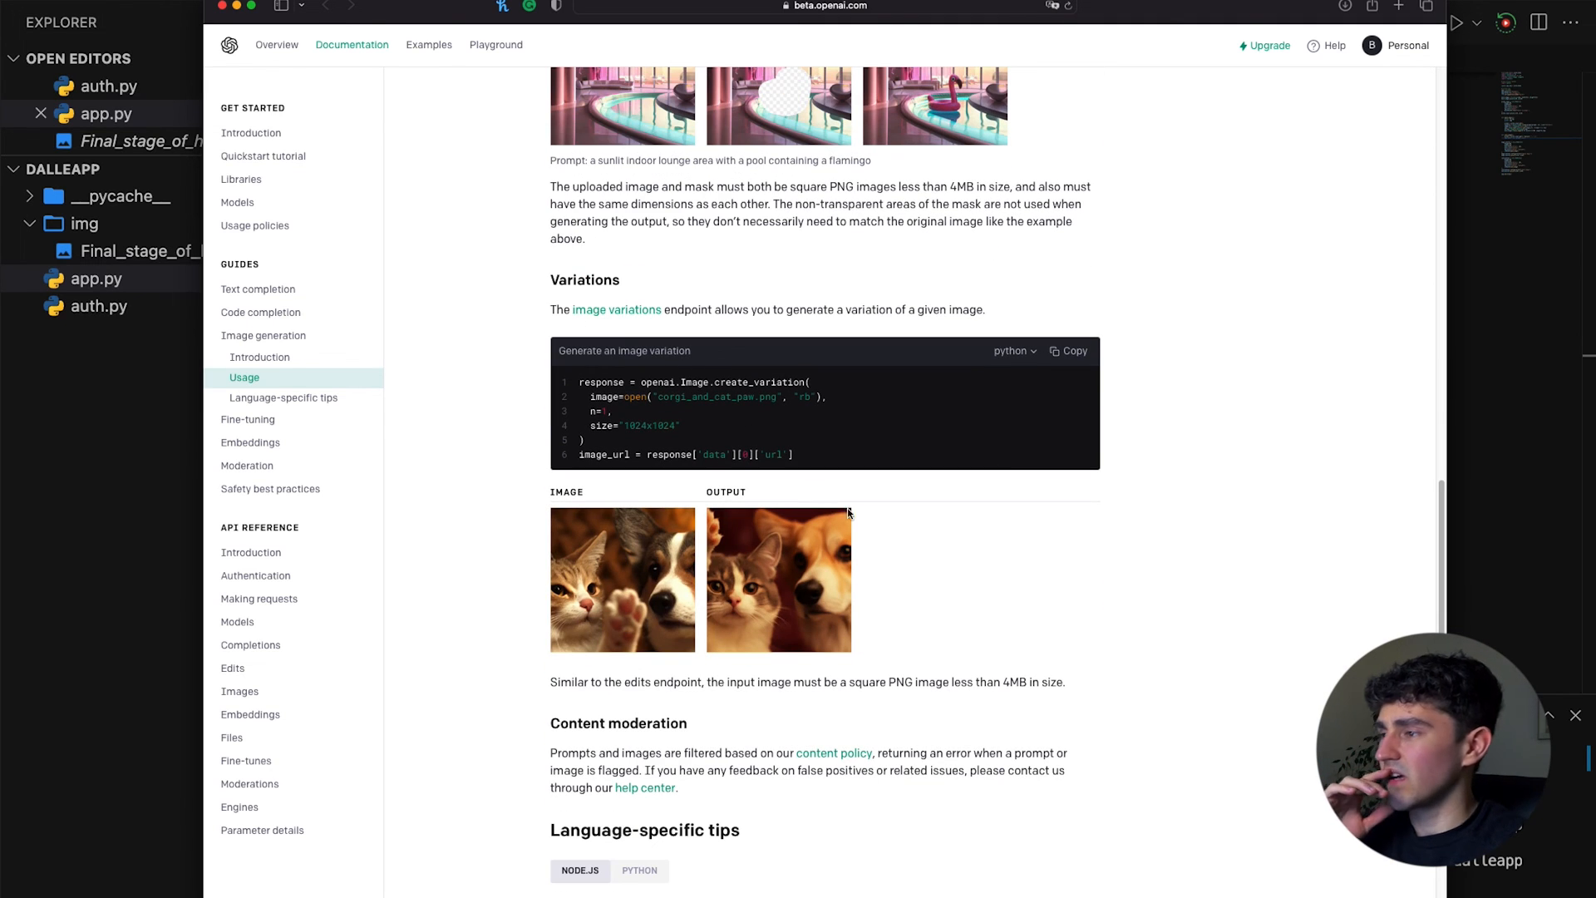